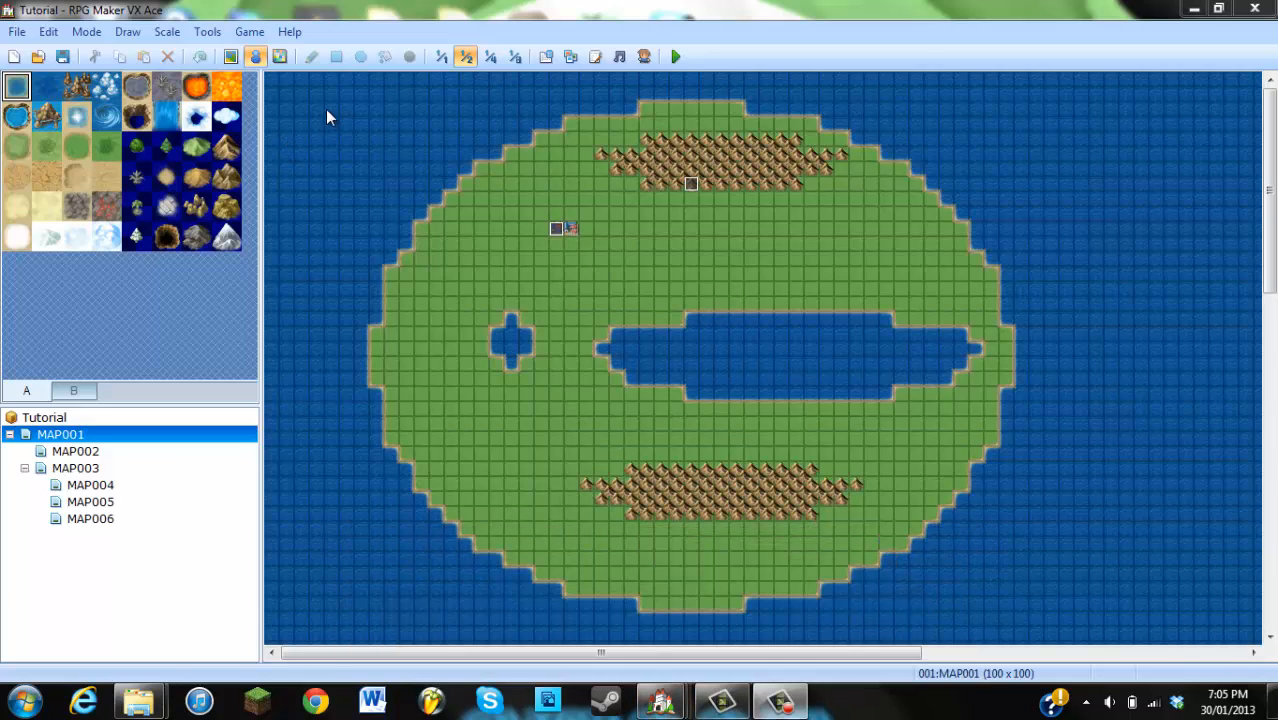
mouse_move(588, 192)
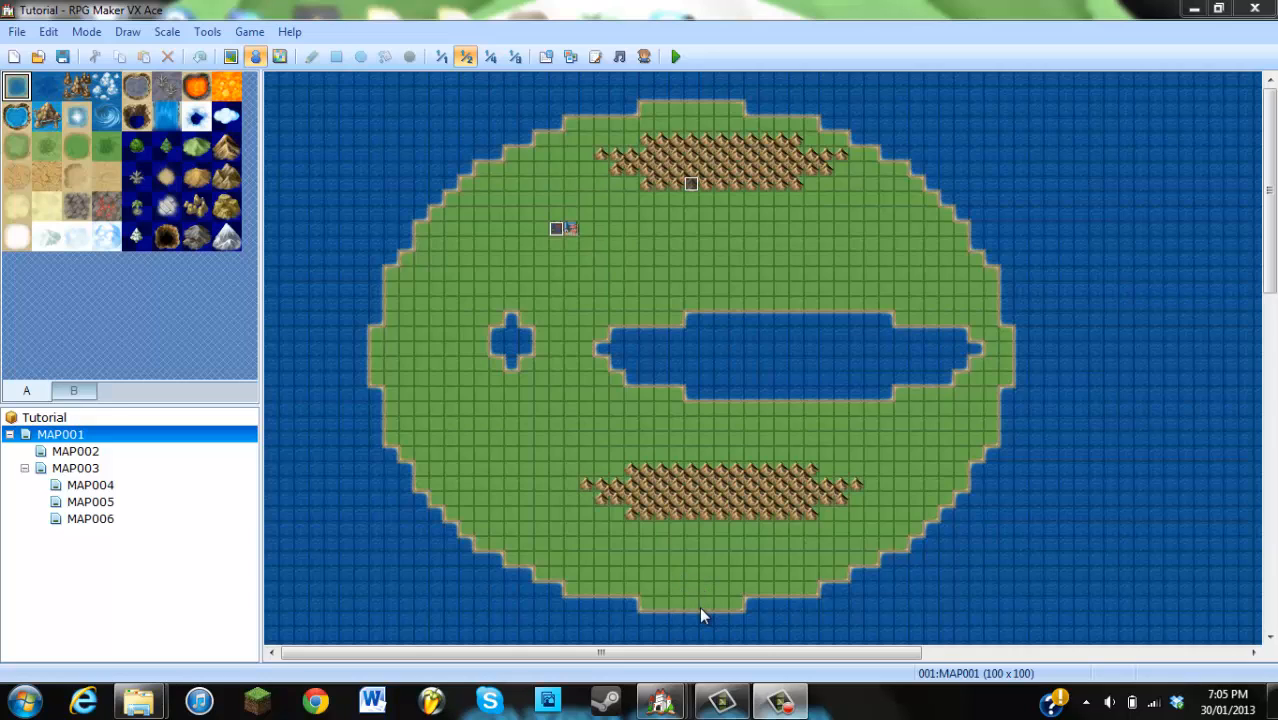
mouse_move(444, 304)
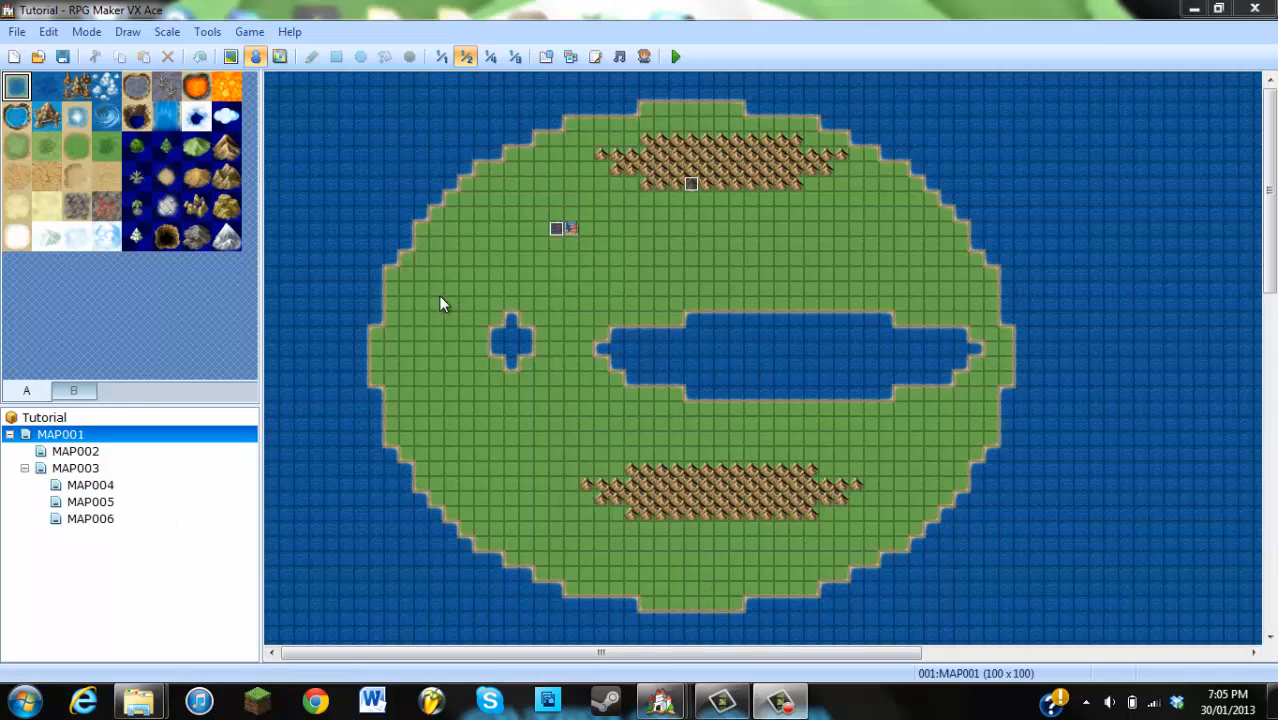
mouse_move(660, 604)
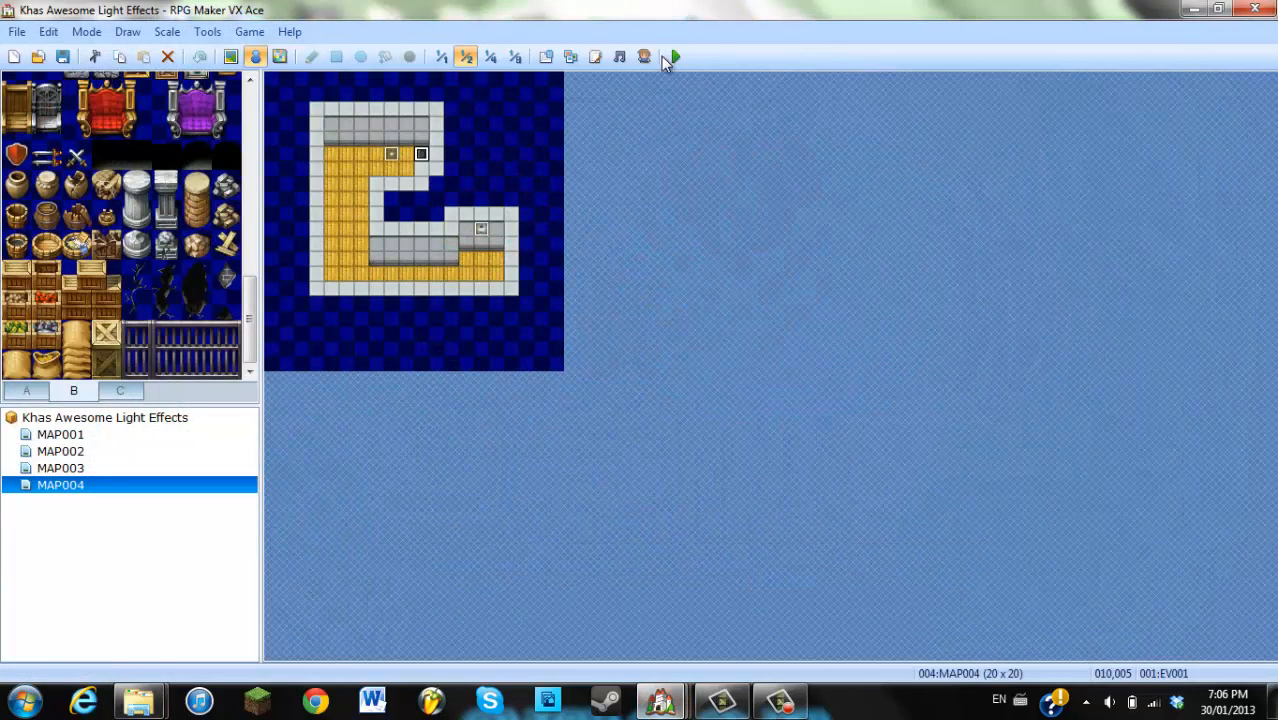
left_click(674, 56)
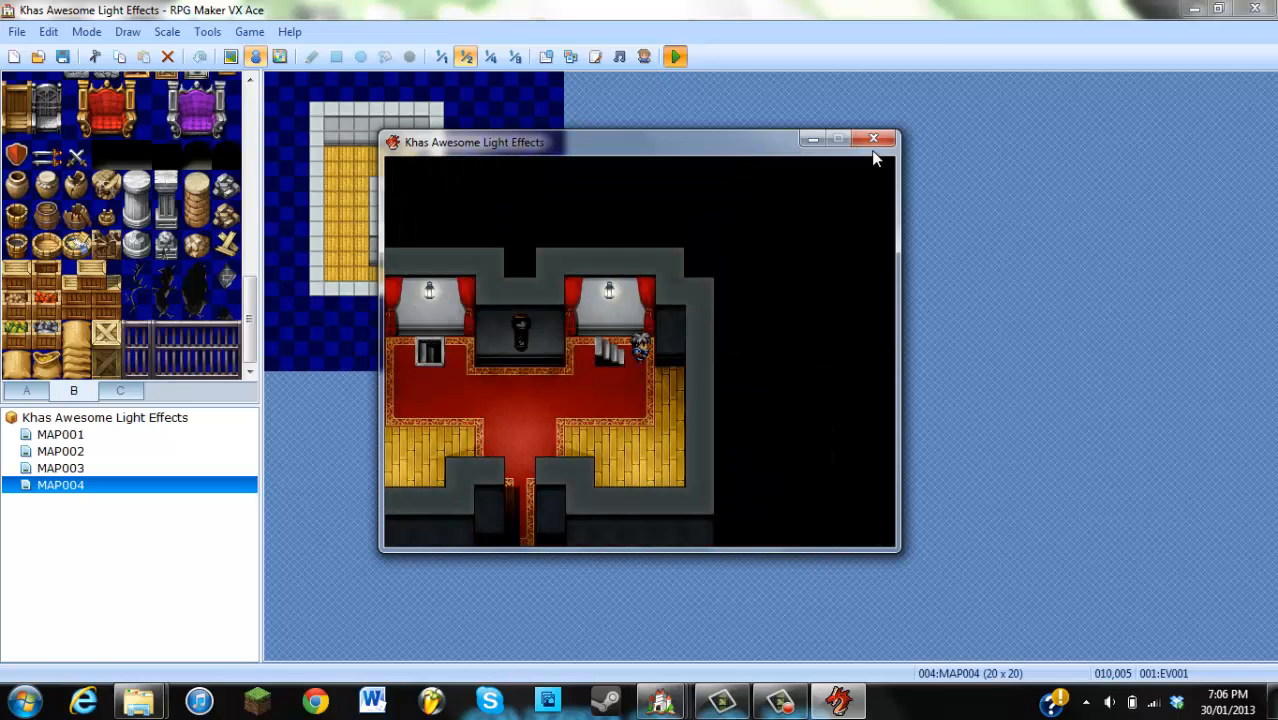
left_click(874, 138)
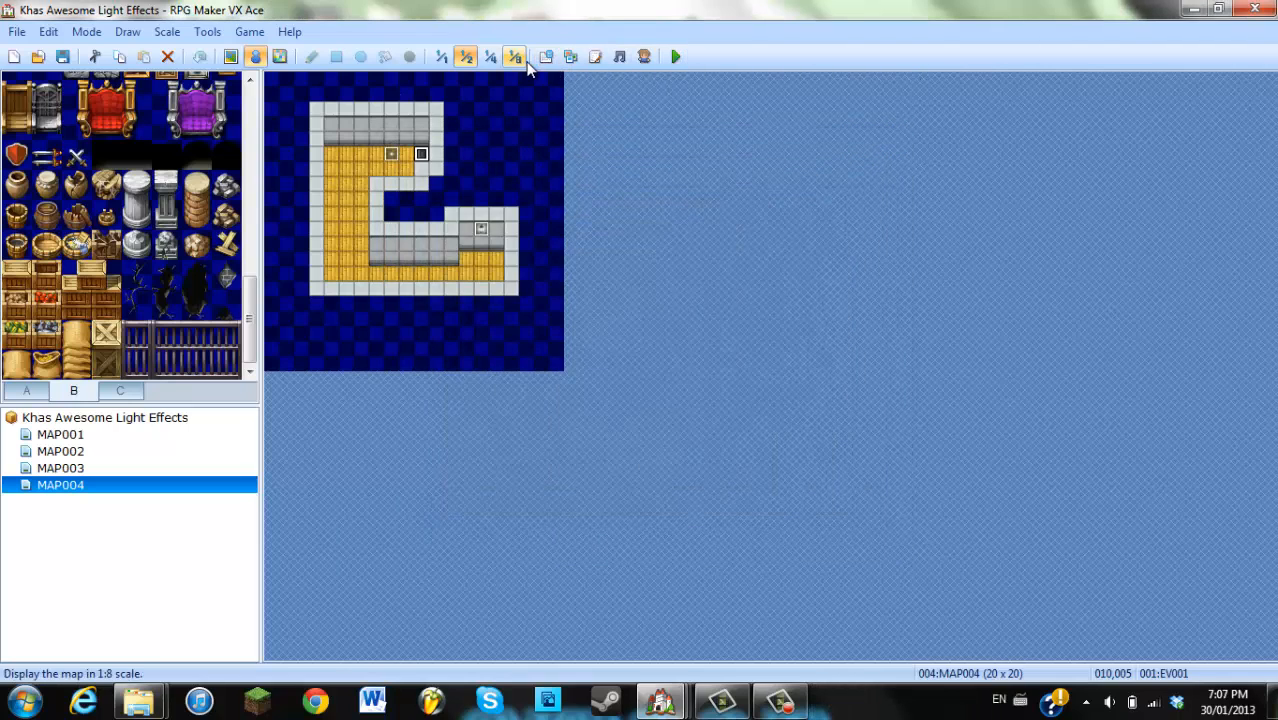
Copy the Khas Awesome Light Effects script from the demo project's Script Editor
left_click(516, 56)
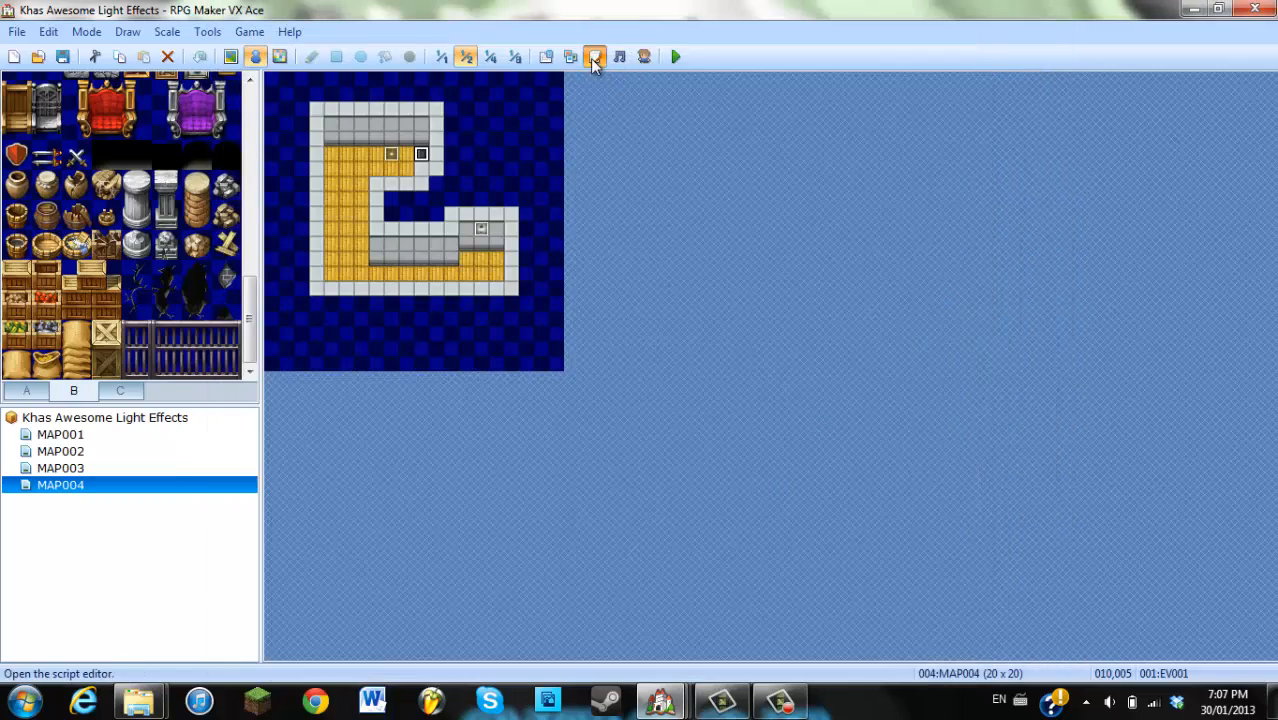
left_click(594, 56)
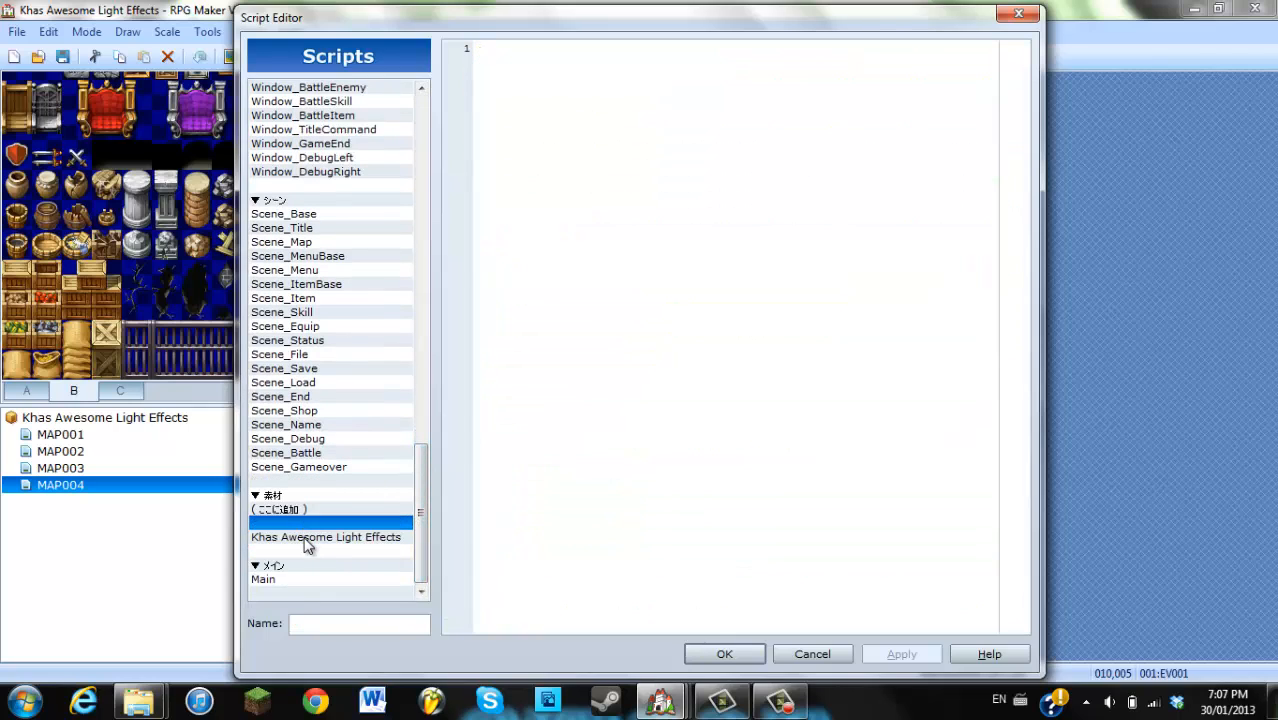
right_click(326, 536)
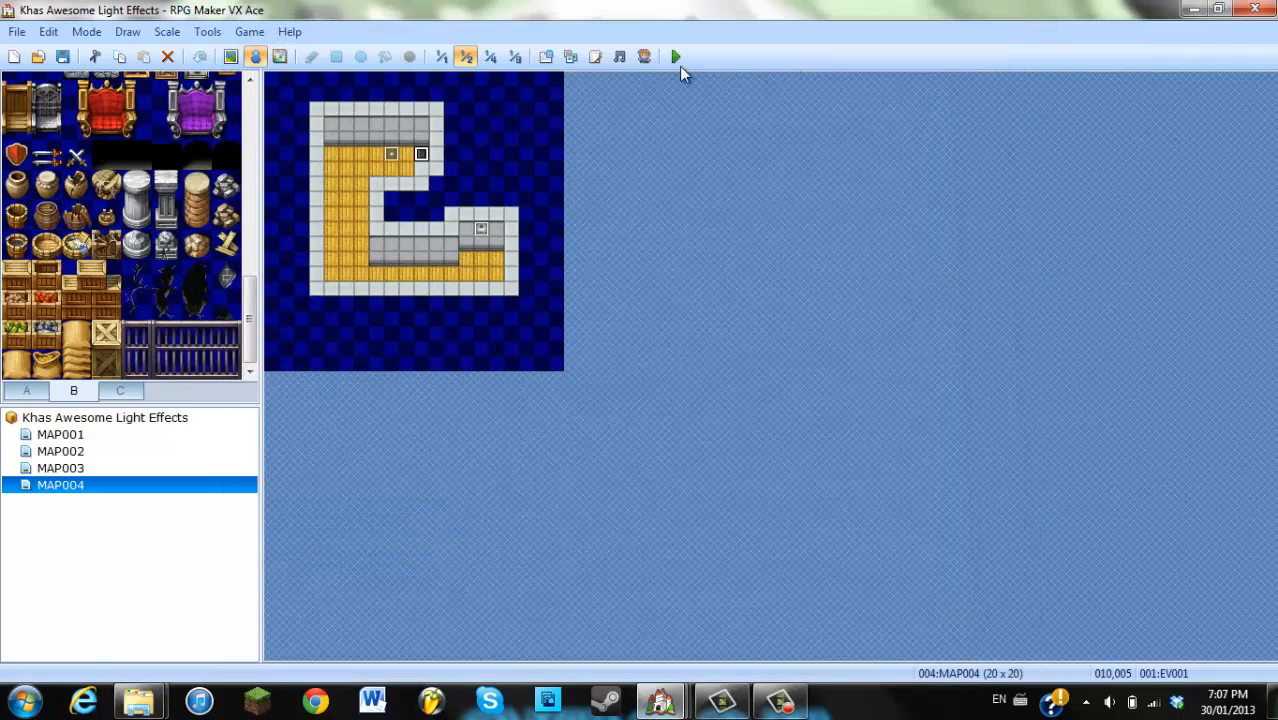
left_click(596, 56)
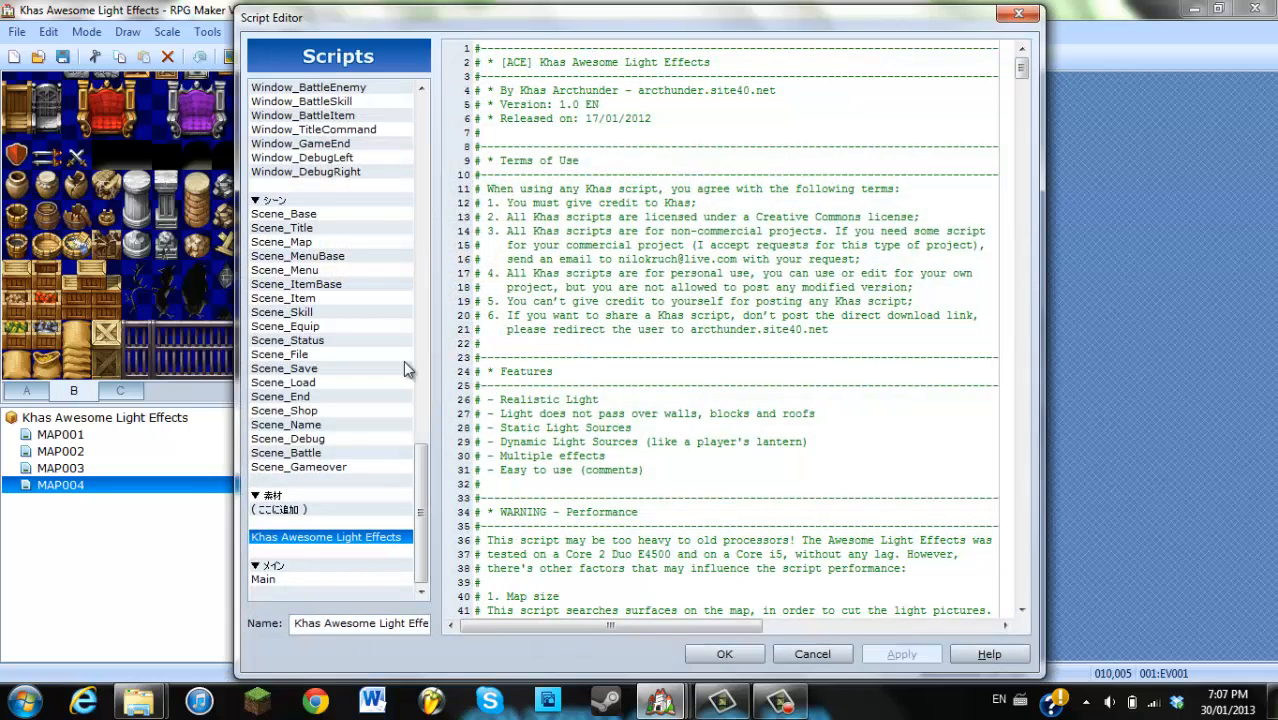
right_click(326, 536)
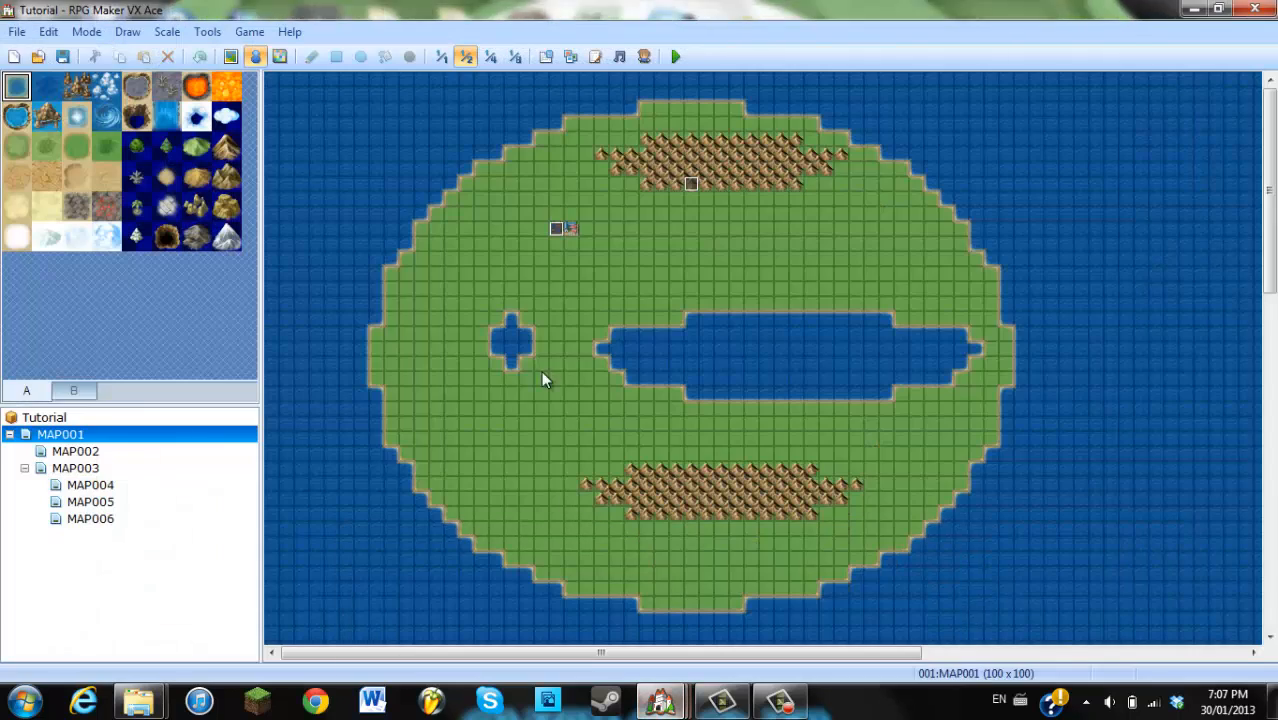
mouse_move(596, 56)
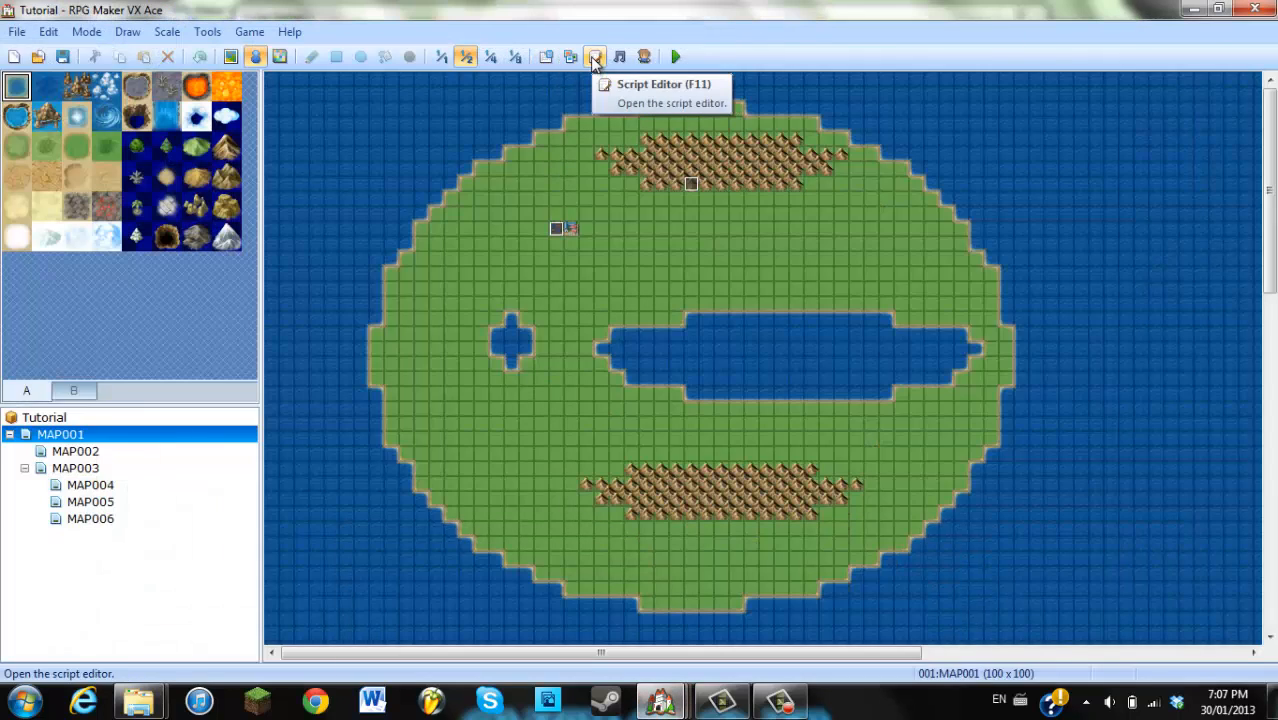
Paste the Khas Awesome Light Effects script into the empty slot under Materials
left_click(596, 56)
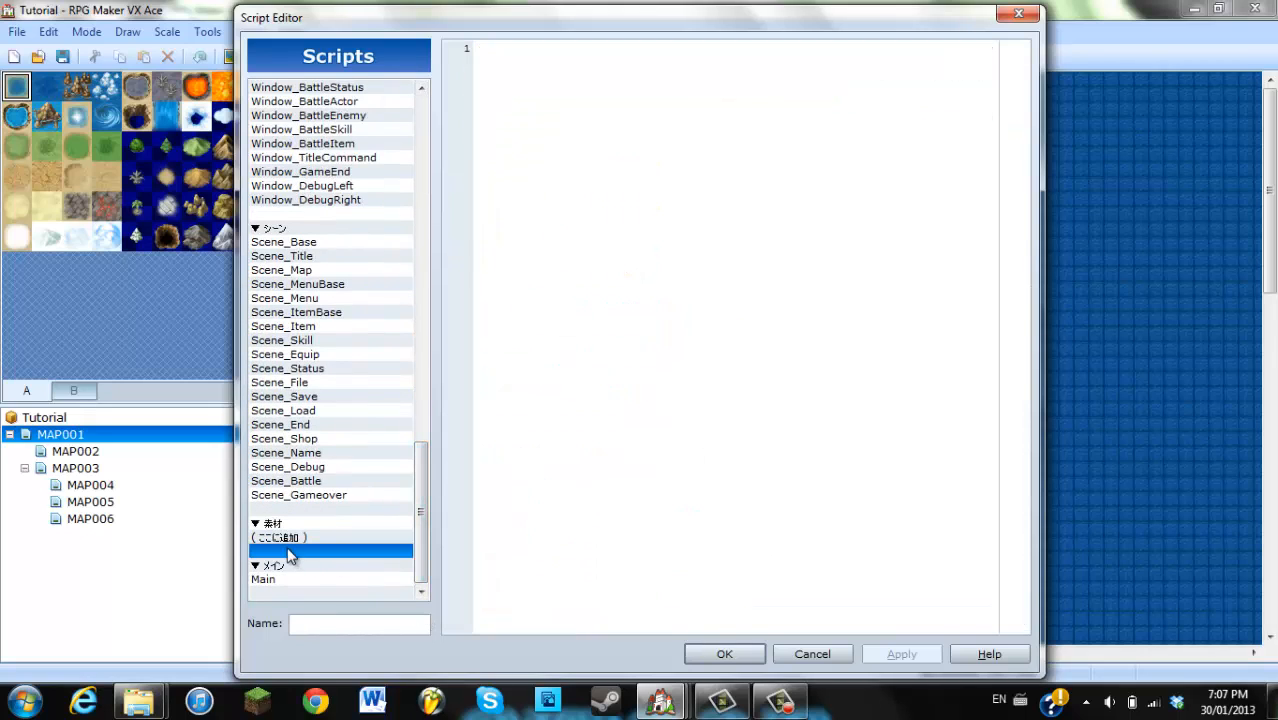
right_click(290, 550)
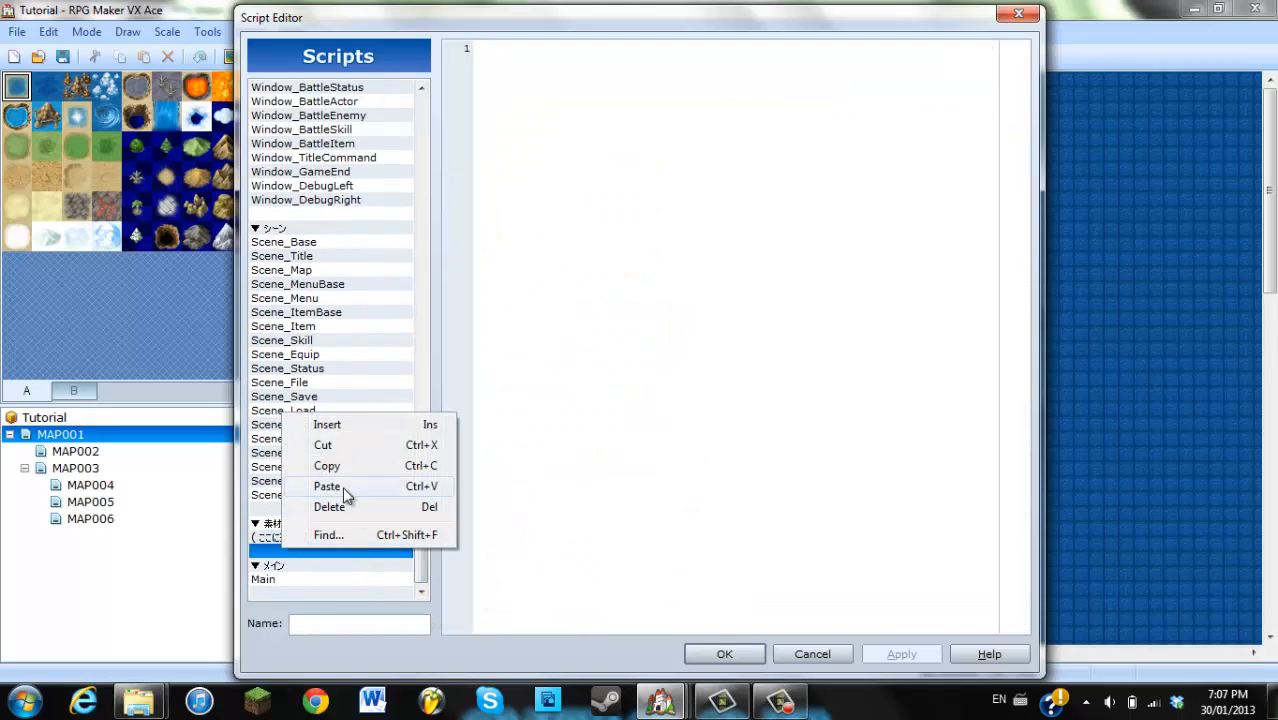
left_click(326, 486)
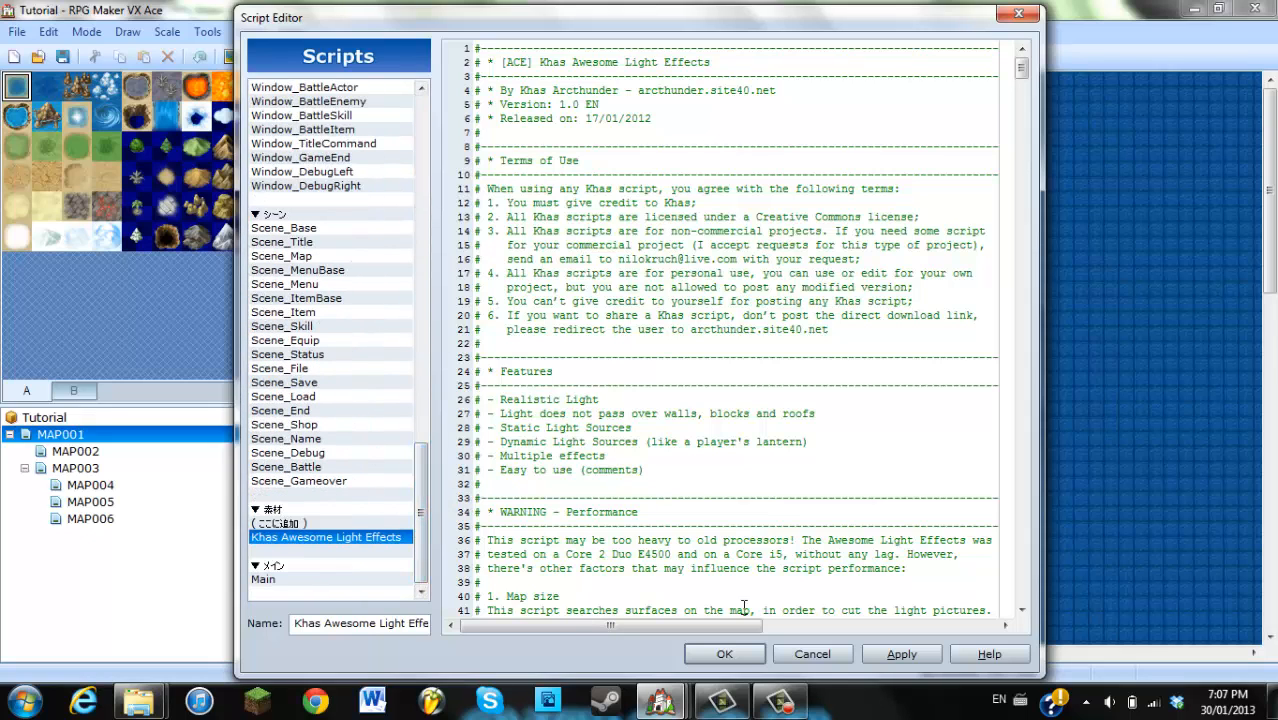
mouse_move(976, 696)
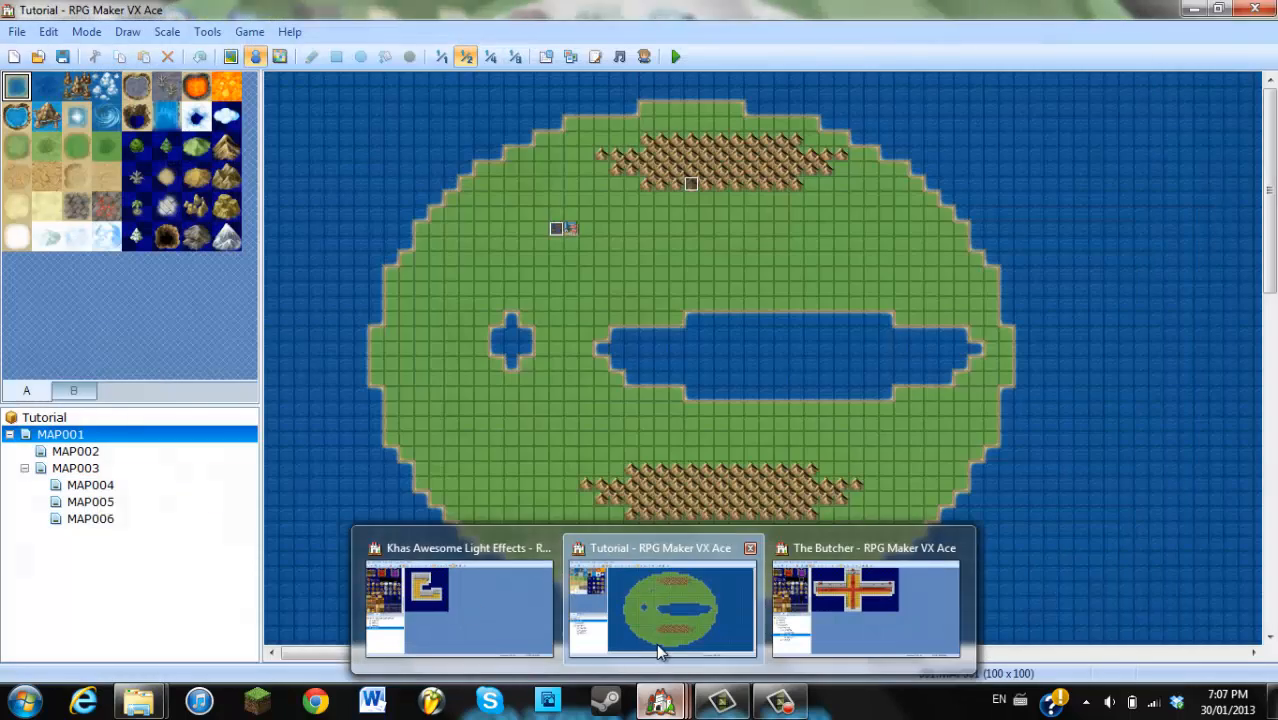
Create a new event on MAP003 with the lantern sprite from the !Flame sheet
left_click(76, 452)
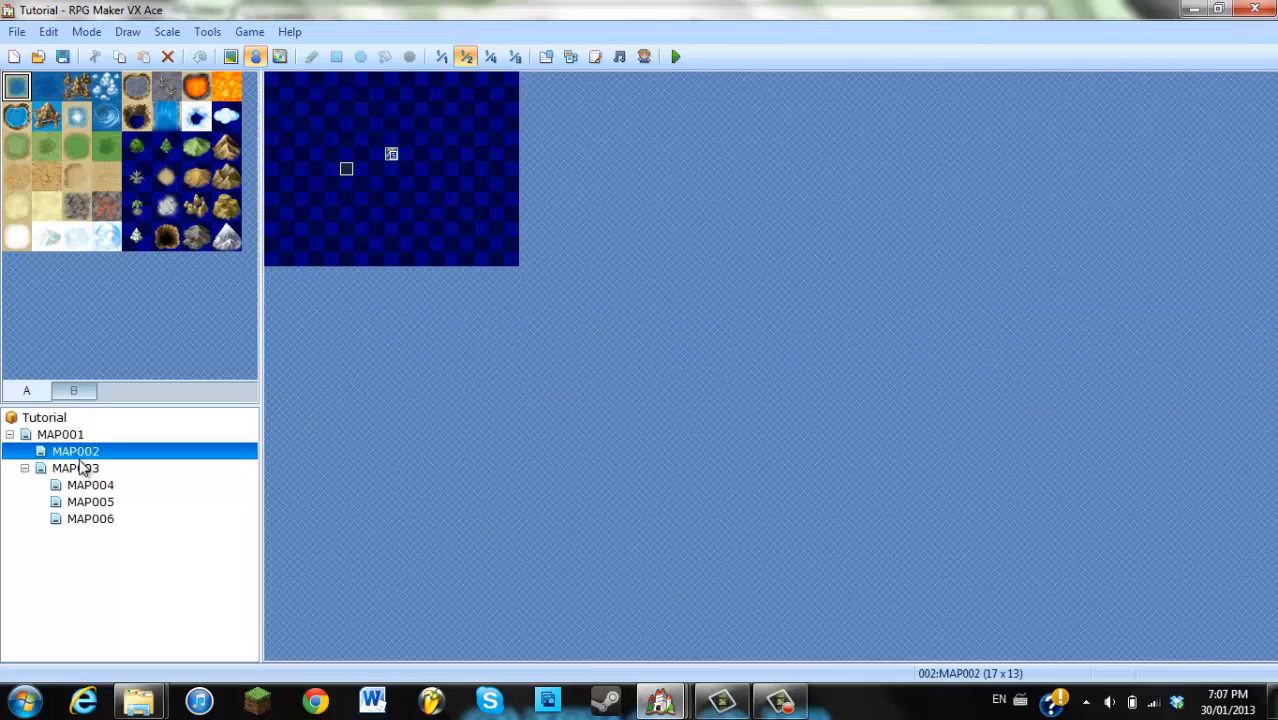
left_click(76, 468)
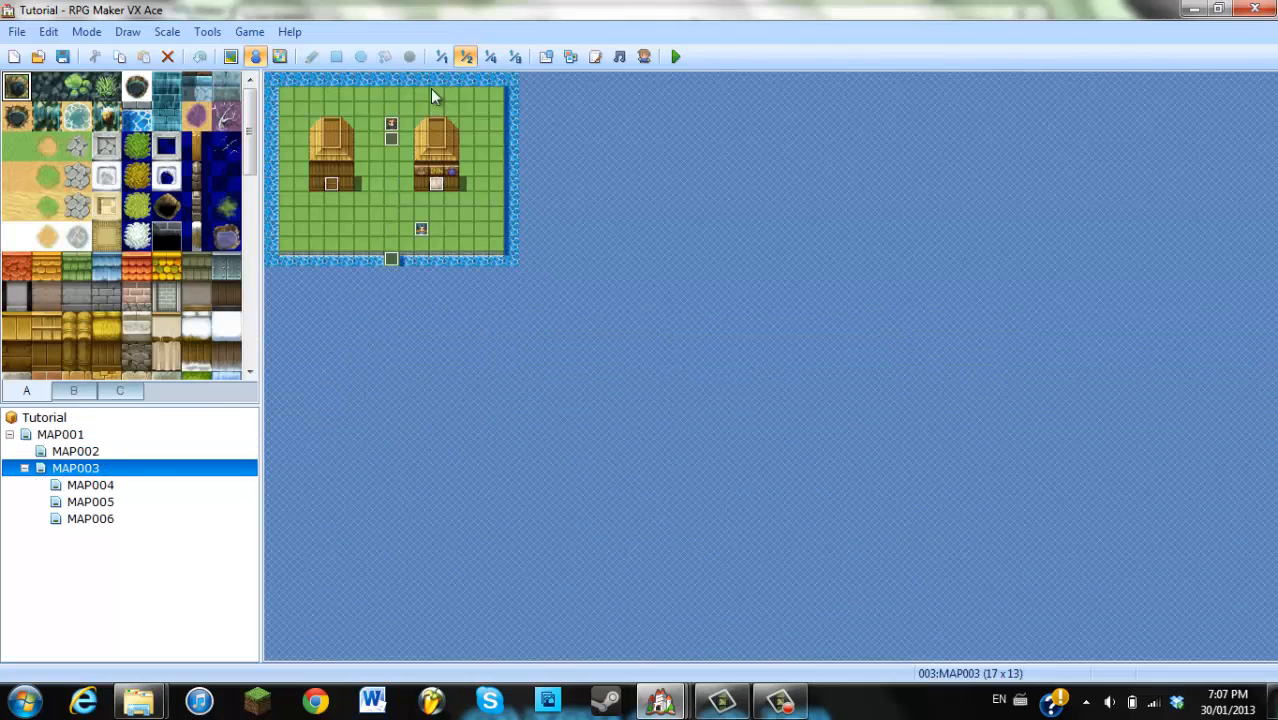
mouse_move(416, 504)
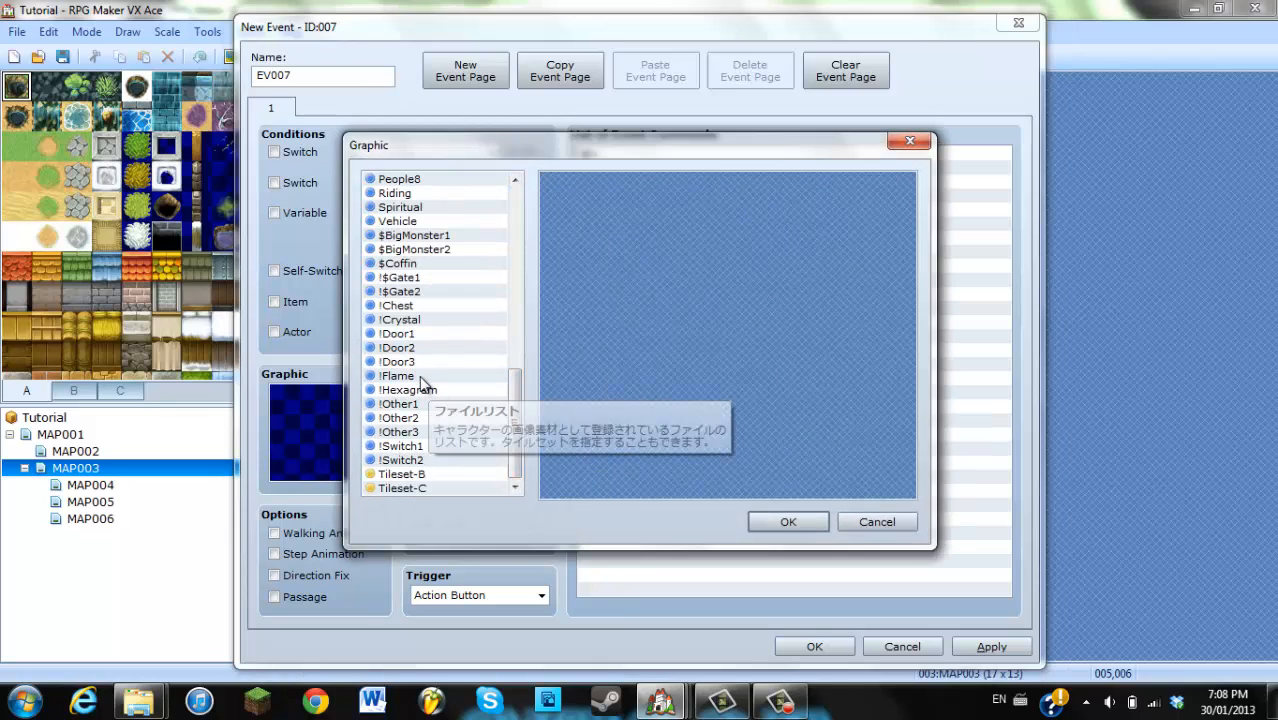
left_click(396, 376)
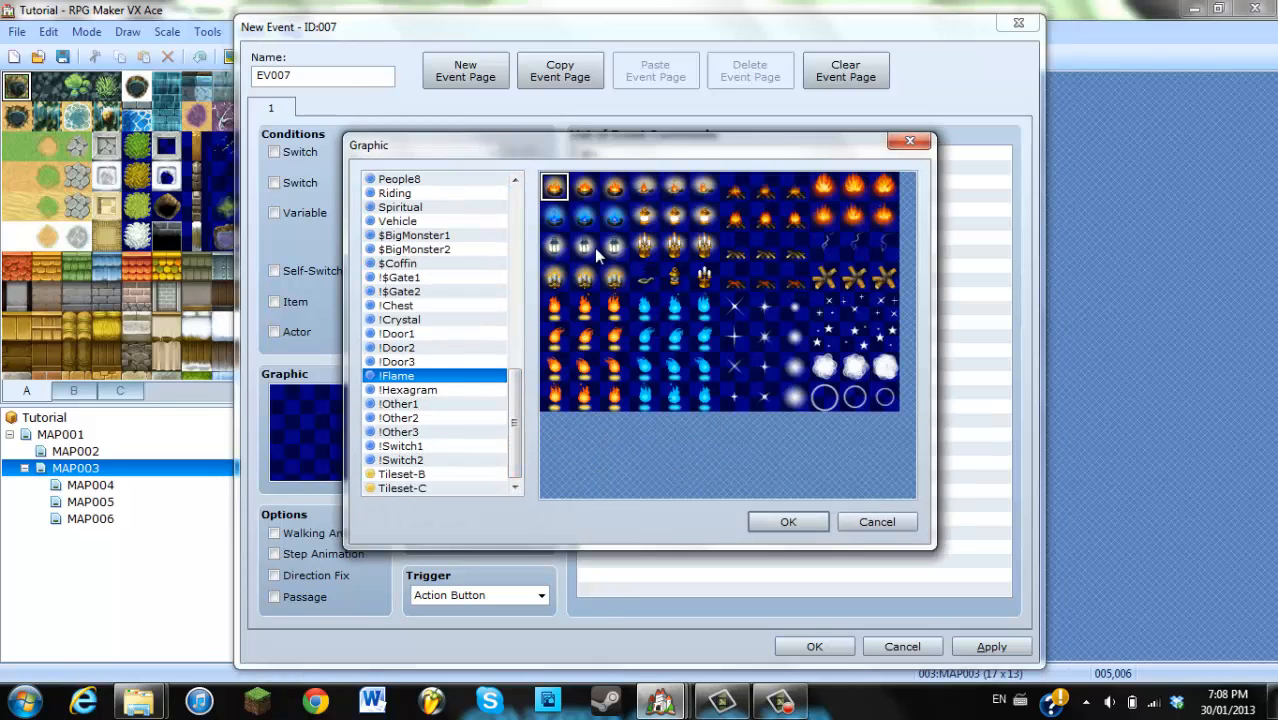
left_click(788, 520)
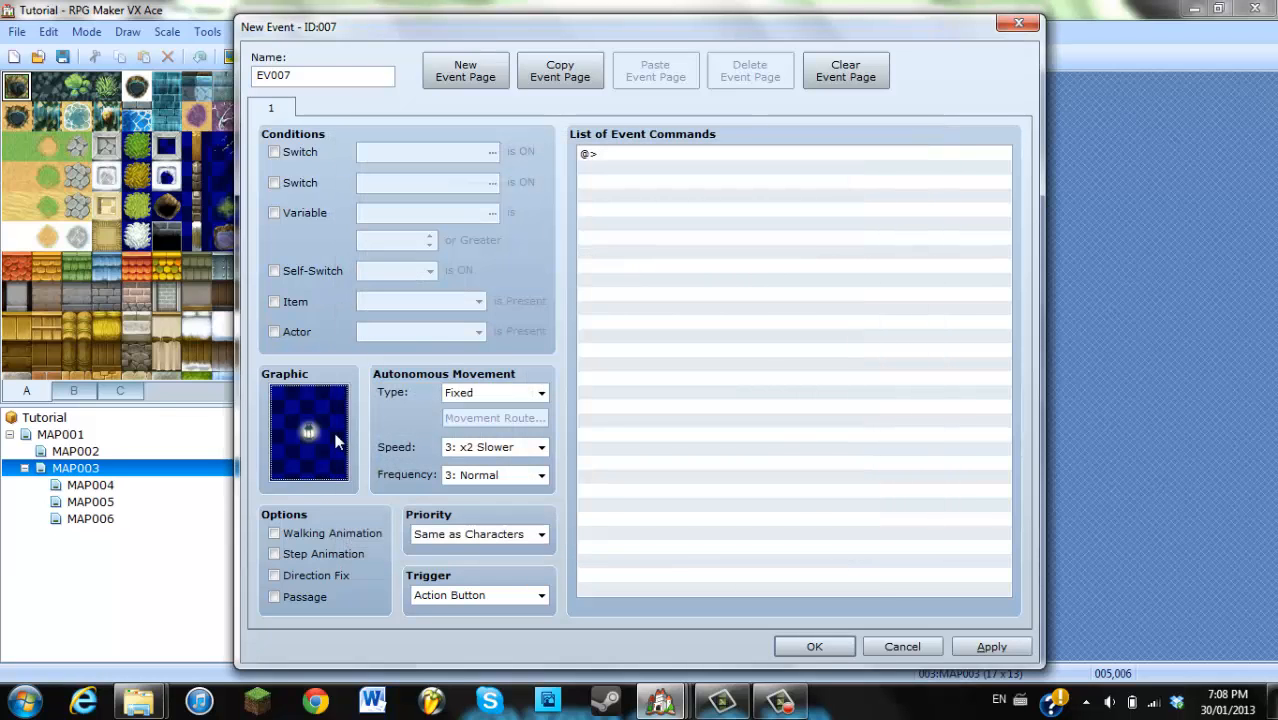
Add a Comment command reading [light 0] to the event and save it
left_click(650, 152)
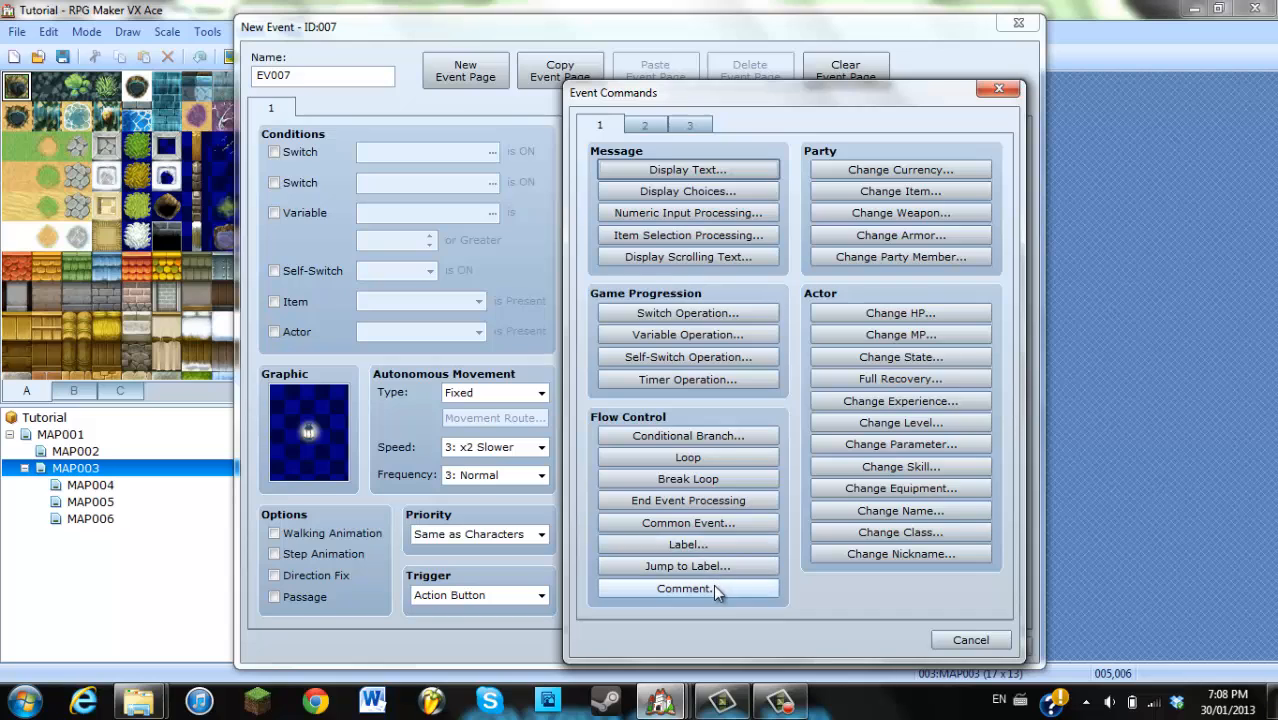
left_click(688, 588)
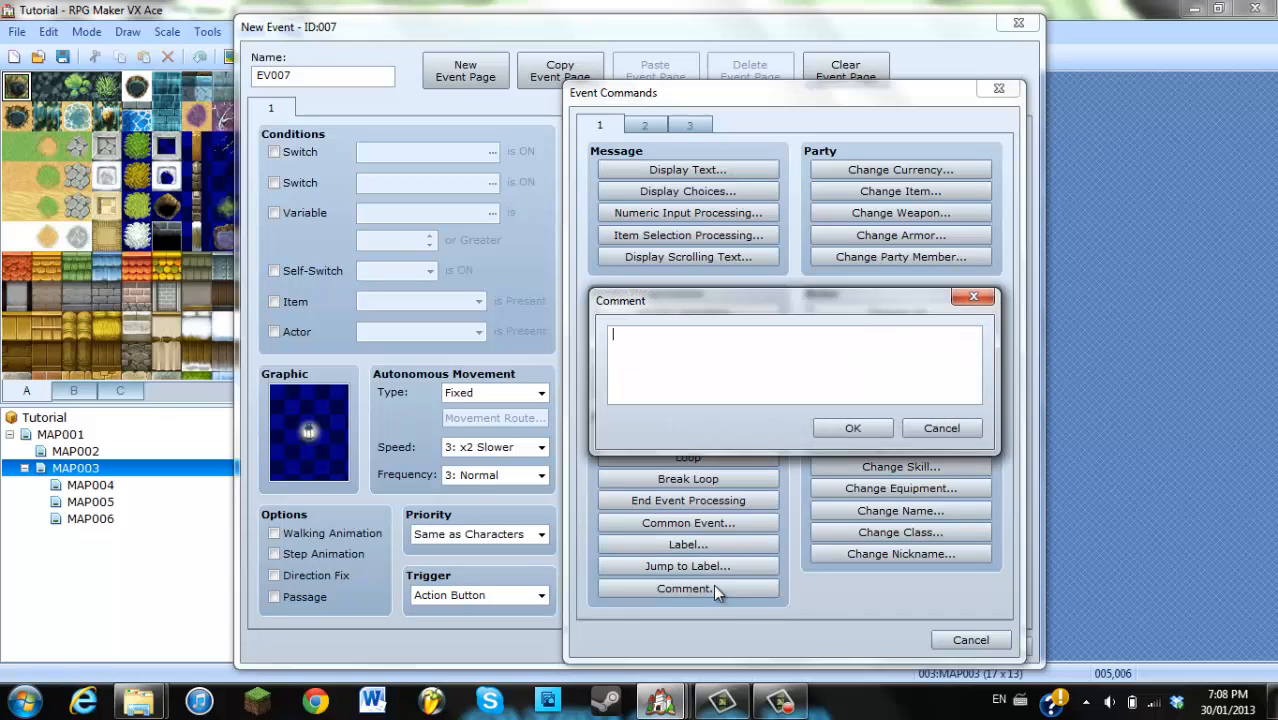
type("[i")
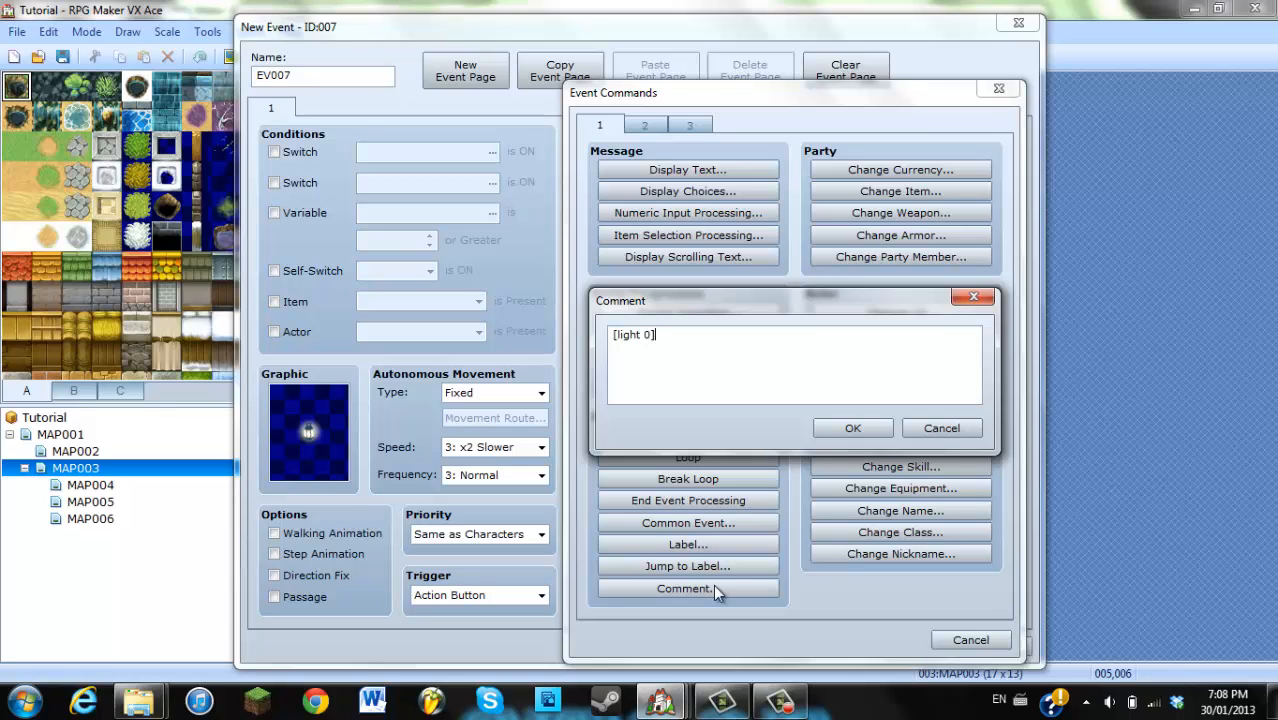
left_click(852, 428)
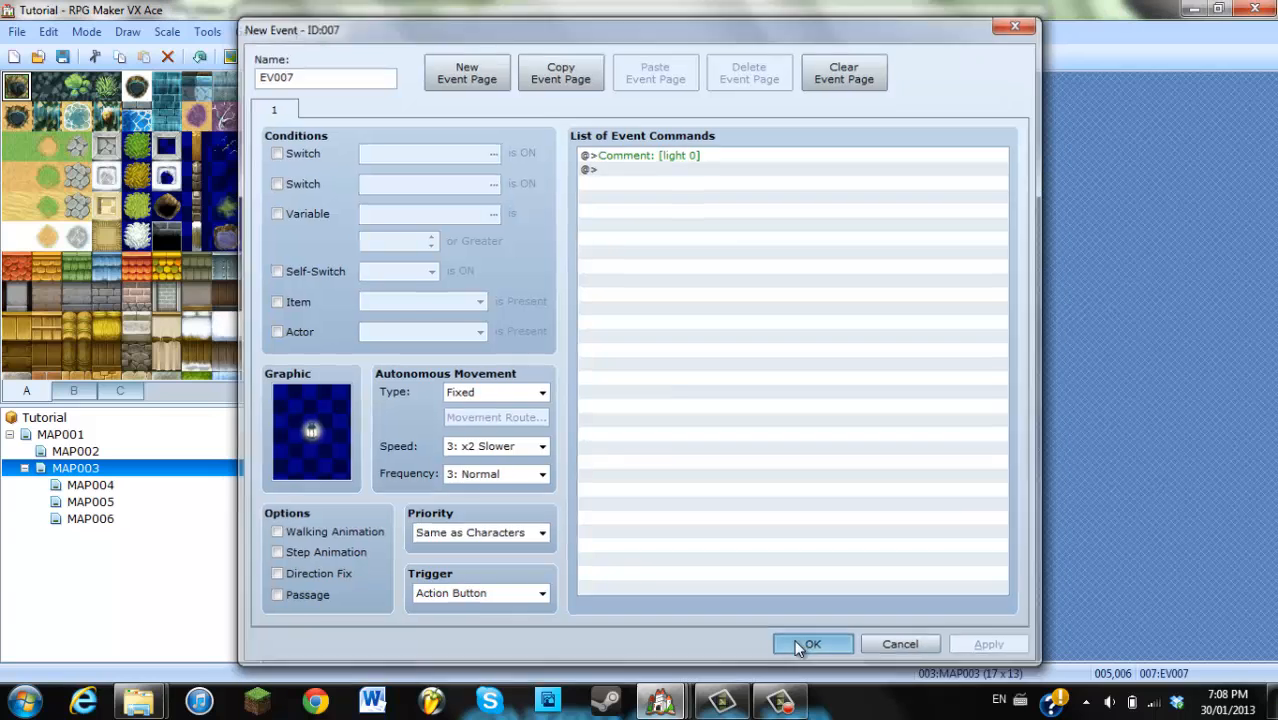
left_click(812, 644)
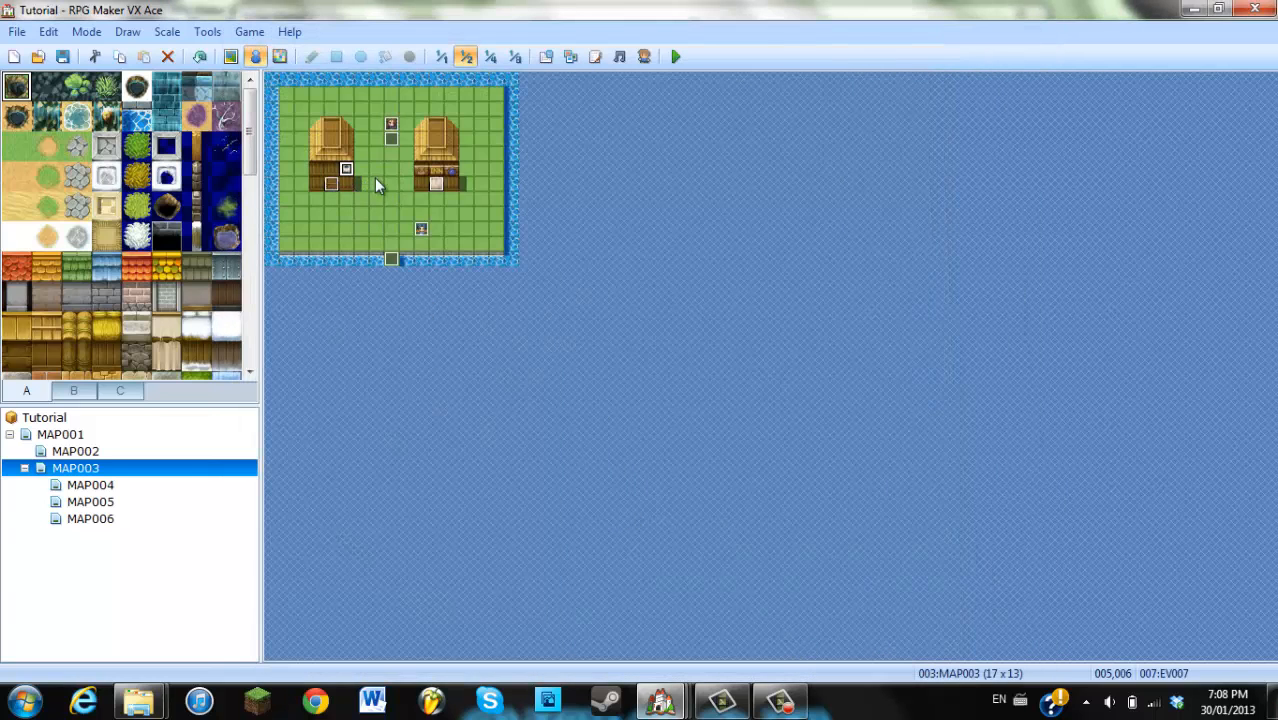
mouse_move(268, 144)
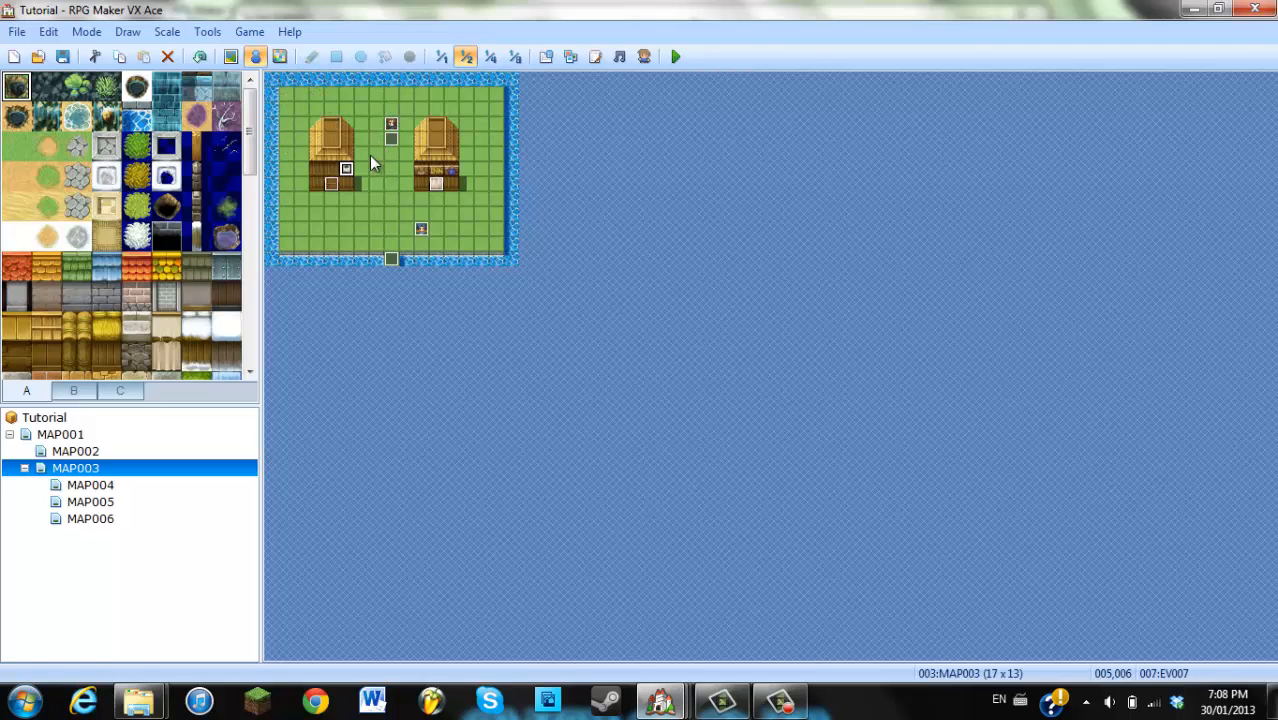
mouse_move(292, 198)
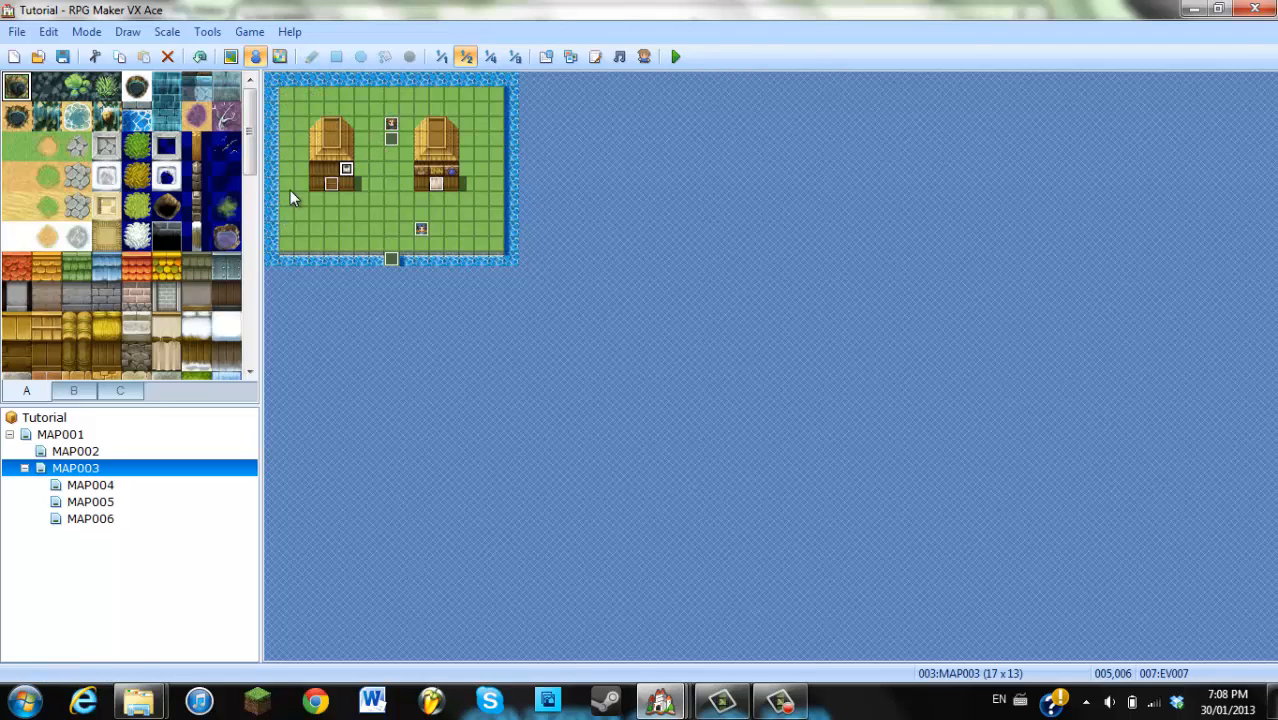
mouse_move(766, 480)
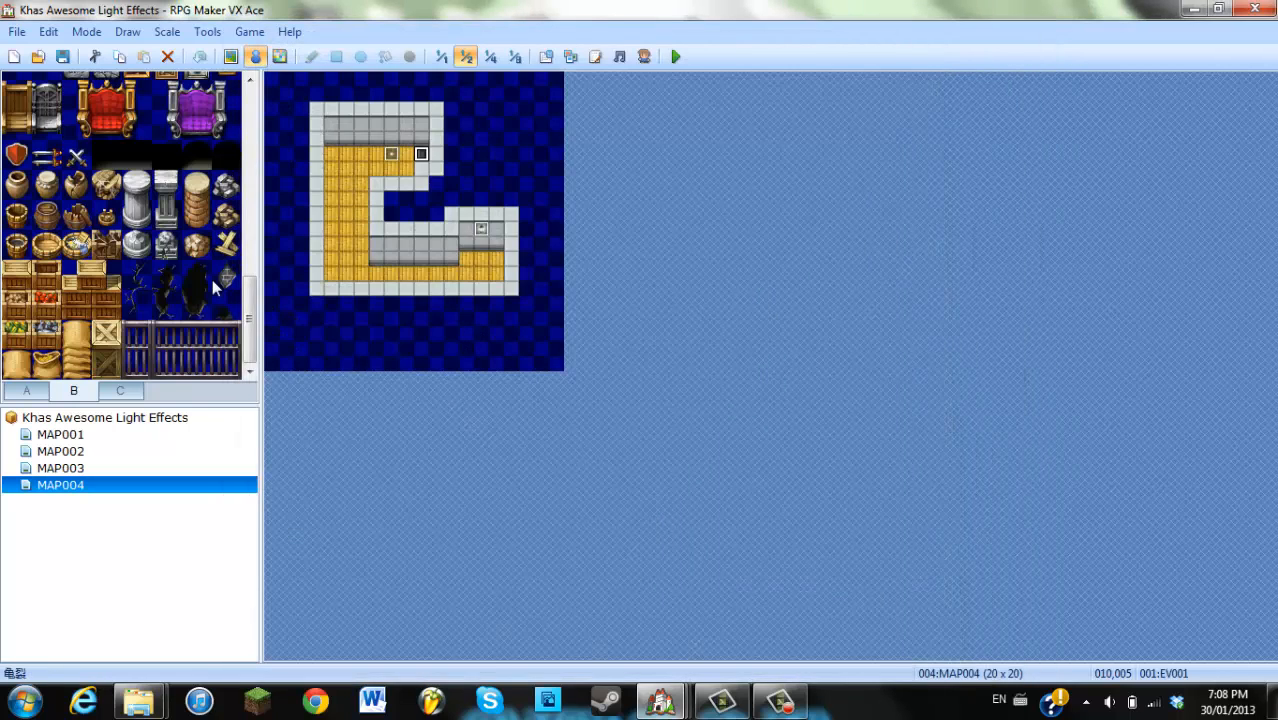
Copy the two effect_surface darkening Script commands from event EV003 on the demo's MAP001
left_click(60, 434)
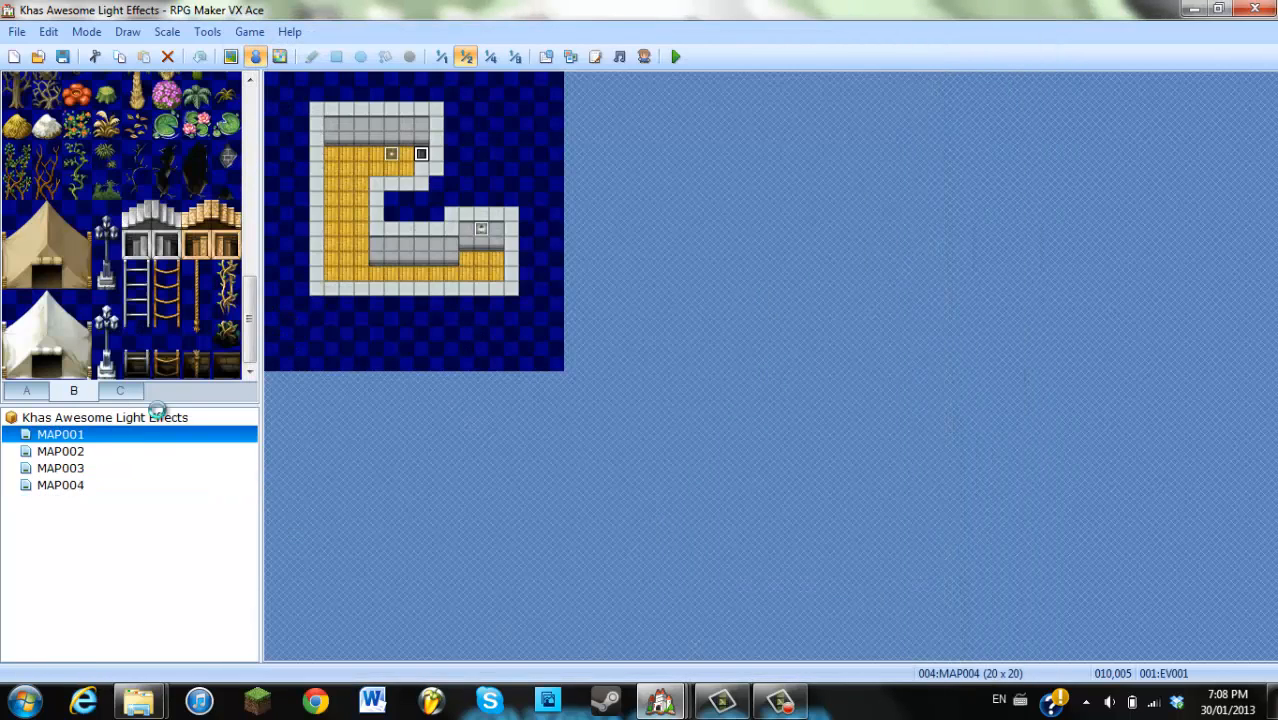
double_click(60, 434)
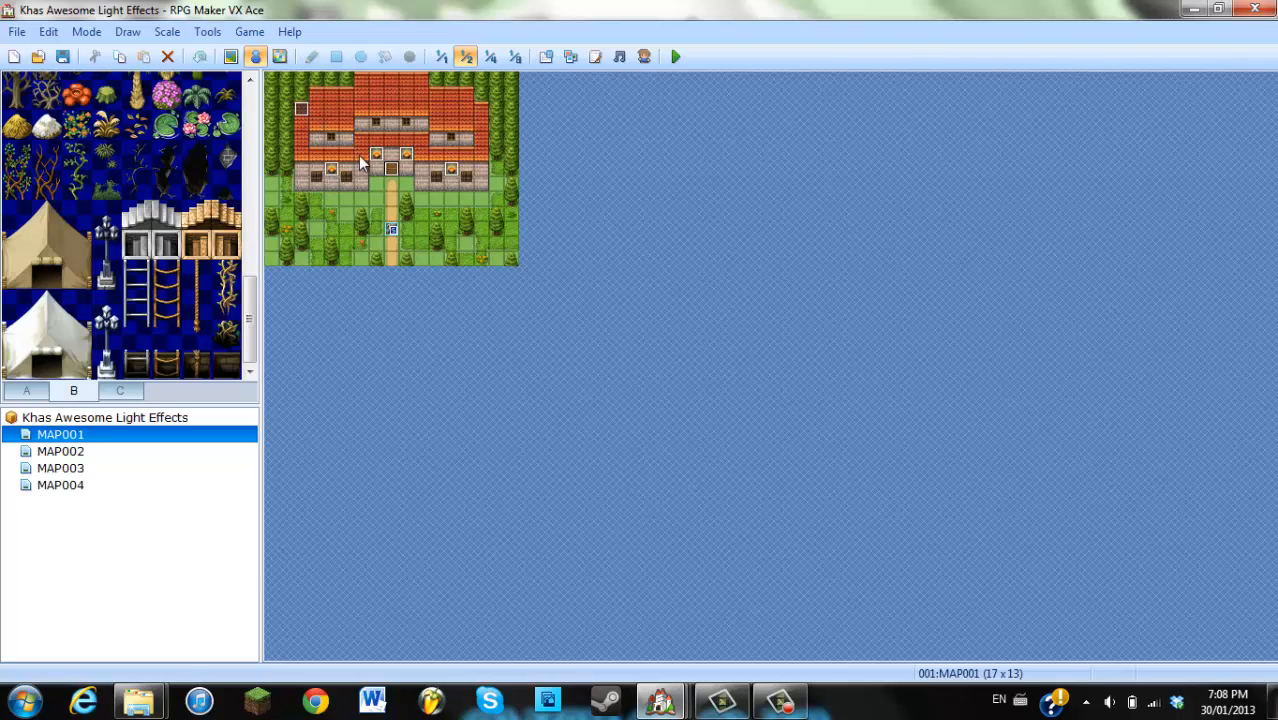
mouse_move(480, 170)
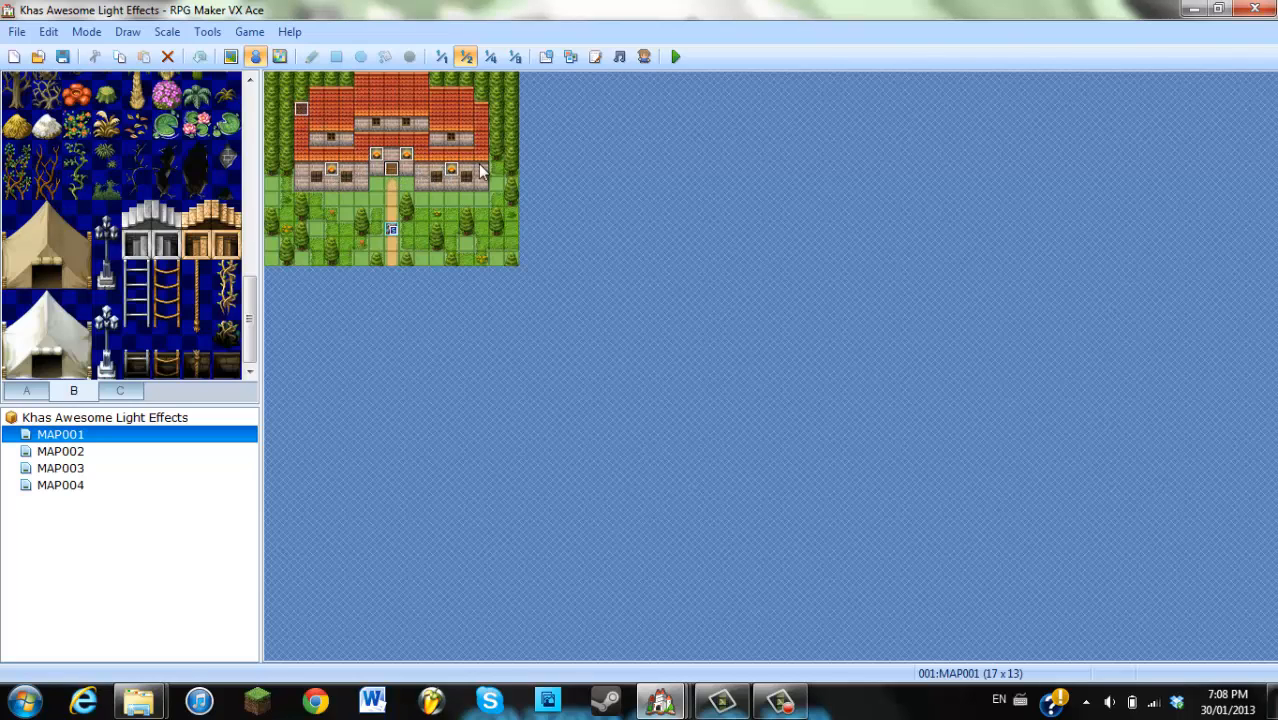
double_click(390, 228)
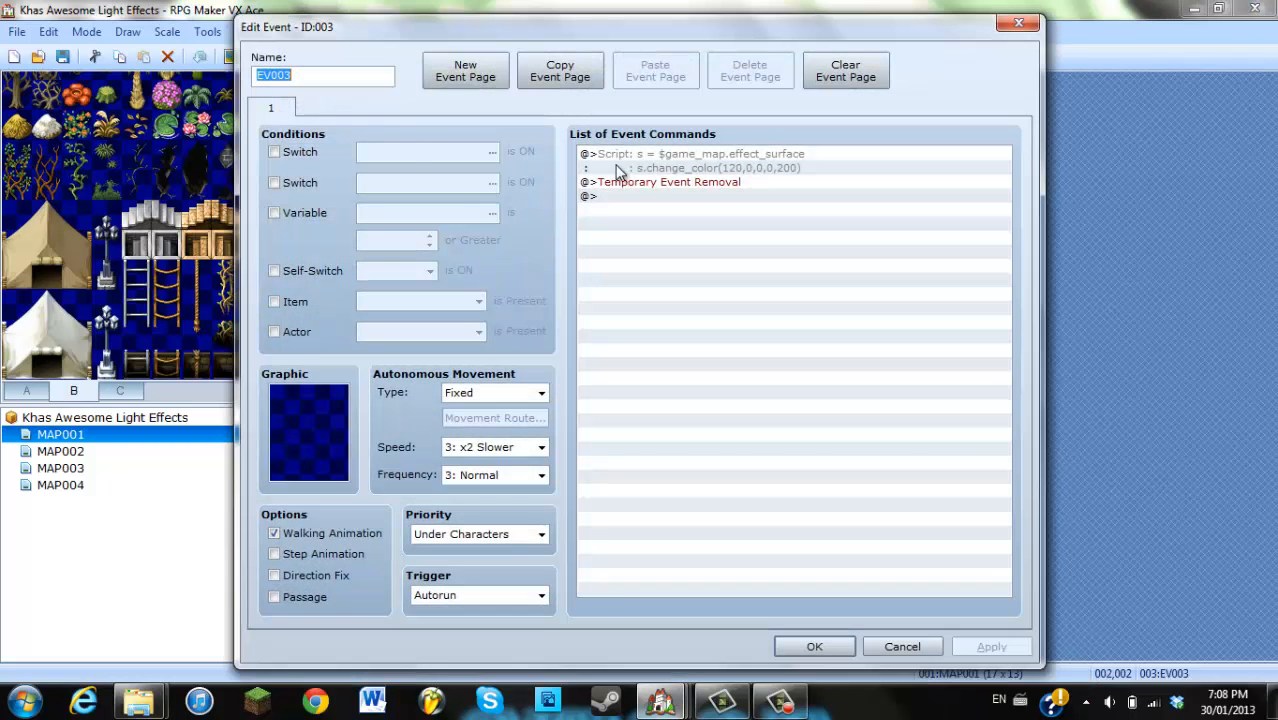
mouse_move(680, 232)
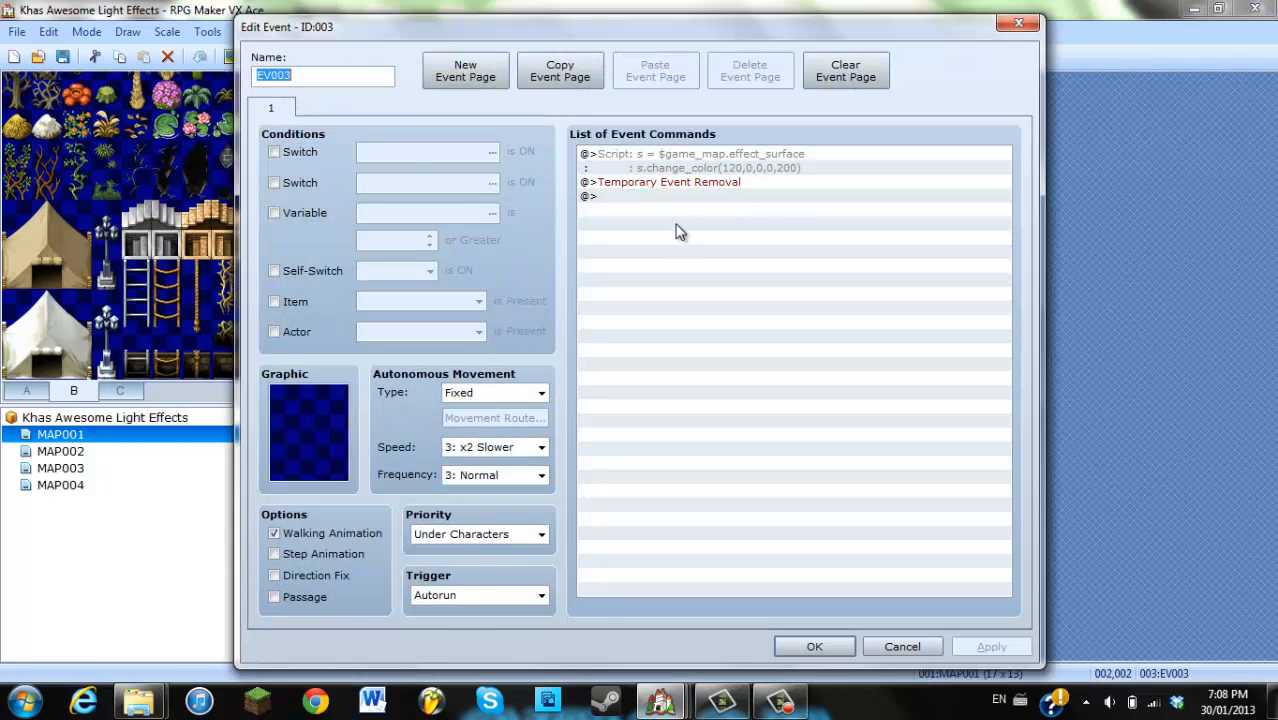
right_click(700, 156)
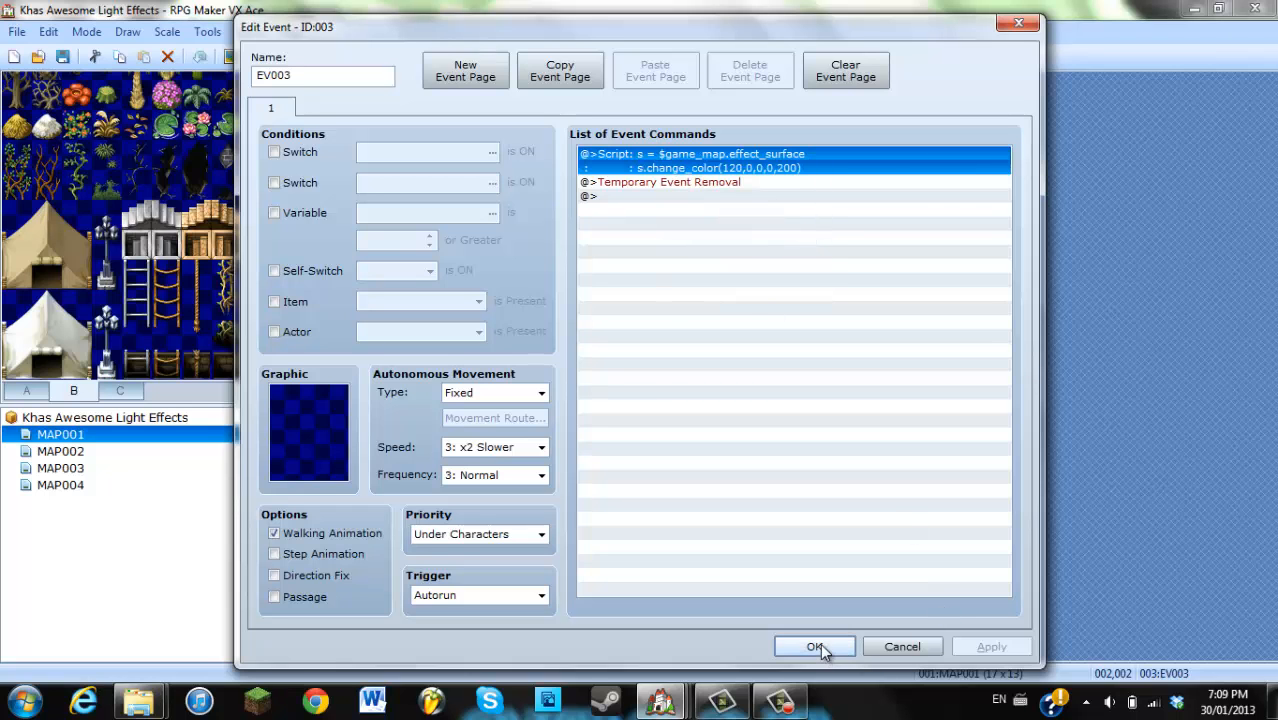
left_click(814, 646)
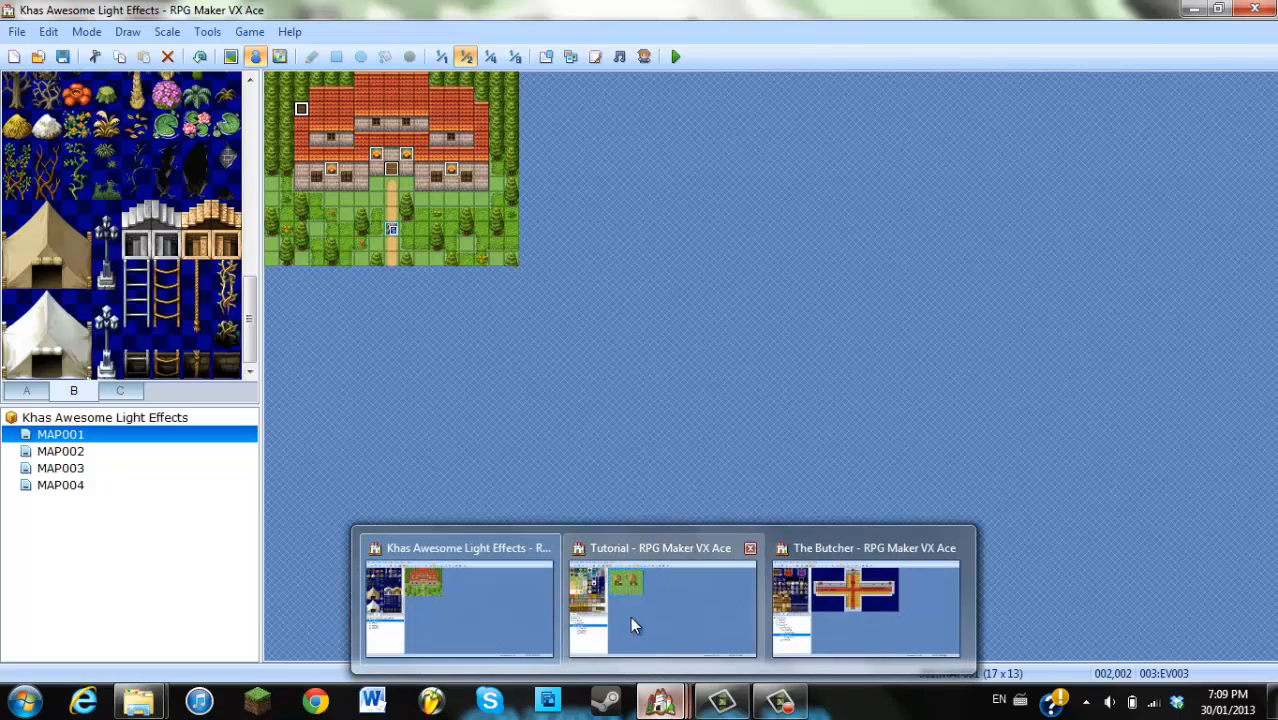
Make the new MAP003 event Autorun and paste the copied darkening script commands
left_click(662, 610)
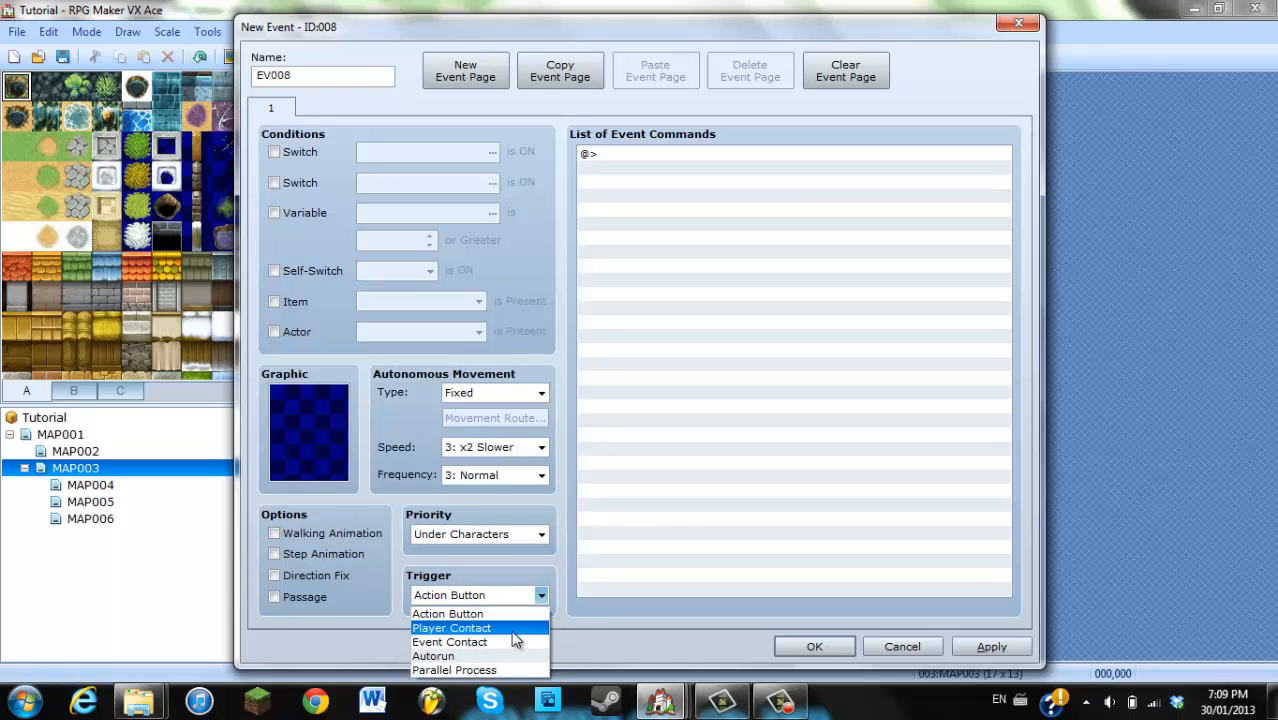
left_click(432, 656)
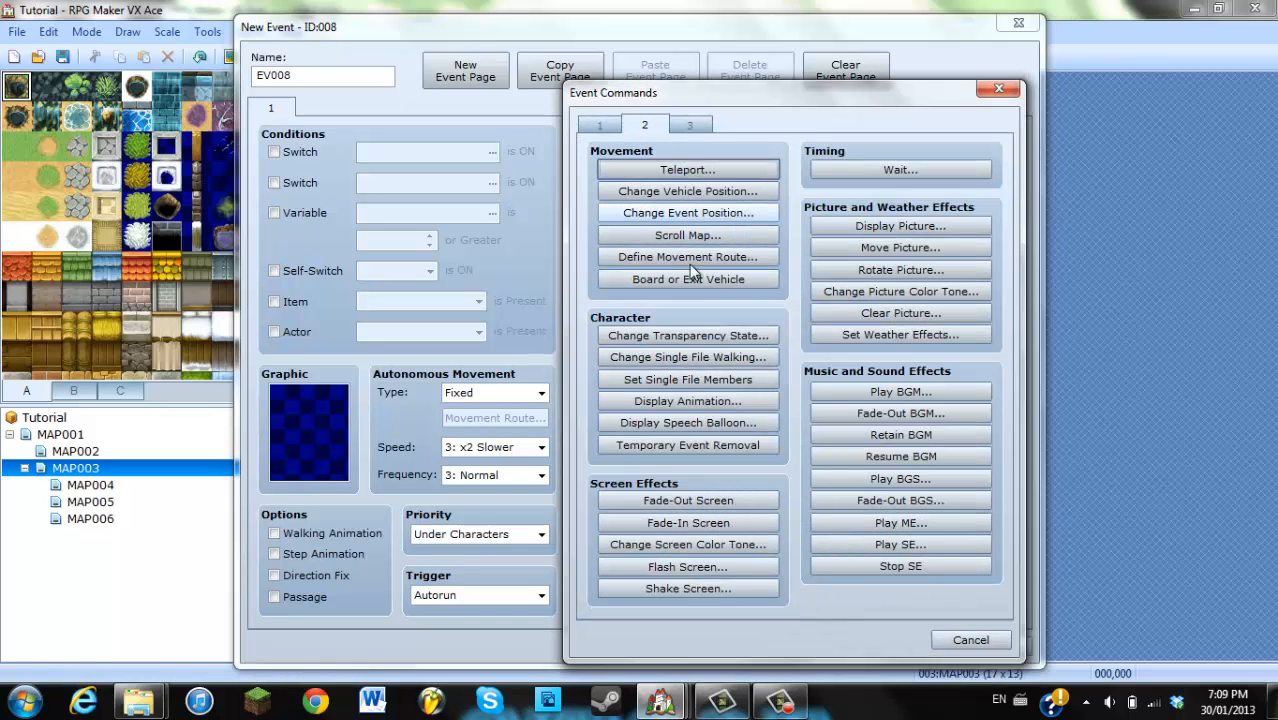
left_click(688, 444)
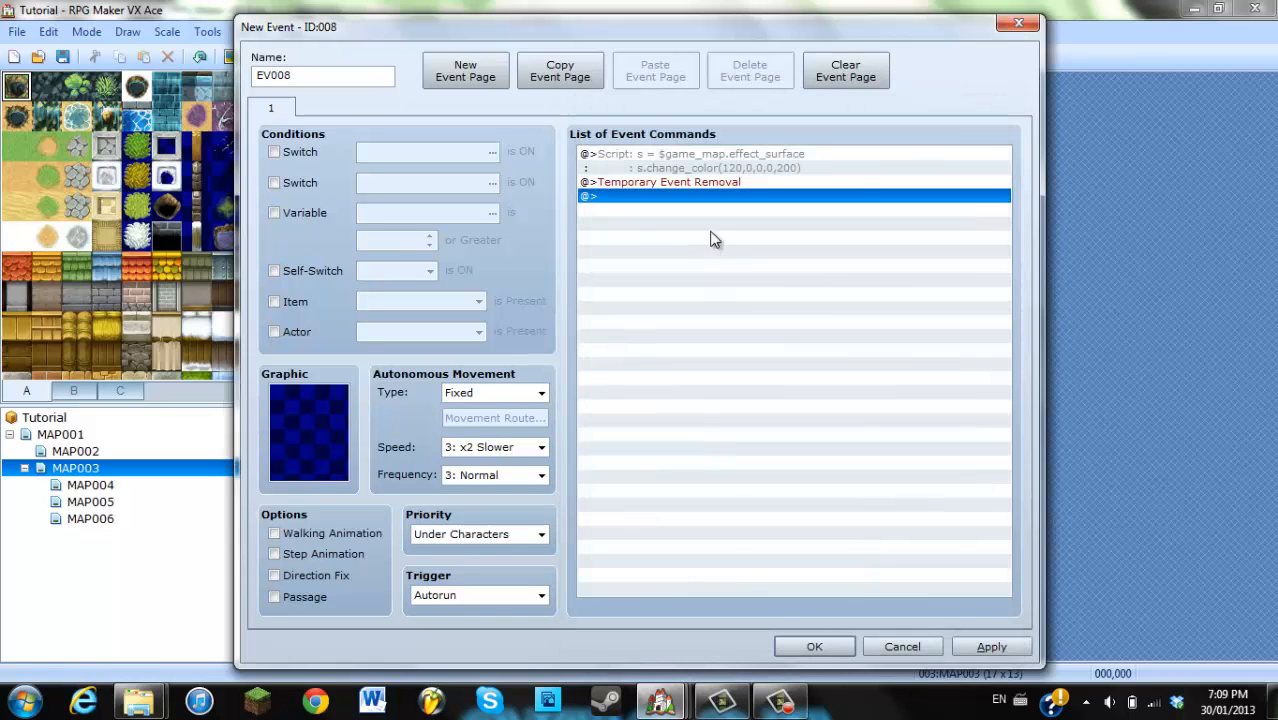
mouse_move(700, 190)
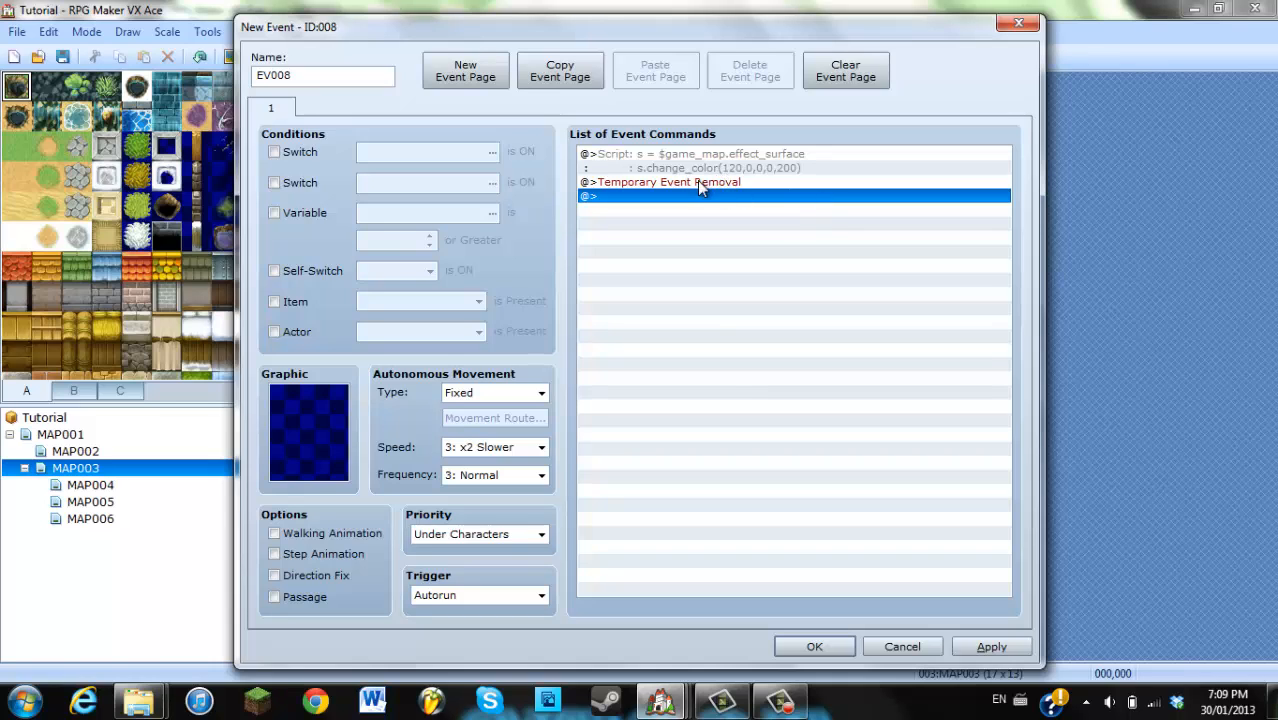
mouse_move(930, 452)
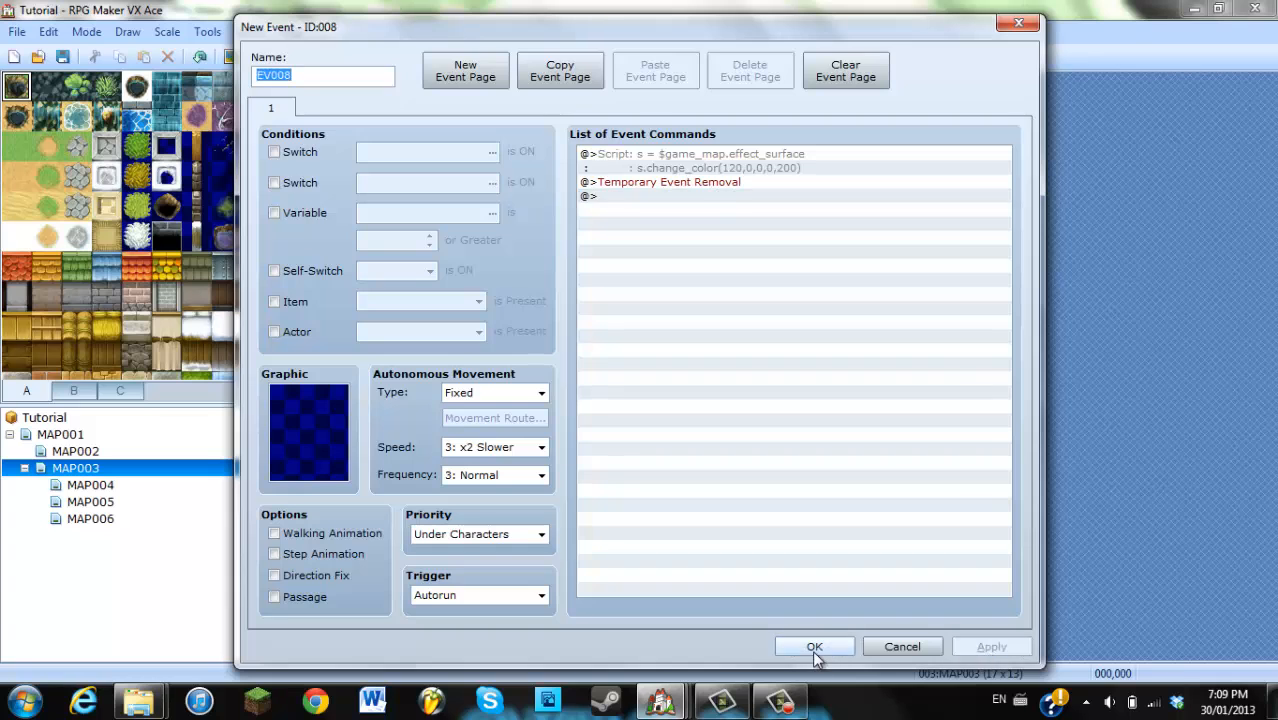
Save the darkening event and playtest, dismissing the missing Graphics/Lights/light error
left_click(814, 646)
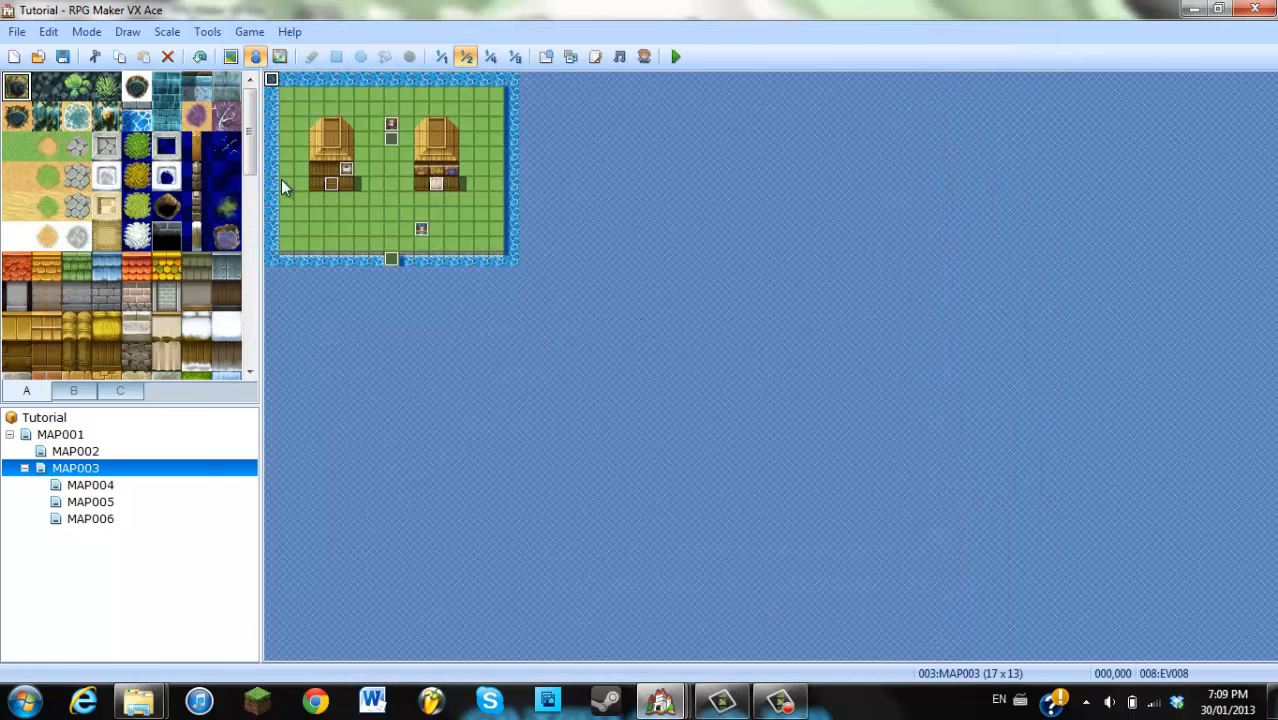
mouse_move(418, 230)
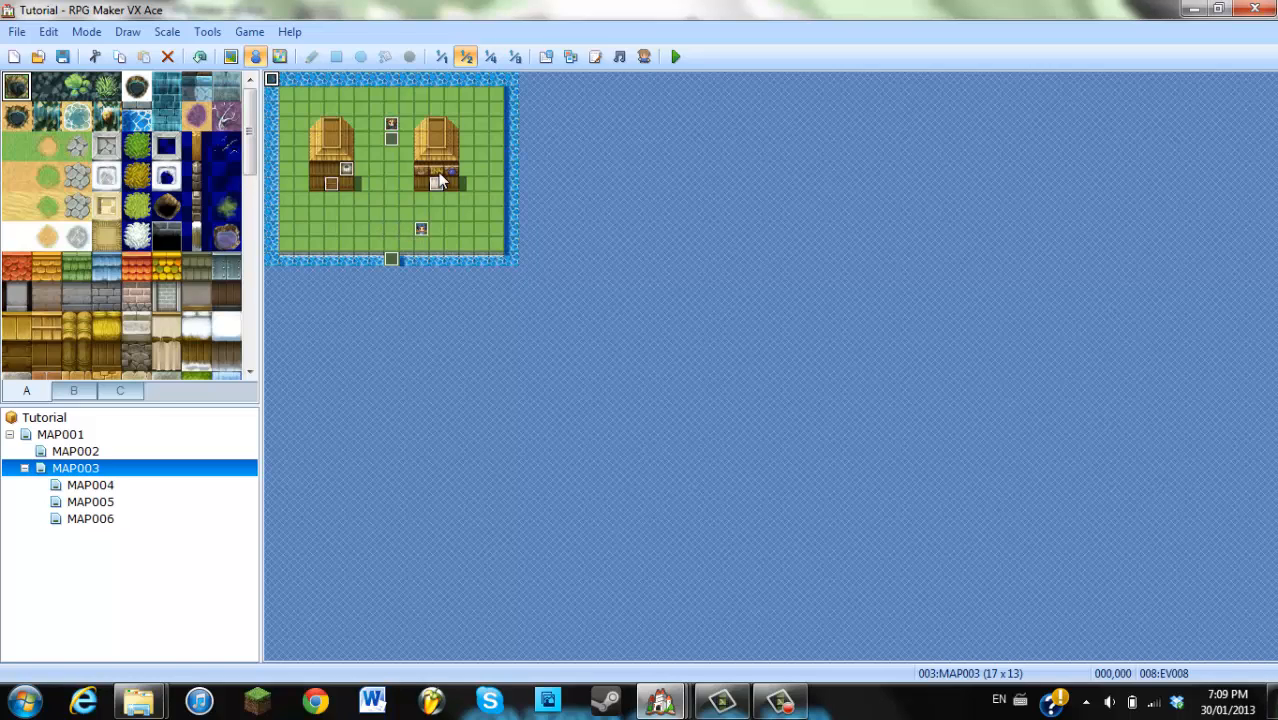
mouse_move(676, 56)
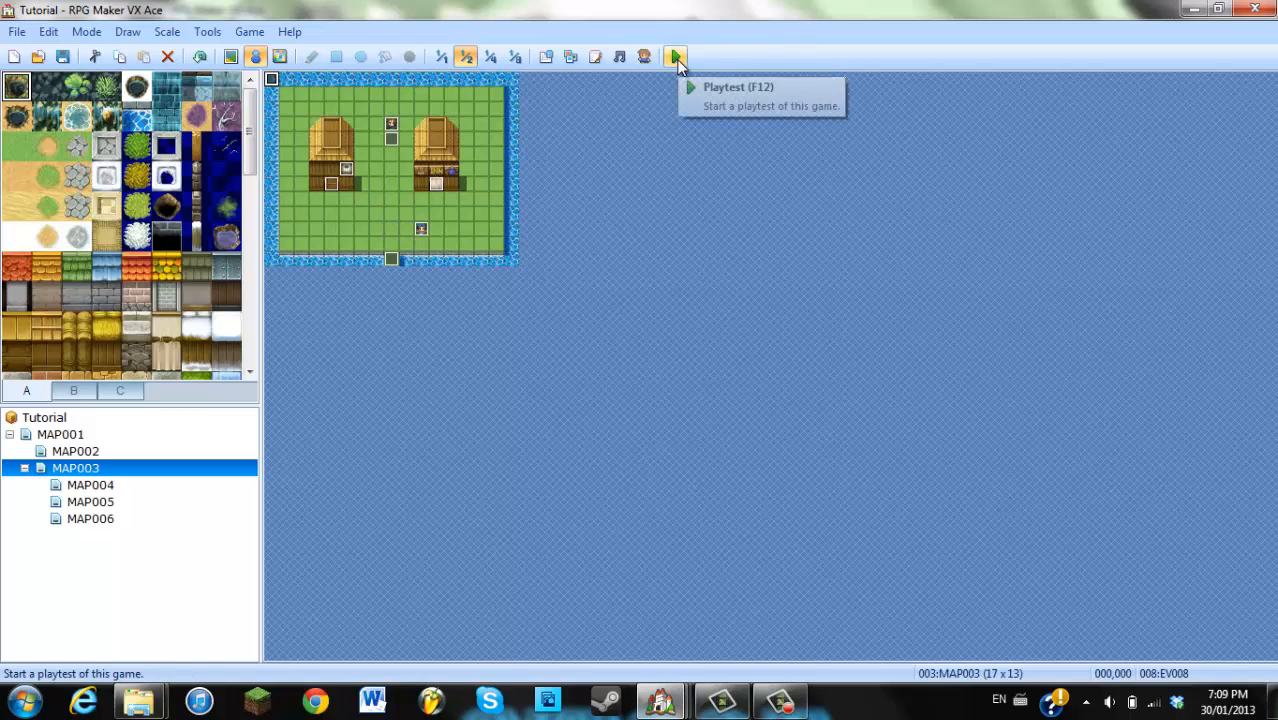
left_click(676, 56)
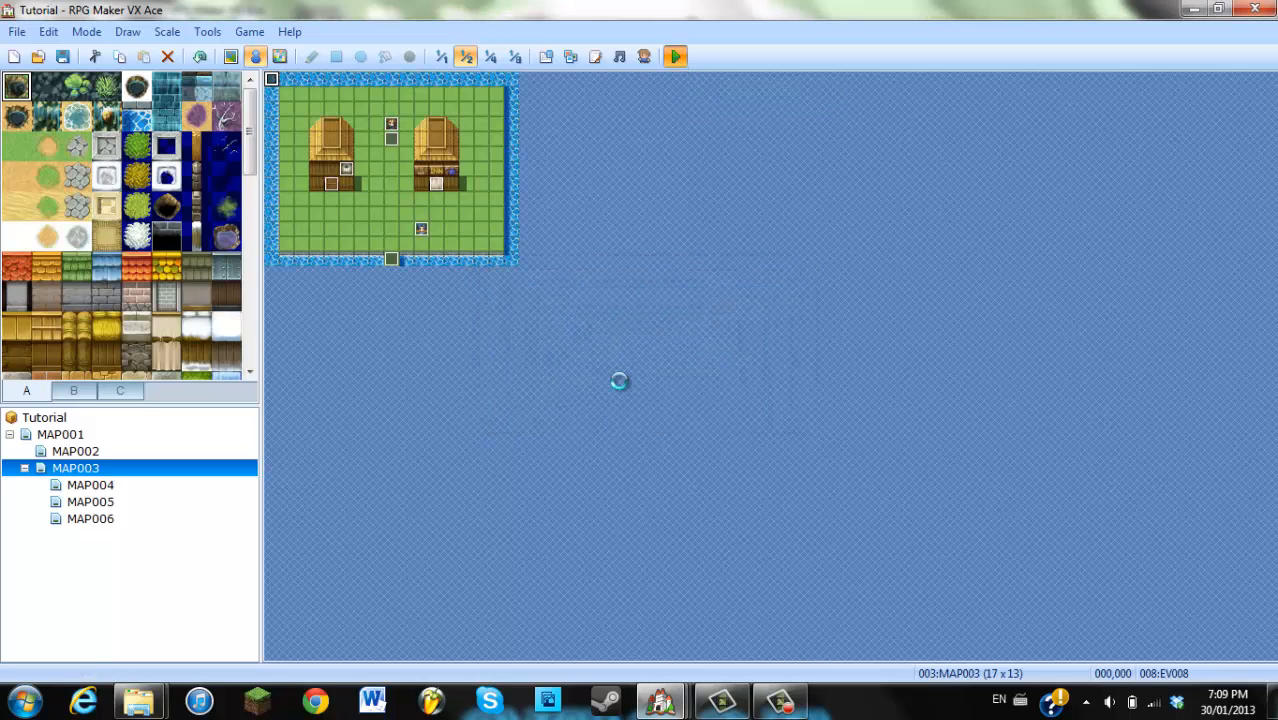
left_click(676, 56)
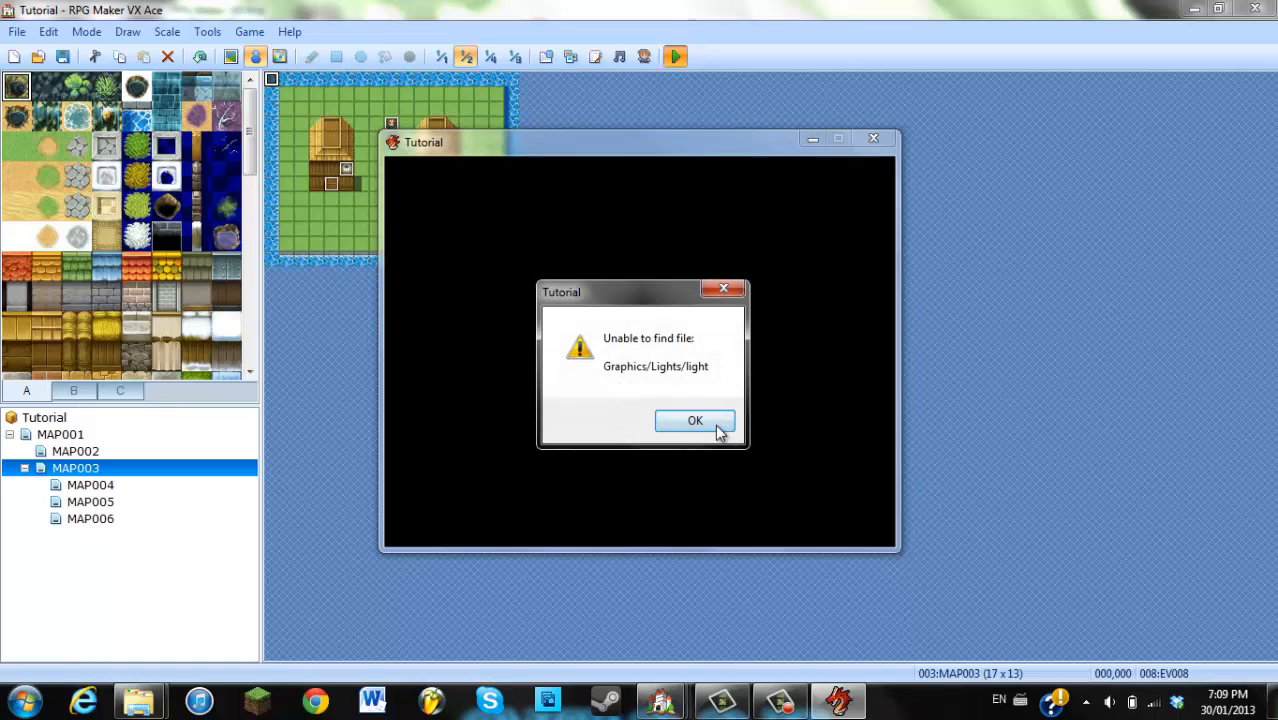
left_click(696, 420)
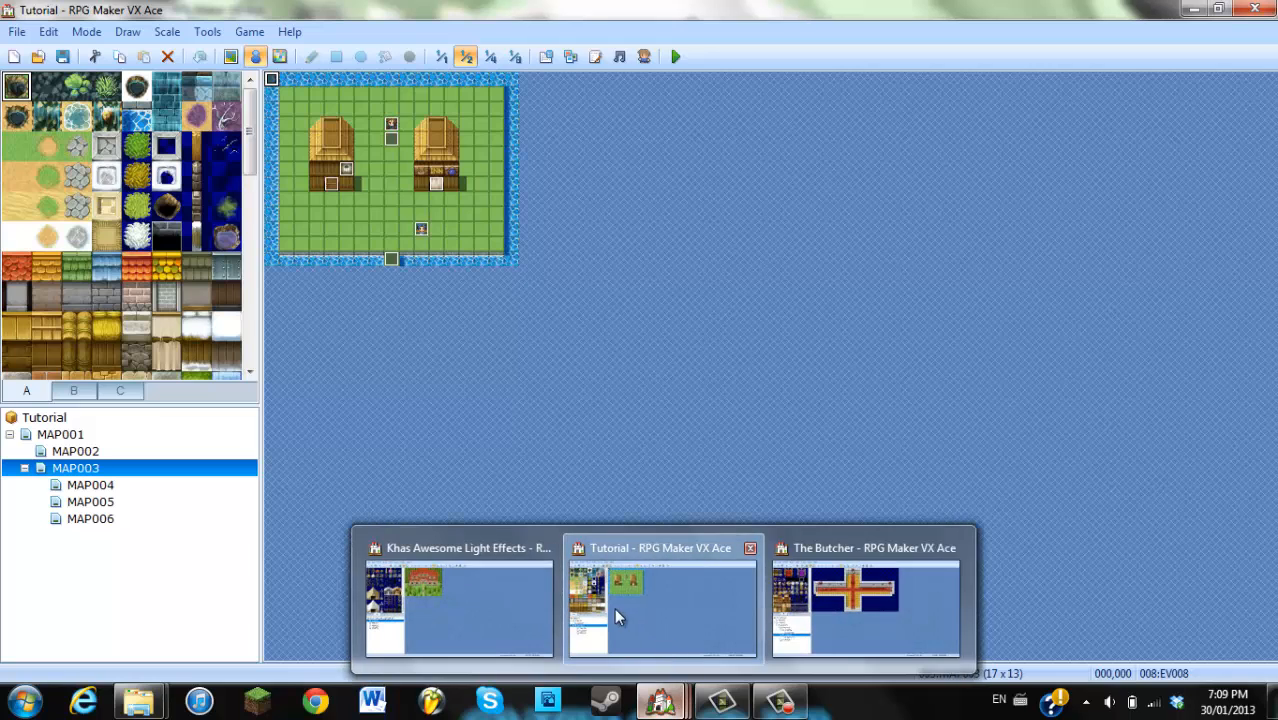
Browse the Khas project's Graphics folders in the Resource Manager
left_click(458, 548)
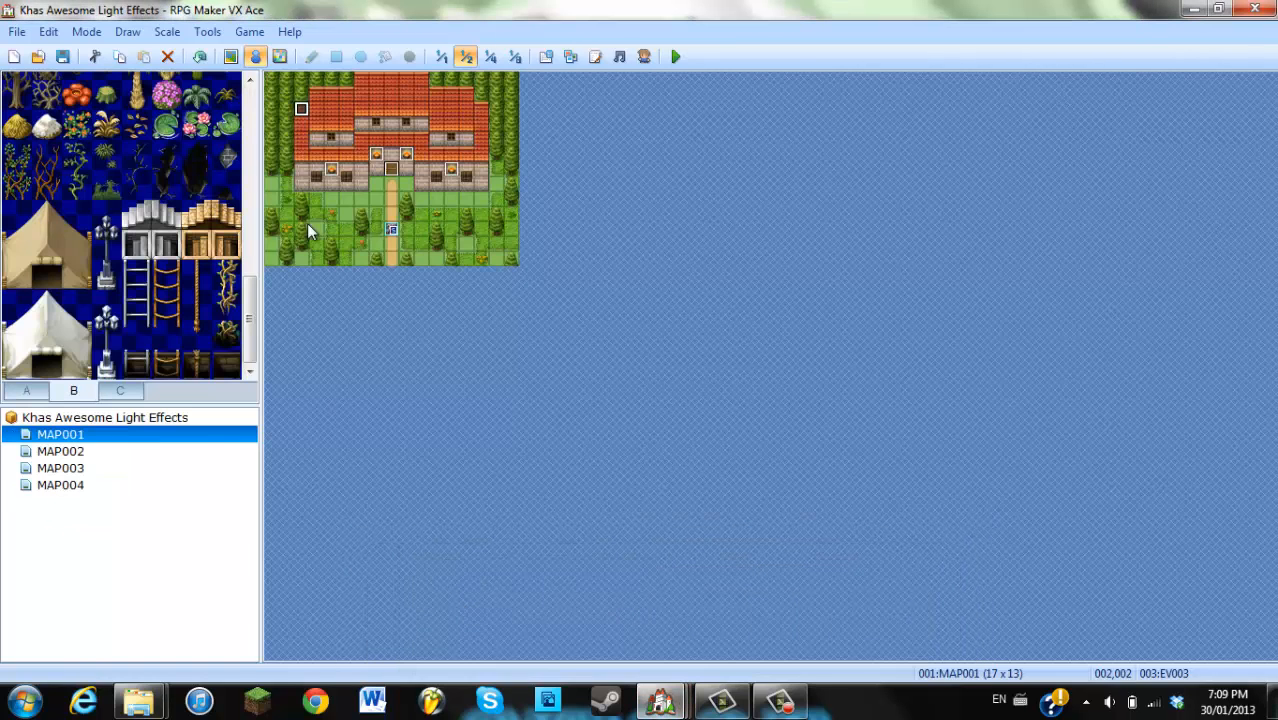
left_click(570, 56)
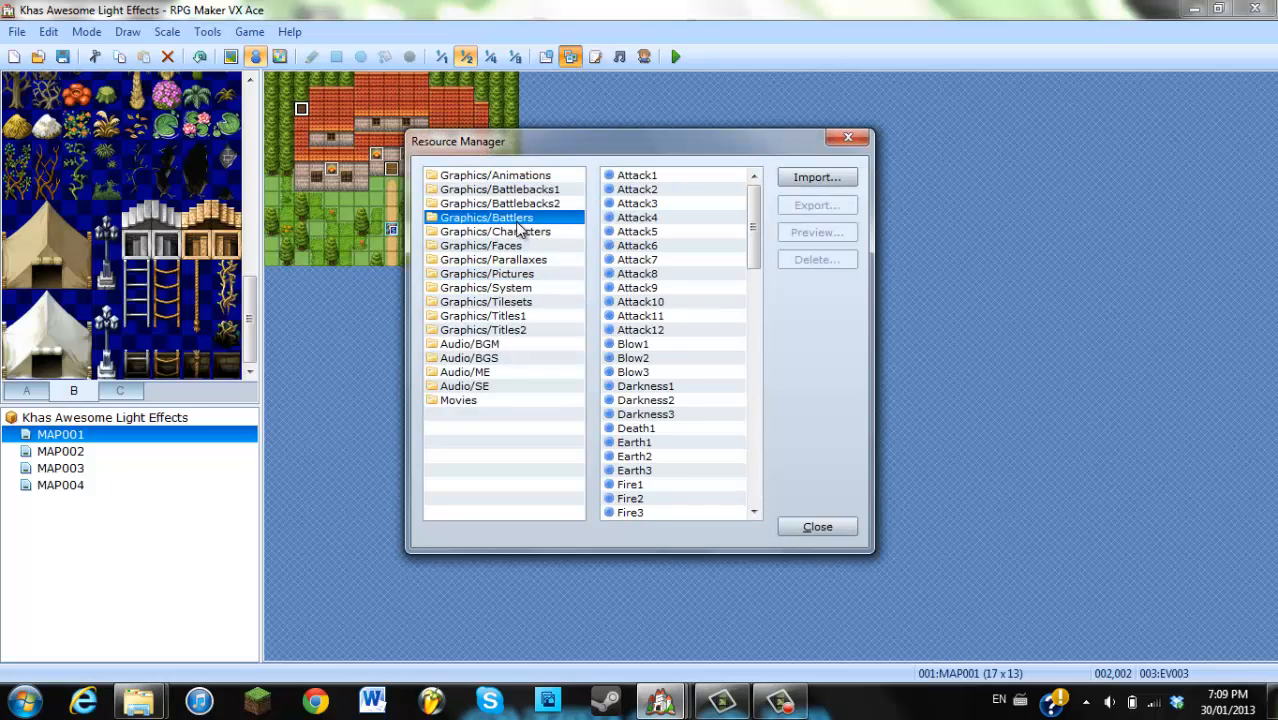
left_click(484, 316)
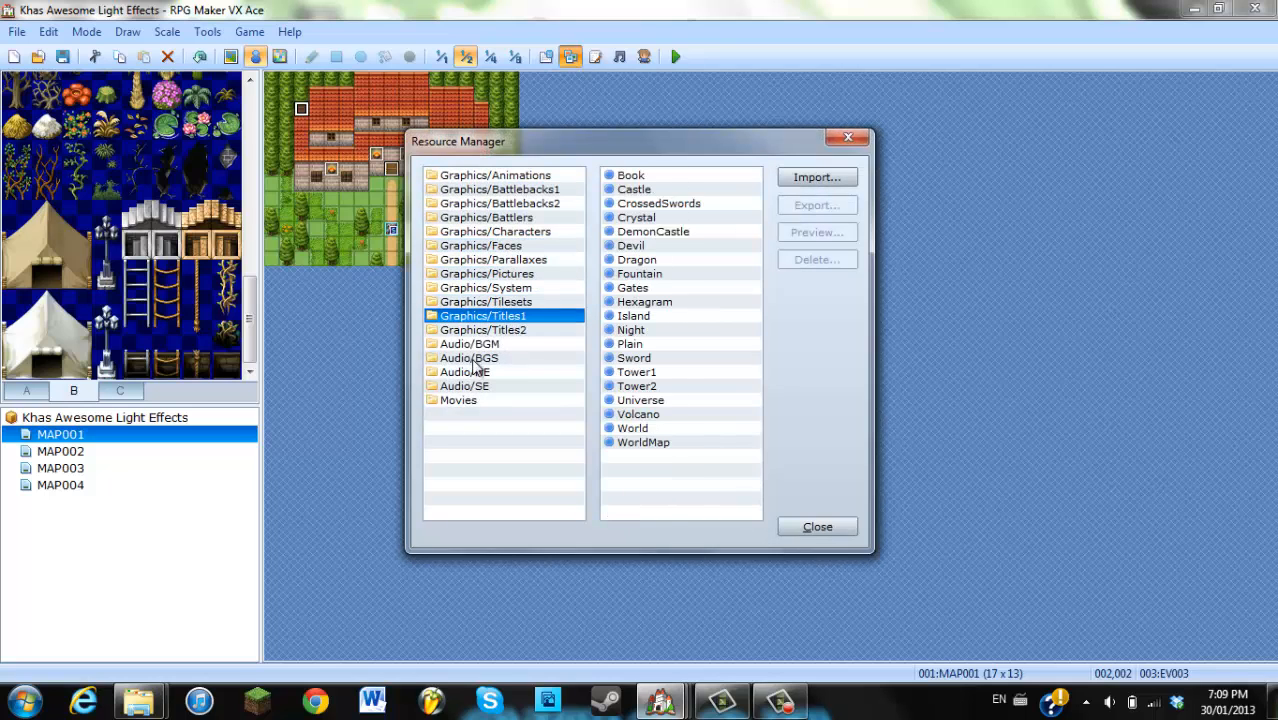
mouse_move(848, 136)
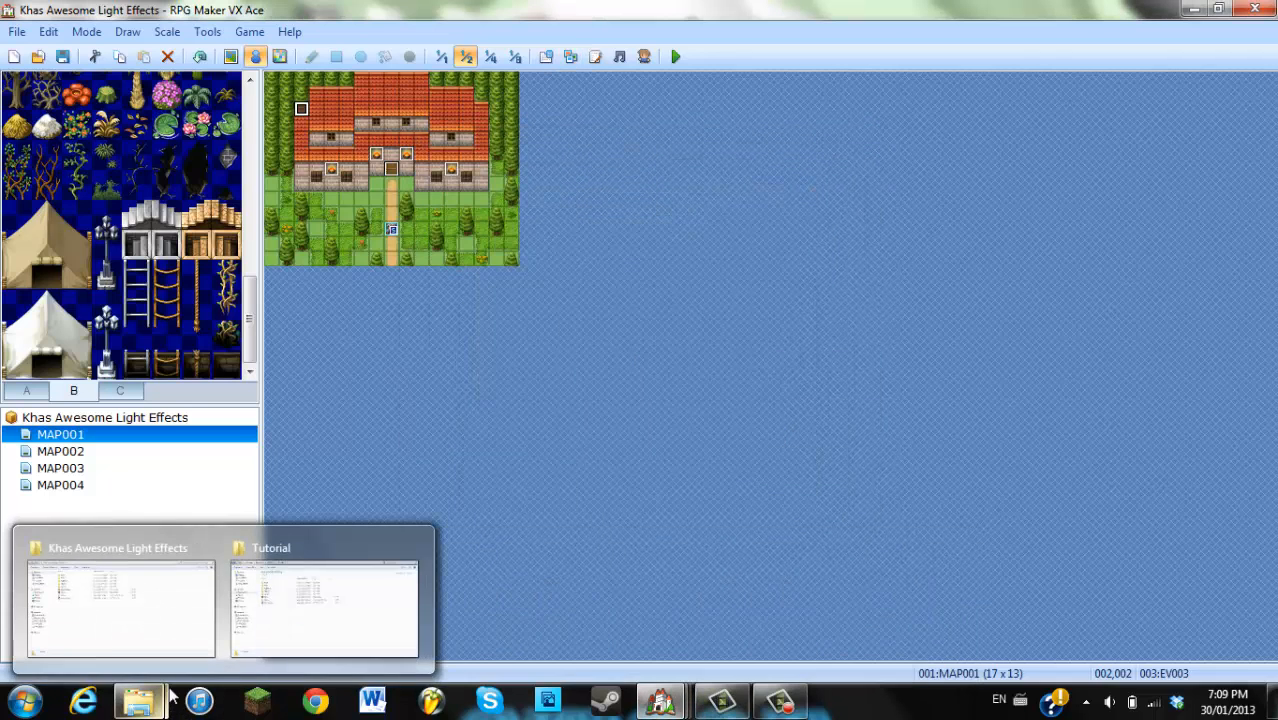
Copy the Lights folder from the Khas project's Graphics folder in Explorer
left_click(120, 608)
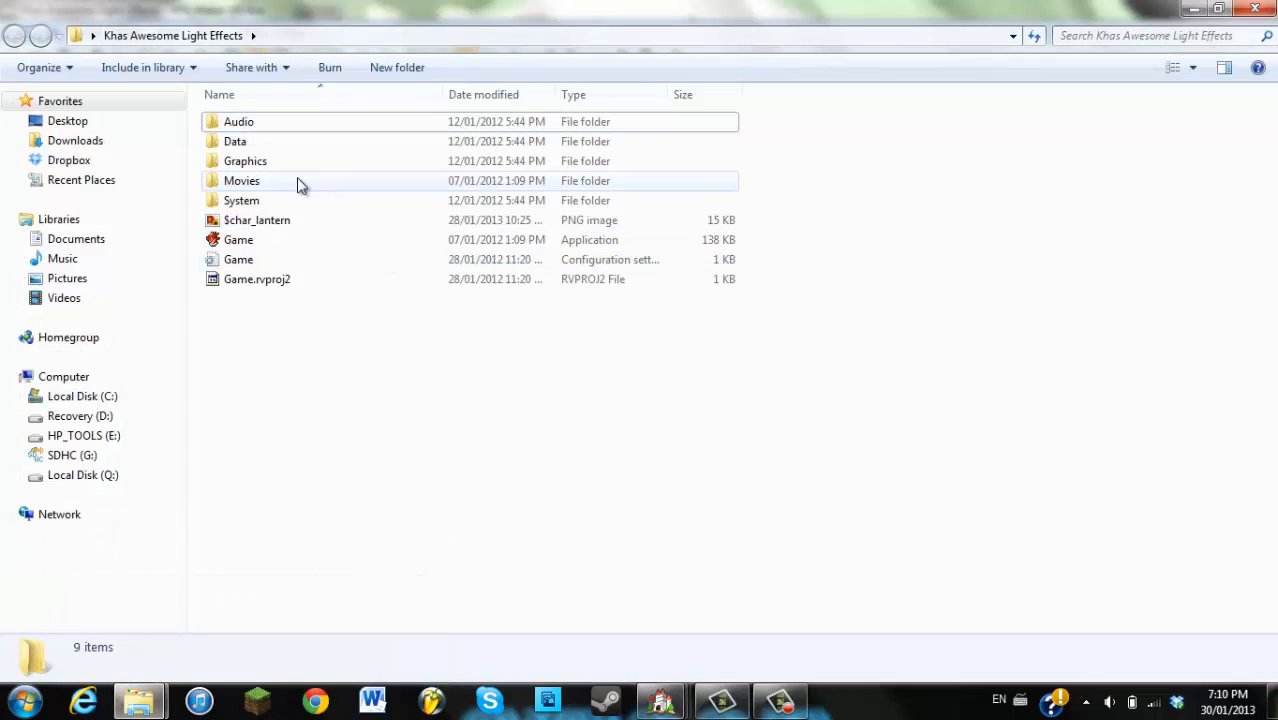
double_click(244, 160)
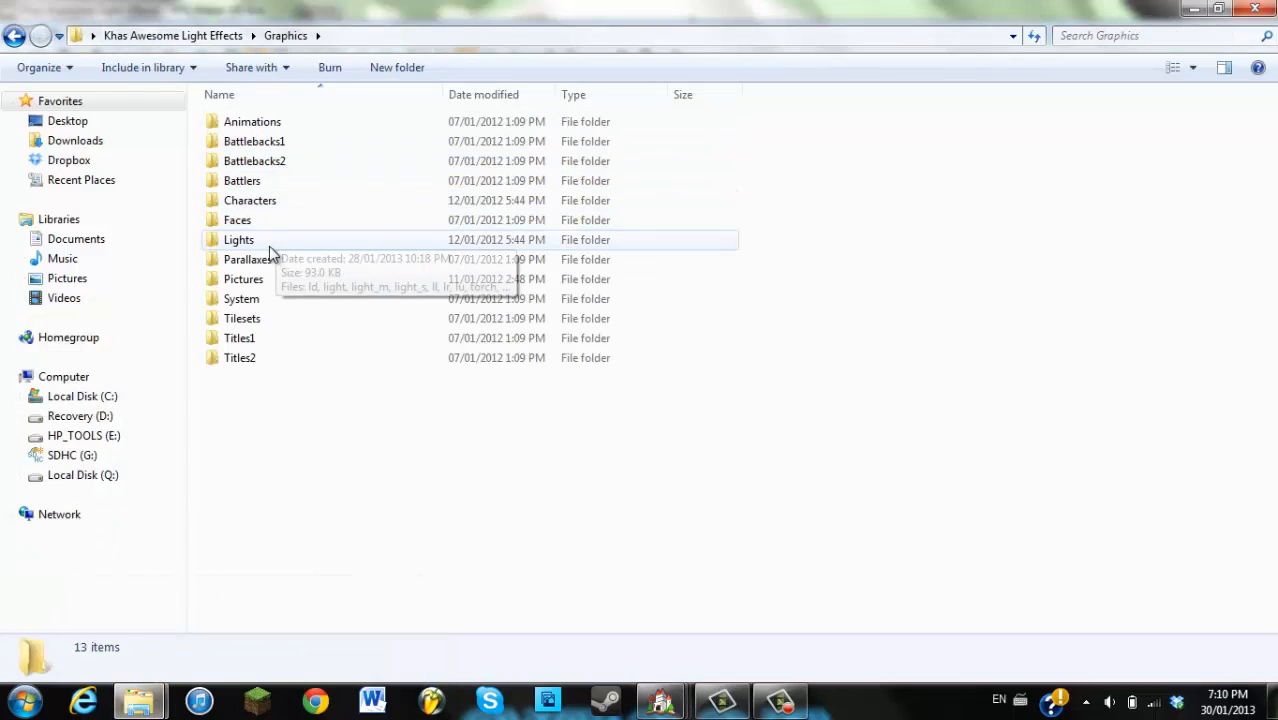
left_click(238, 240)
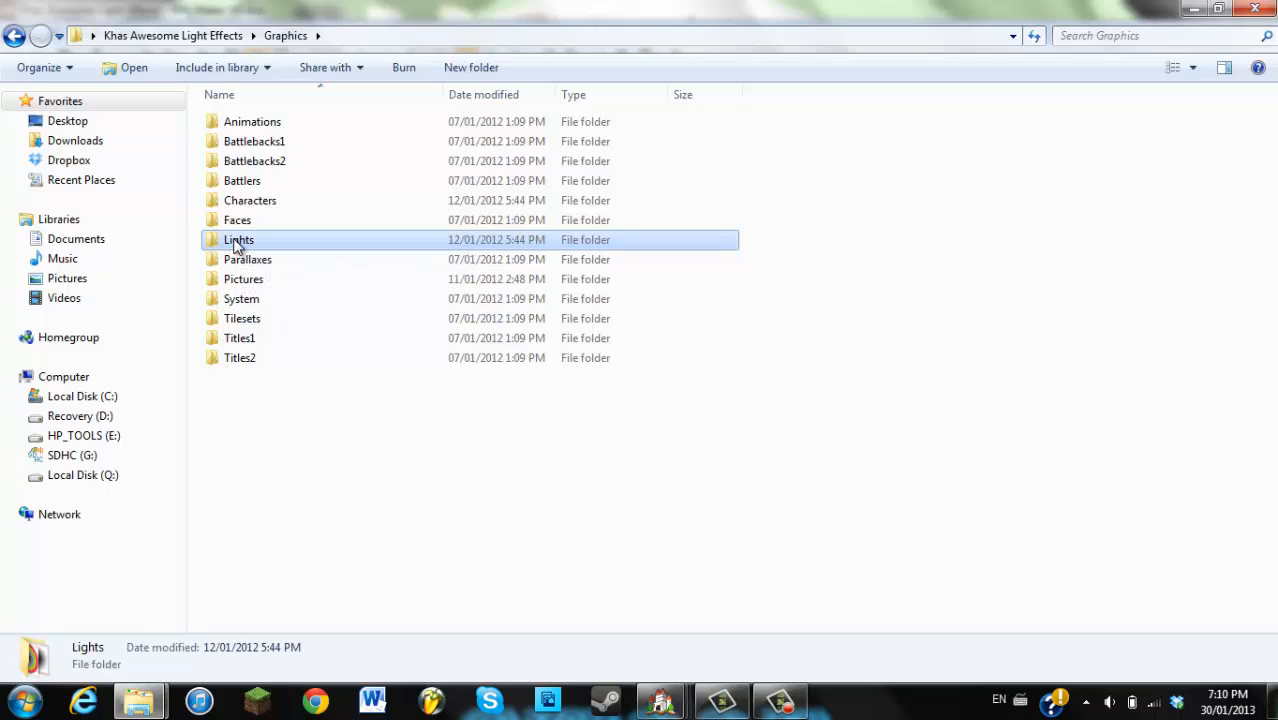
right_click(238, 240)
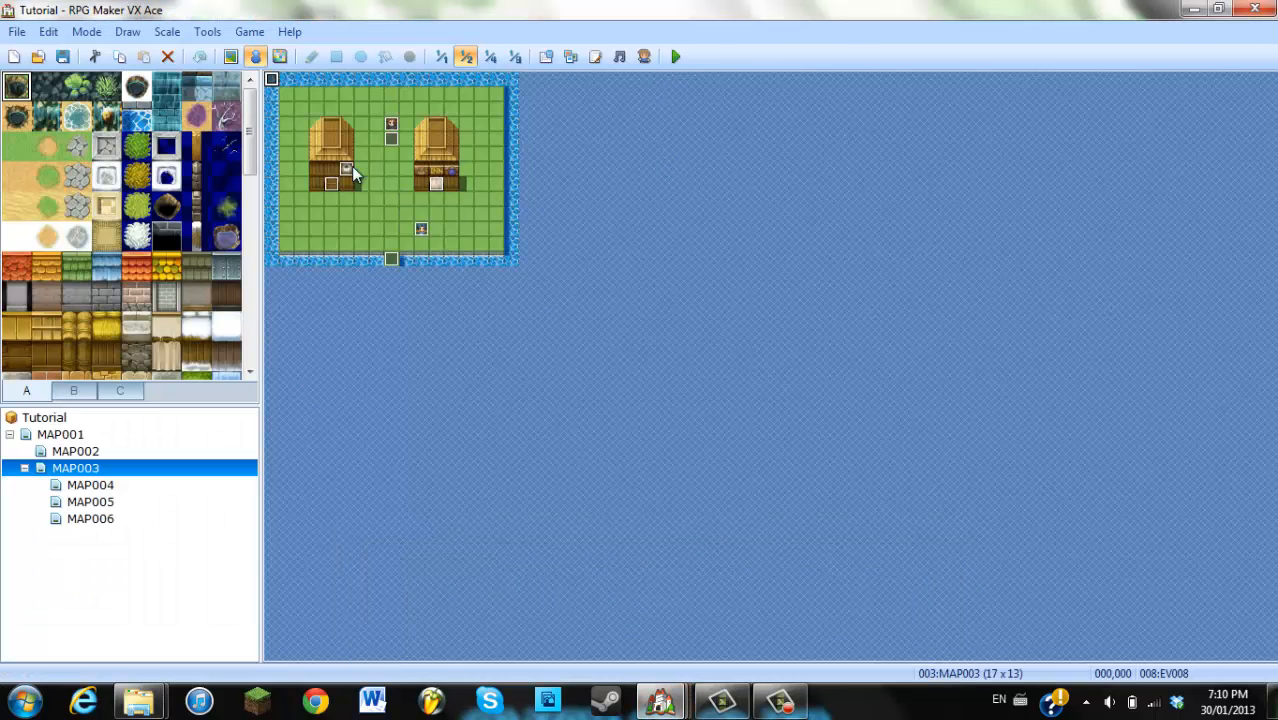
Playtest the Tutorial game again, now starting to a dark window without the error
left_click(676, 56)
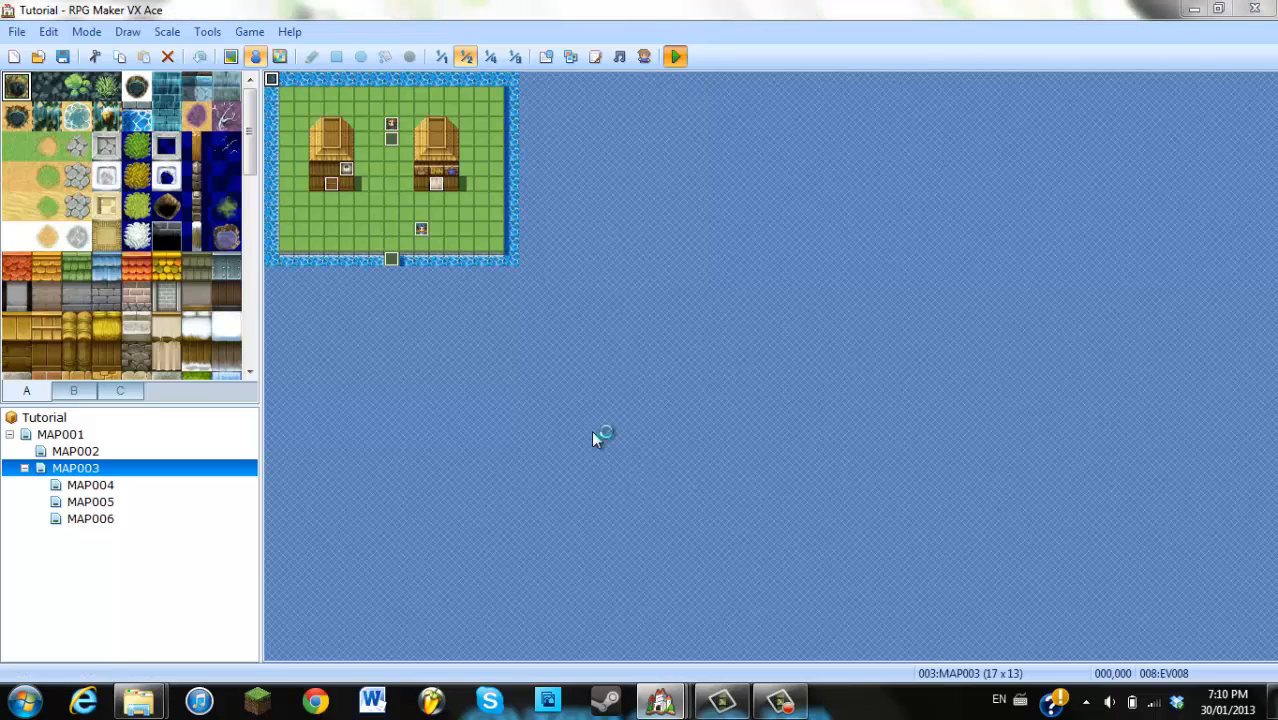
left_click(674, 56)
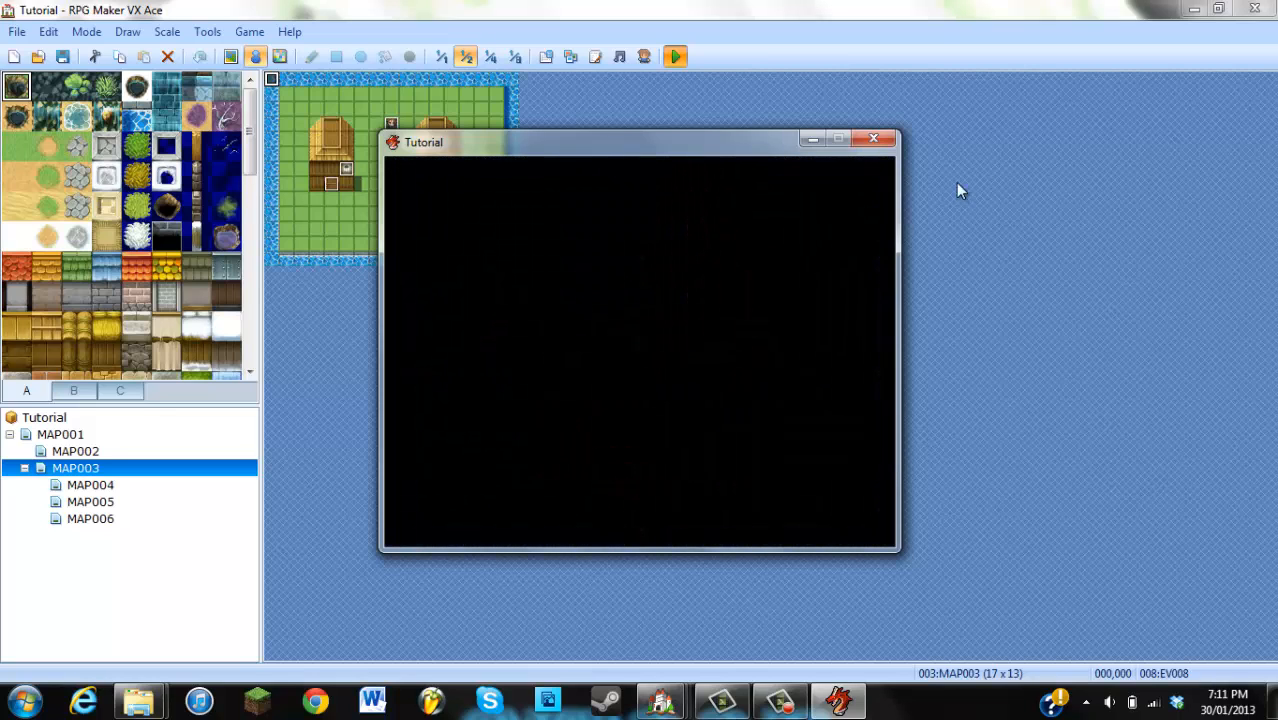
Open the demo's MAP004 lantern event showing its [light 3] comment and scripts
left_click(874, 138)
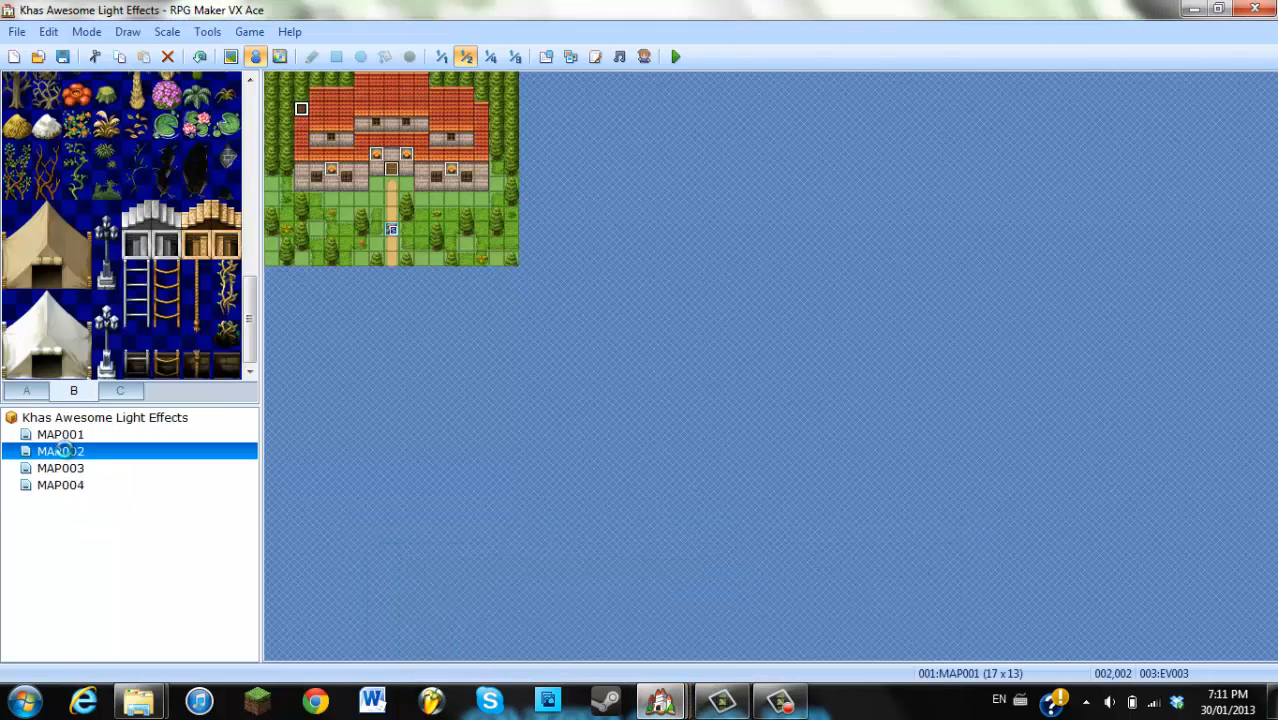
left_click(60, 486)
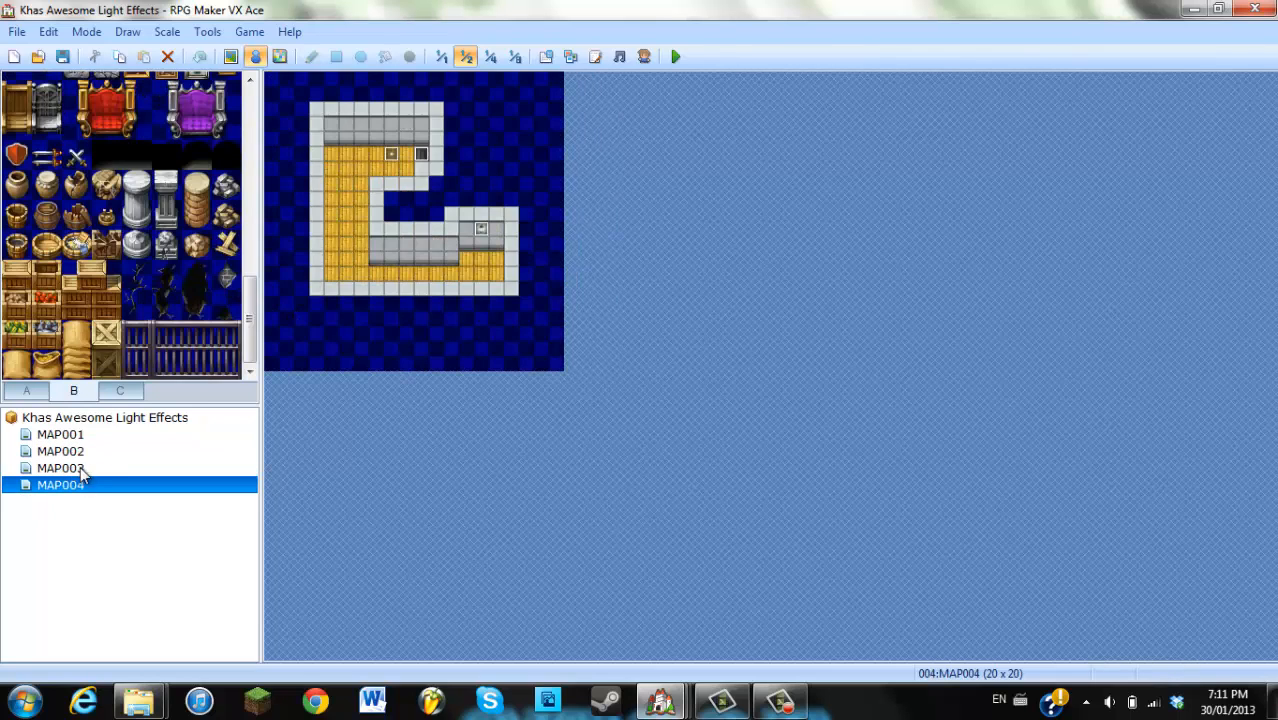
mouse_move(392, 156)
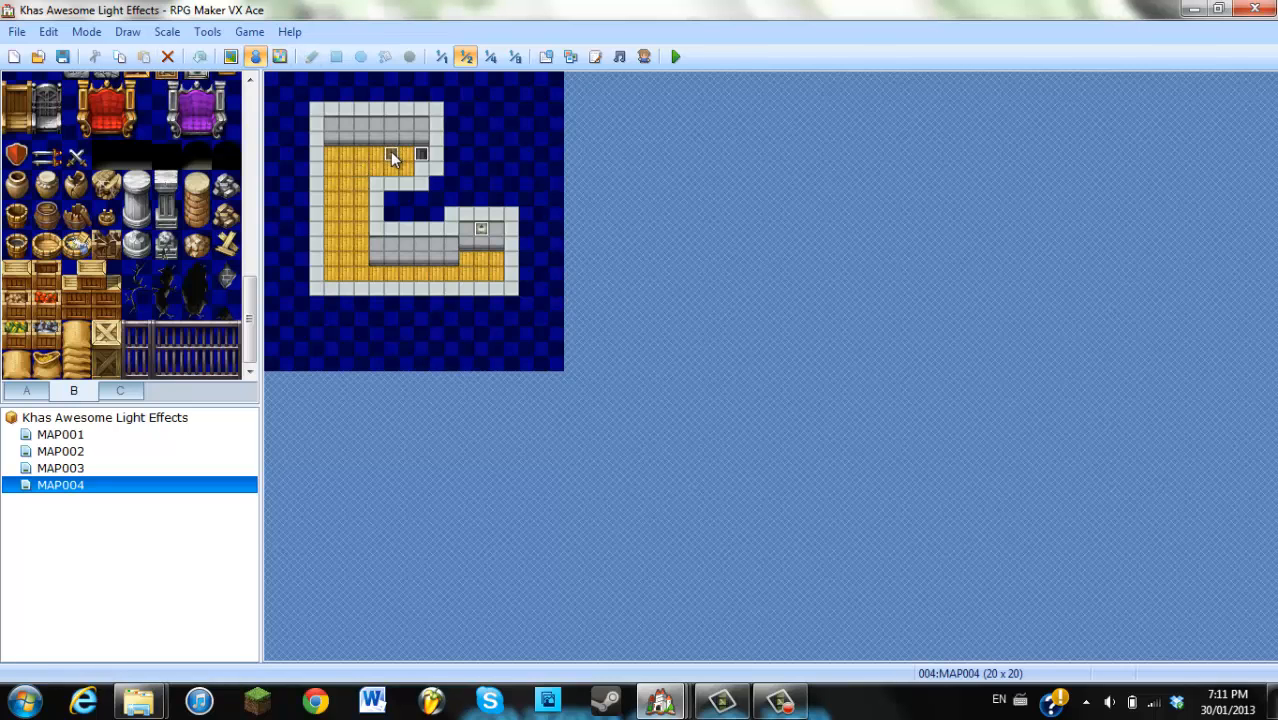
double_click(390, 156)
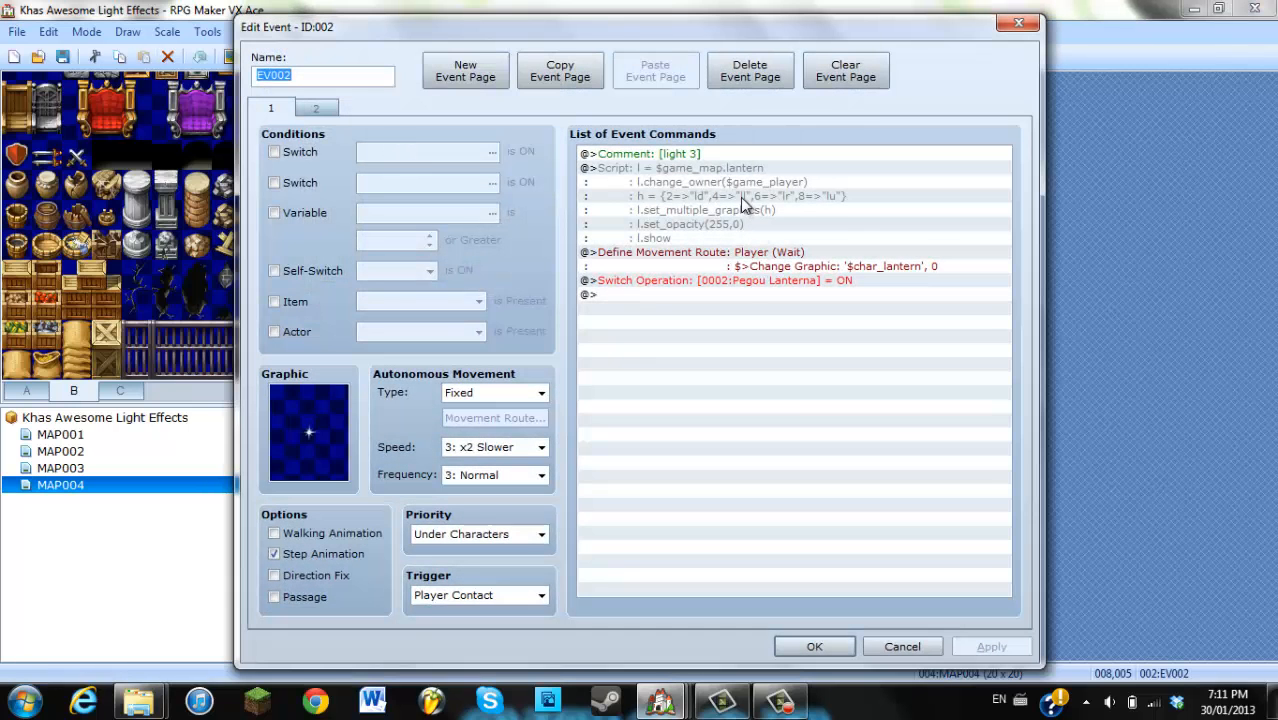
mouse_move(790, 264)
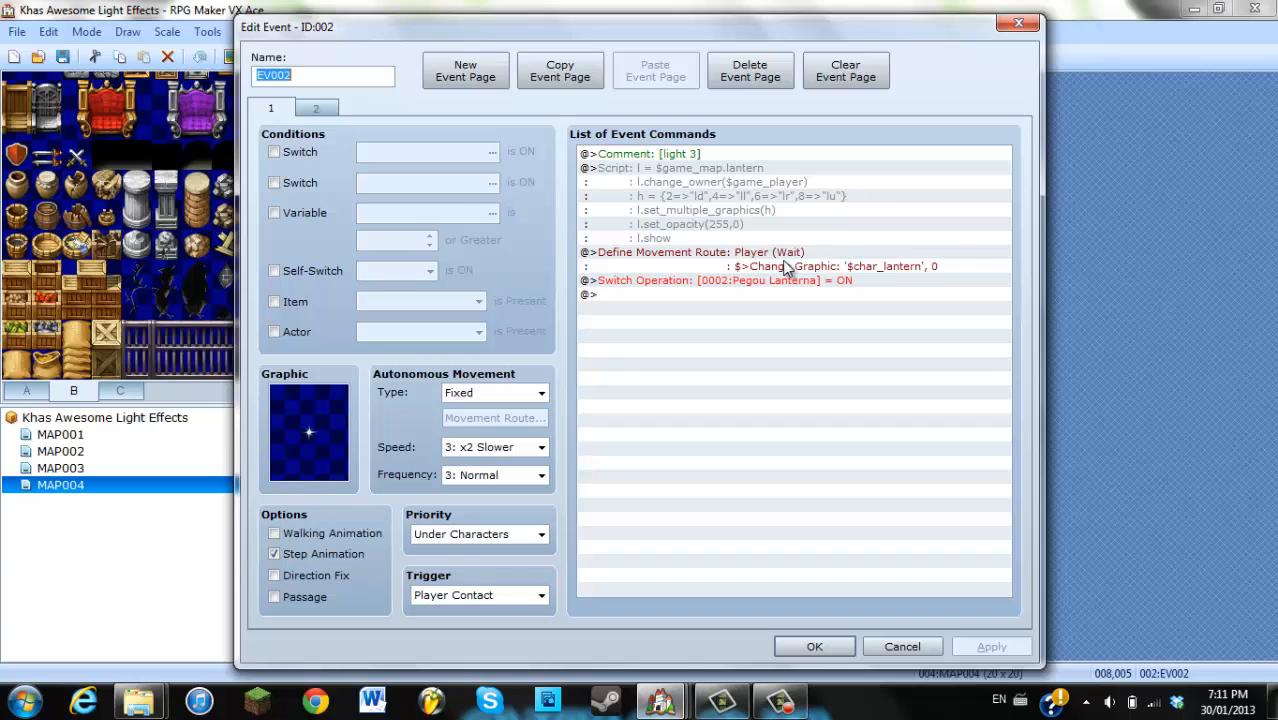
mouse_move(910, 284)
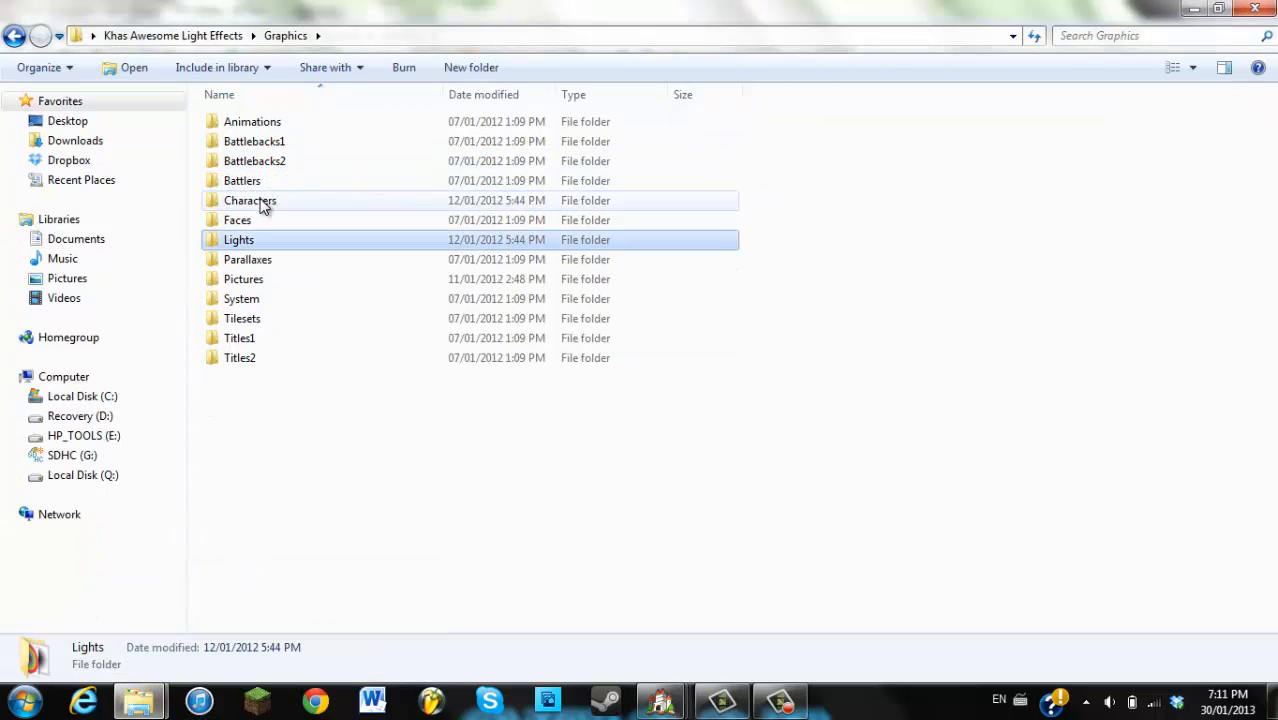
Preview the $char_lantern sprite sheet from the demo's Graphics Characters folder
double_click(250, 200)
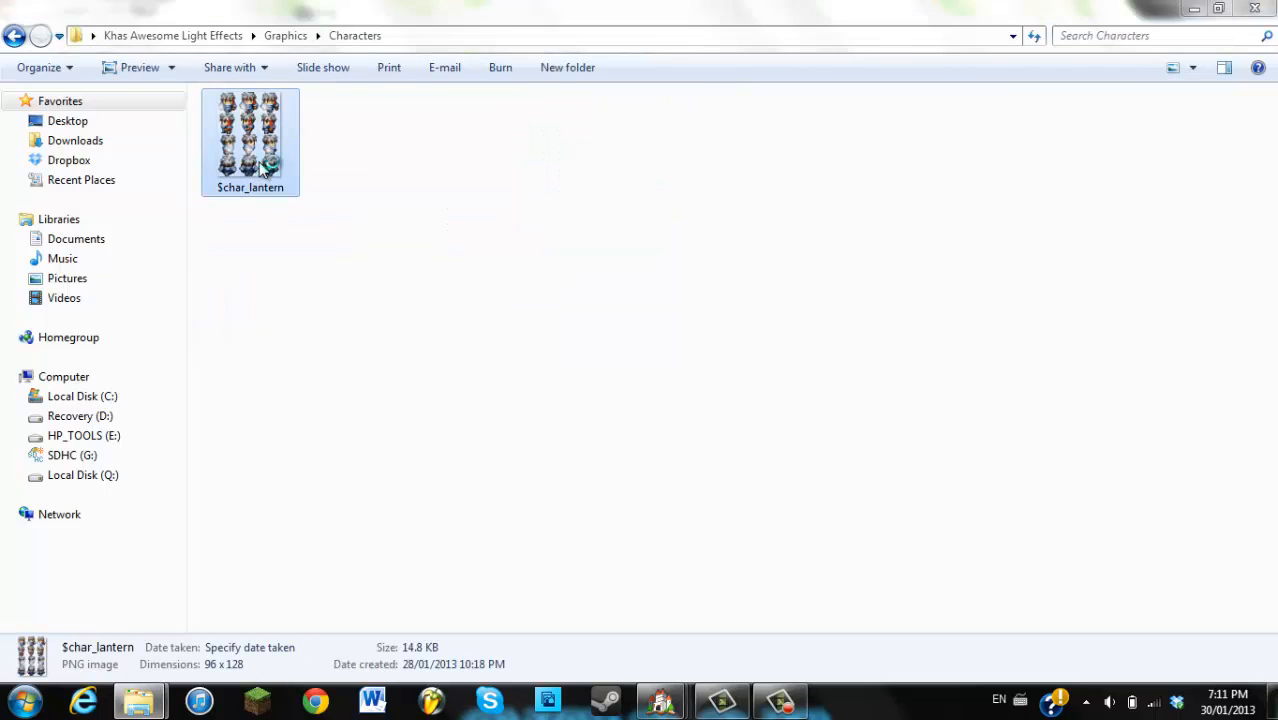
double_click(250, 140)
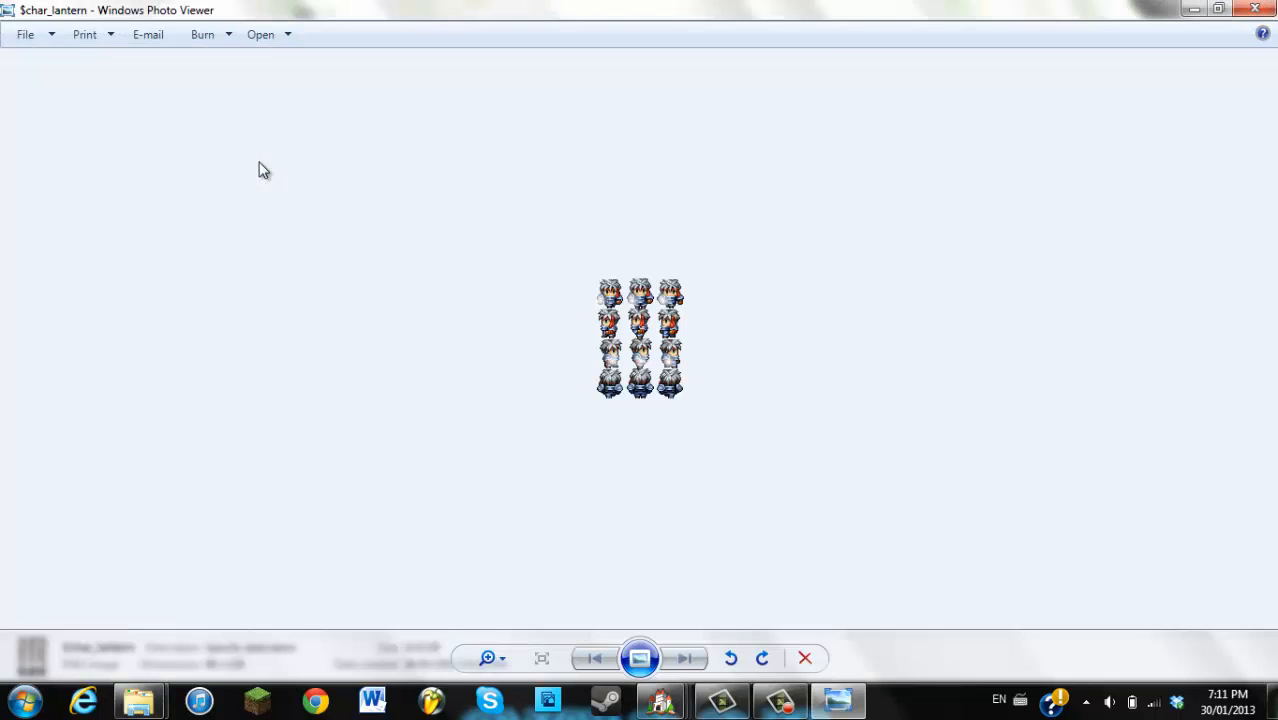
mouse_move(706, 330)
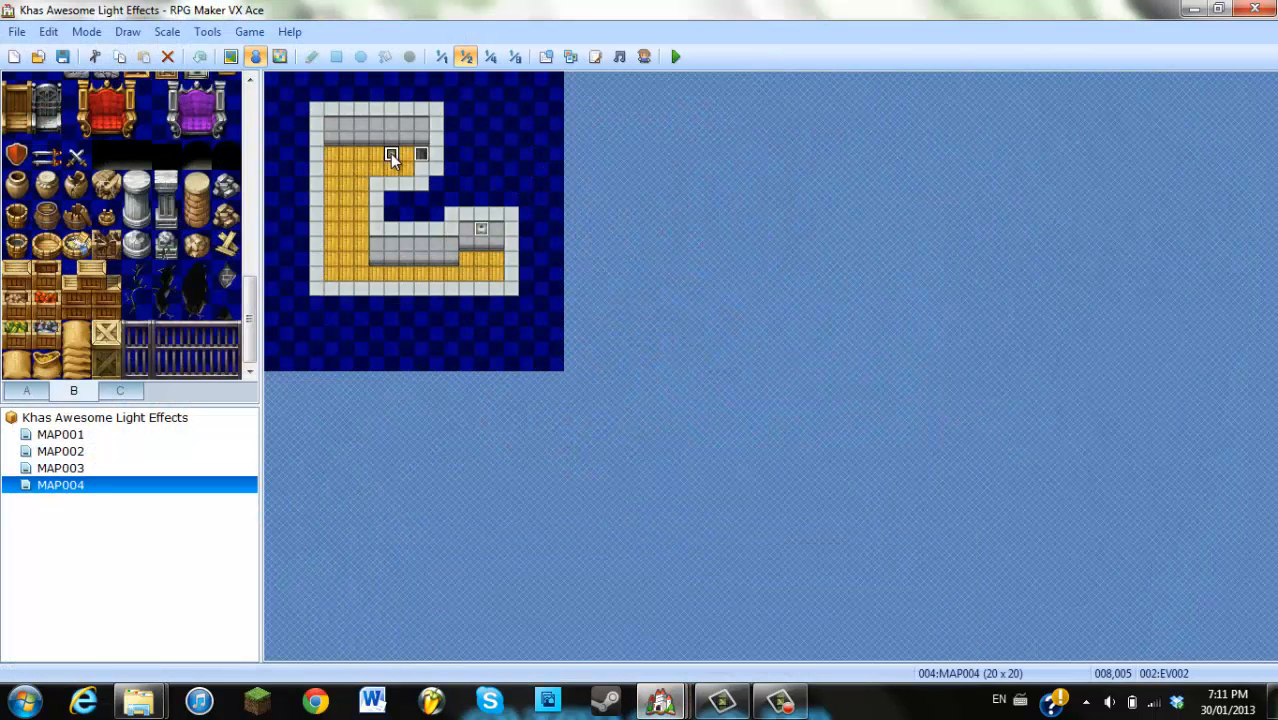
Create a new event EV009 on an empty MAP003 tile and bring up its graphic list
double_click(392, 156)
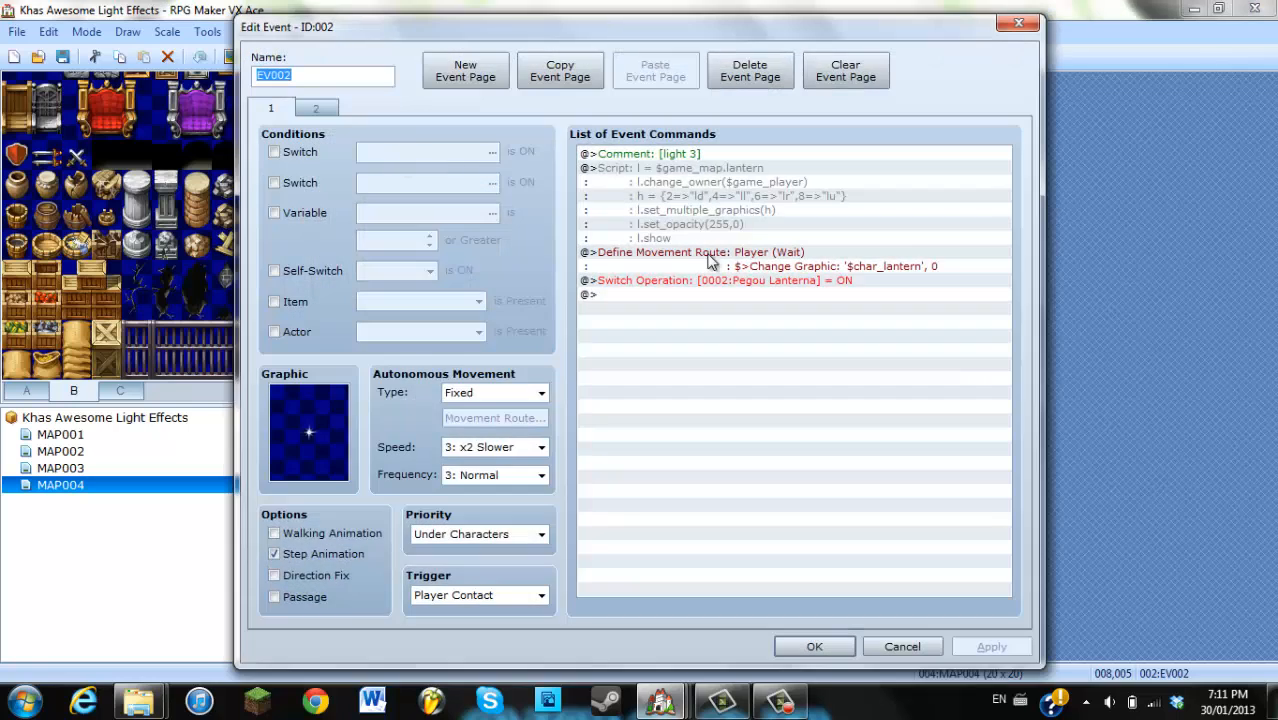
left_click(680, 168)
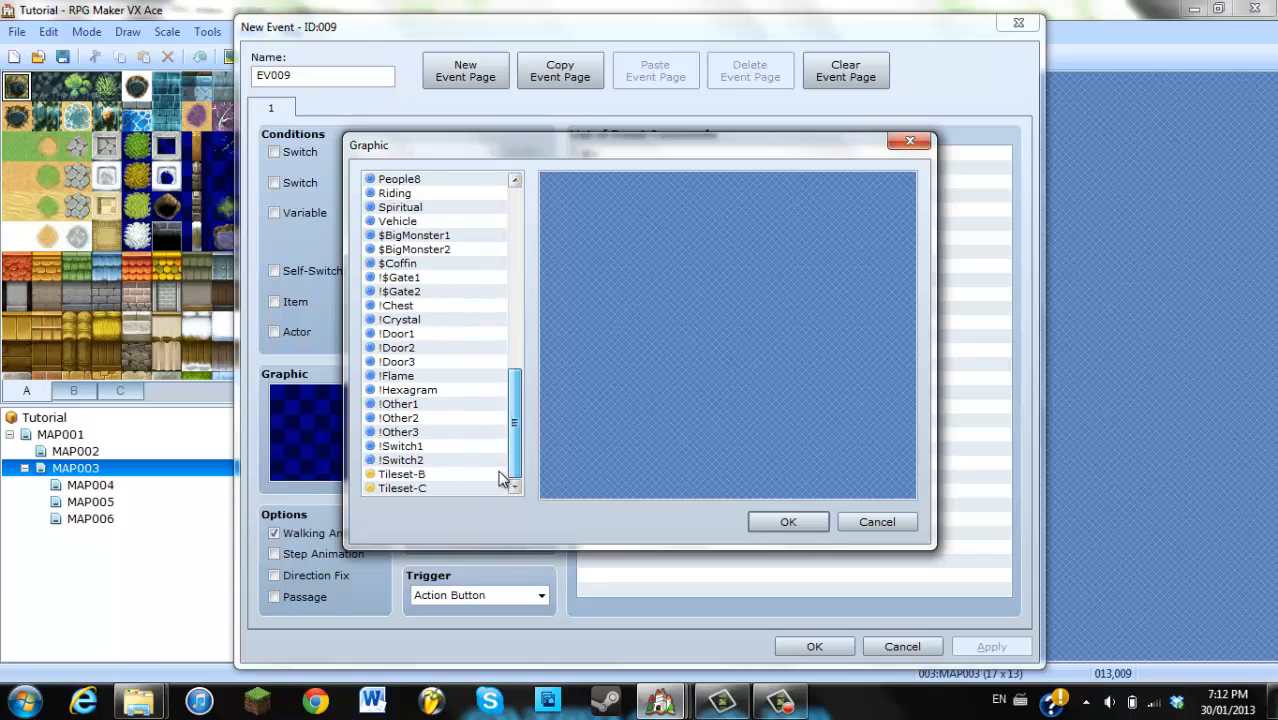
Give EV009 the small sparkle sprite from !Flame and a Player Contact trigger
left_click(400, 418)
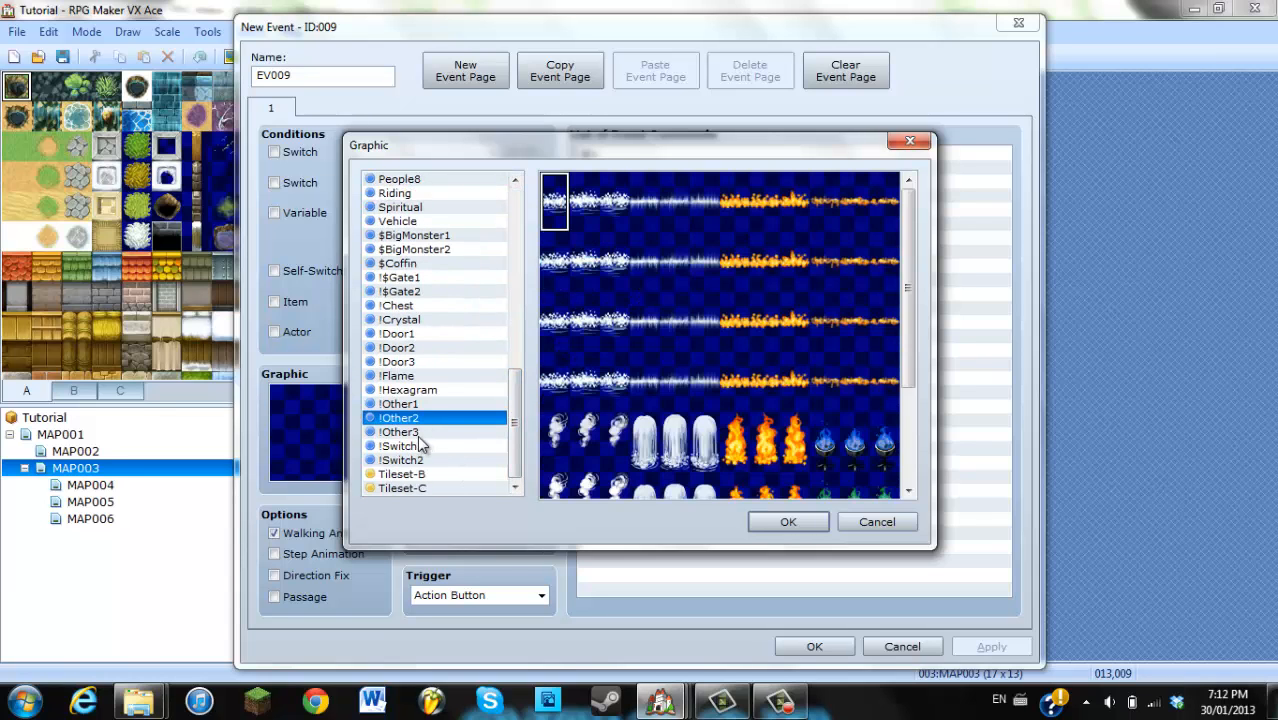
left_click(396, 376)
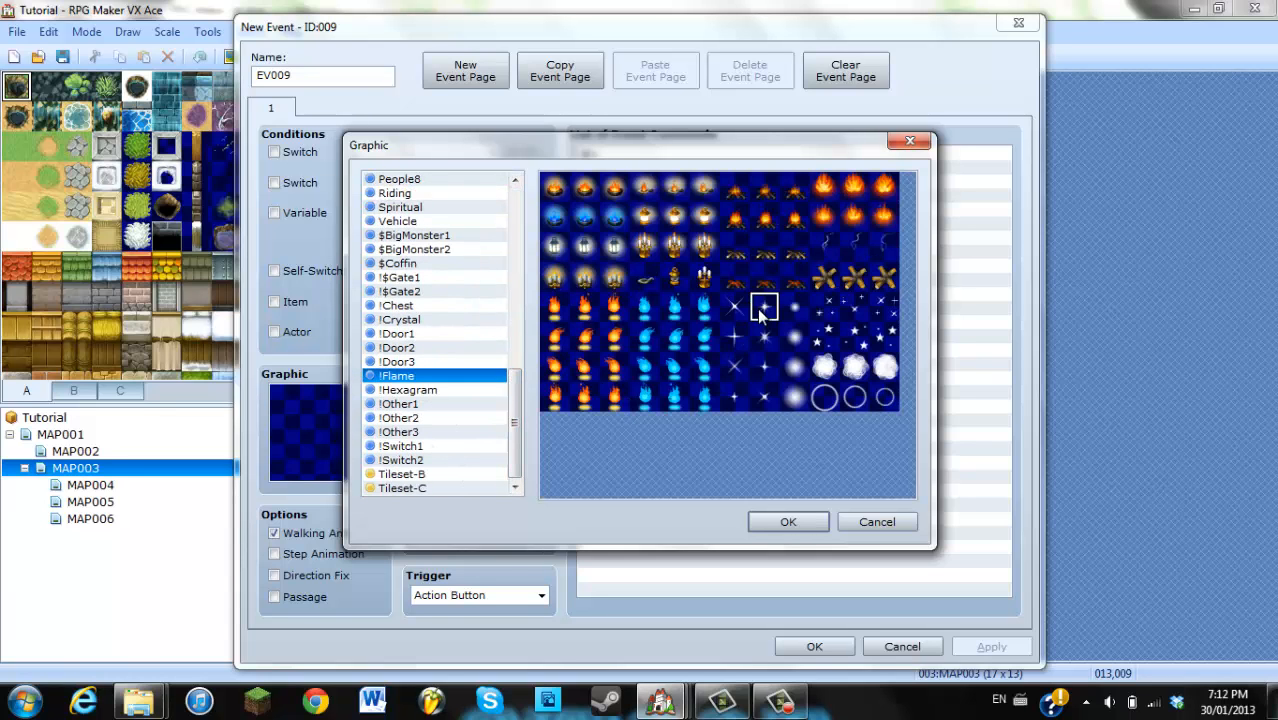
left_click(788, 520)
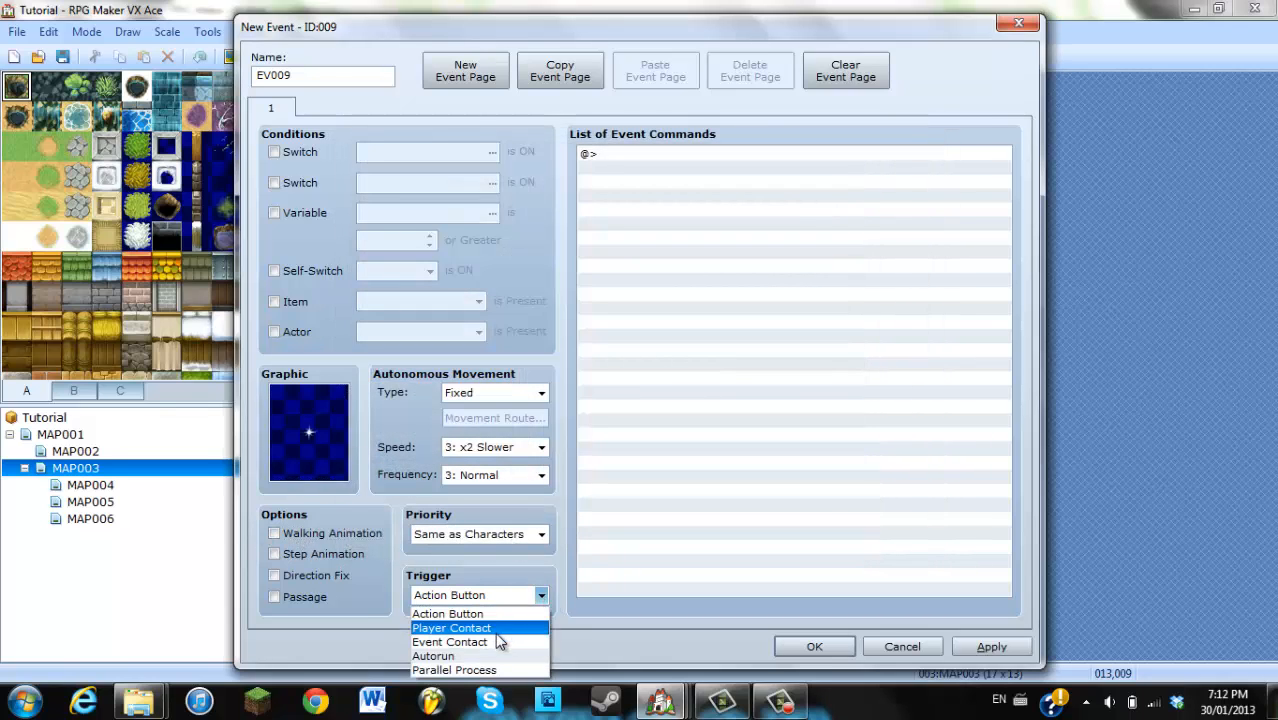
left_click(452, 628)
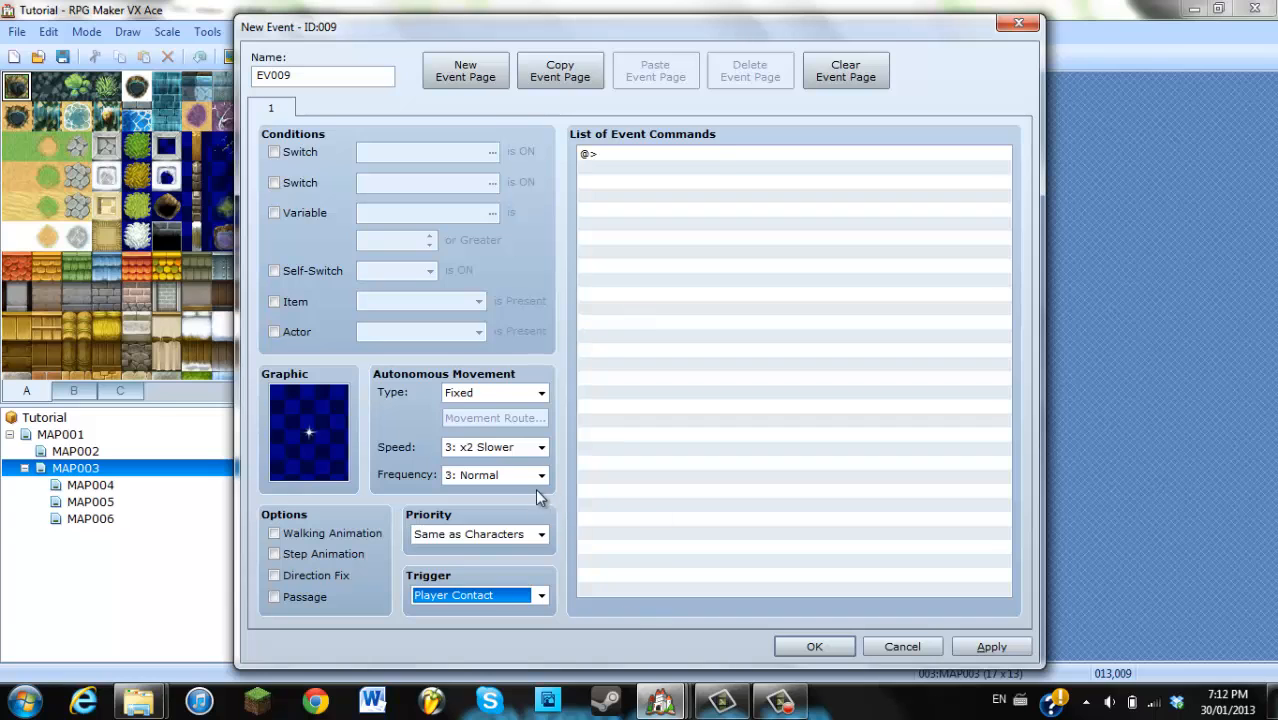
Add the [light 3] comment script and a Switch Operation turning 0005 ON
double_click(790, 160)
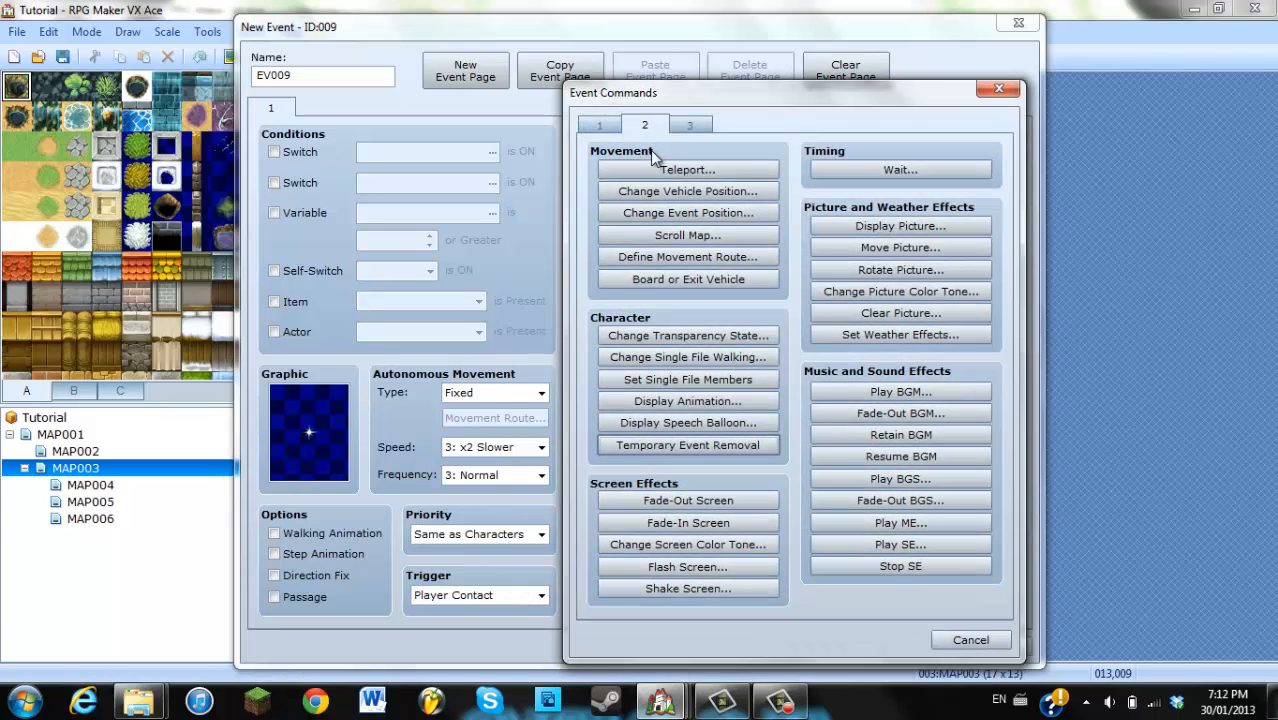
mouse_move(688, 192)
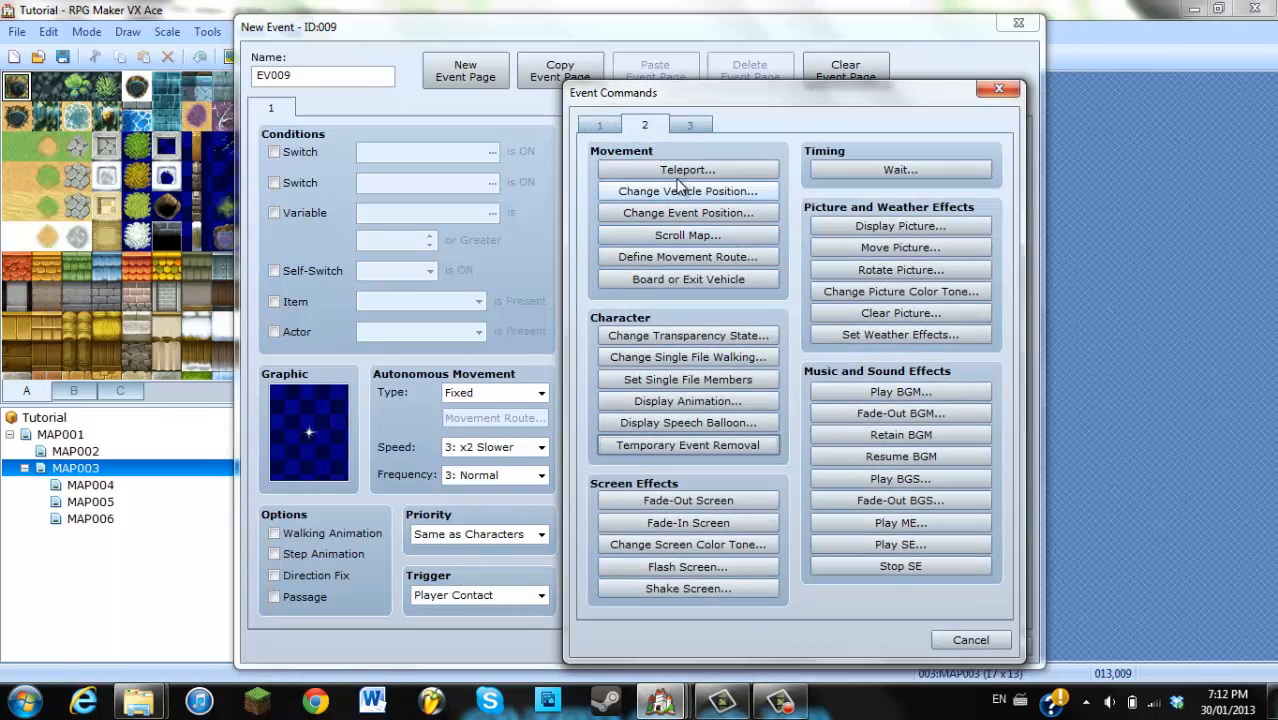
left_click(598, 124)
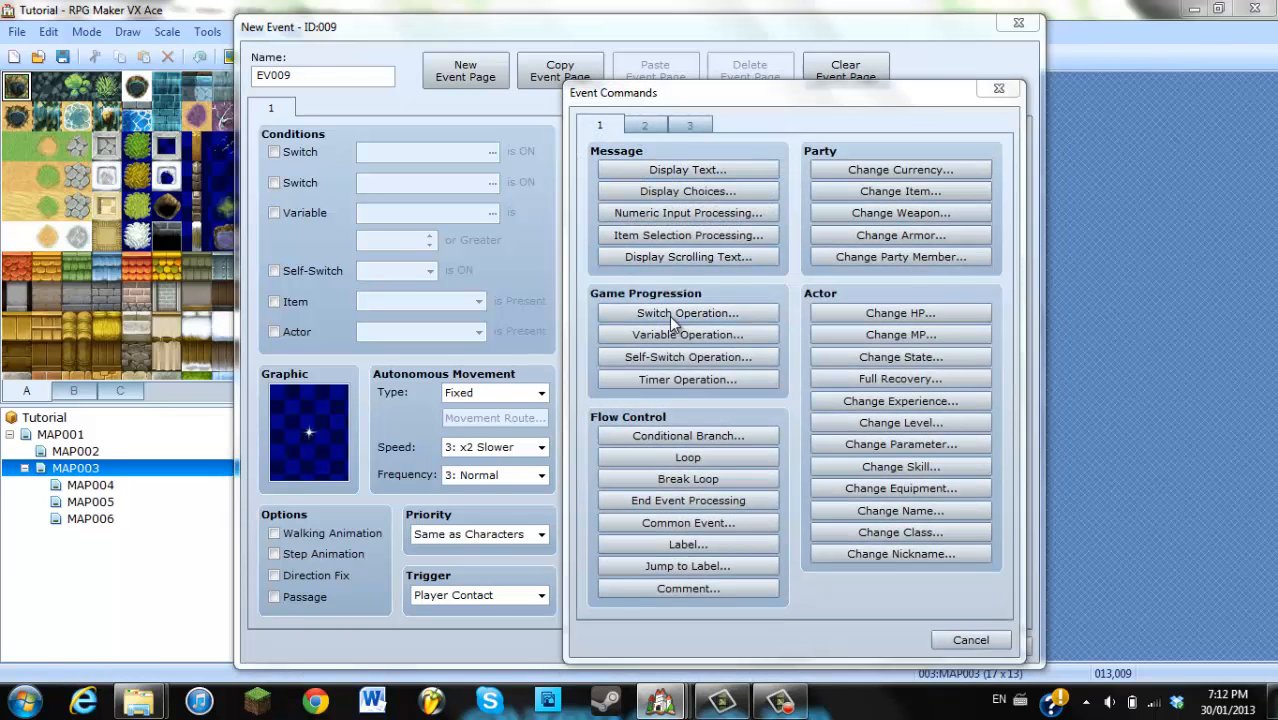
left_click(688, 312)
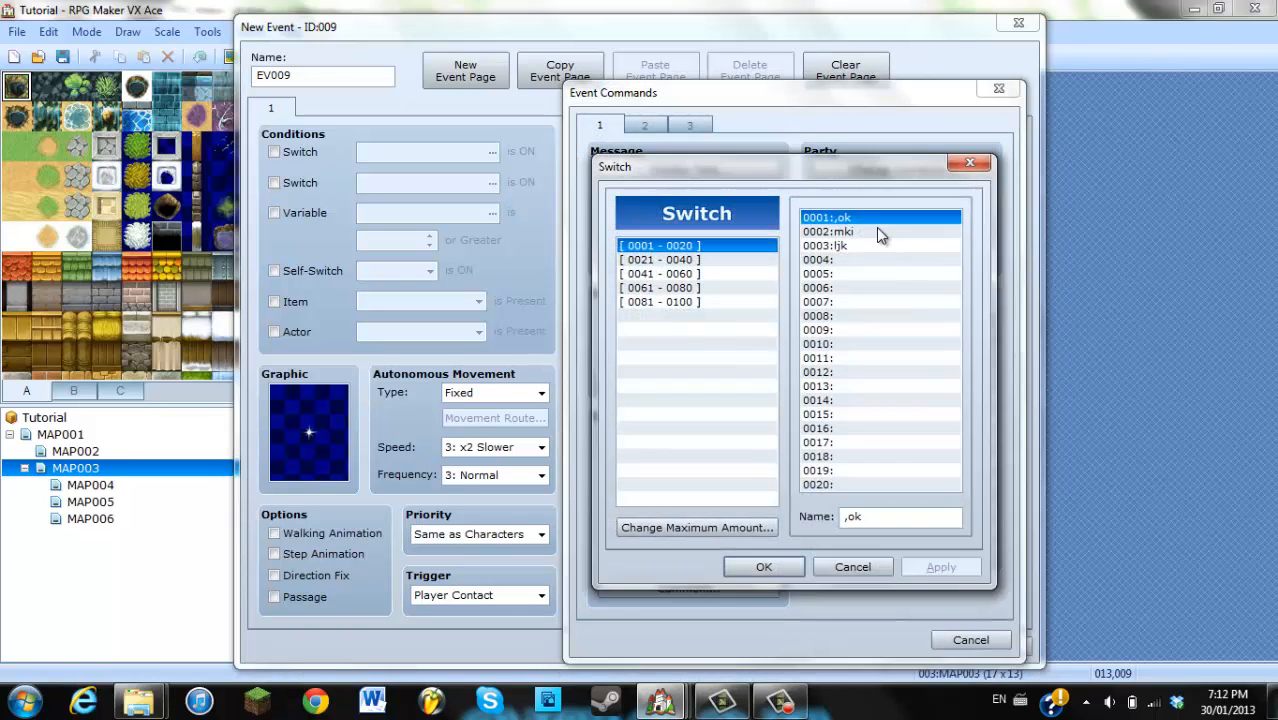
left_click(764, 568)
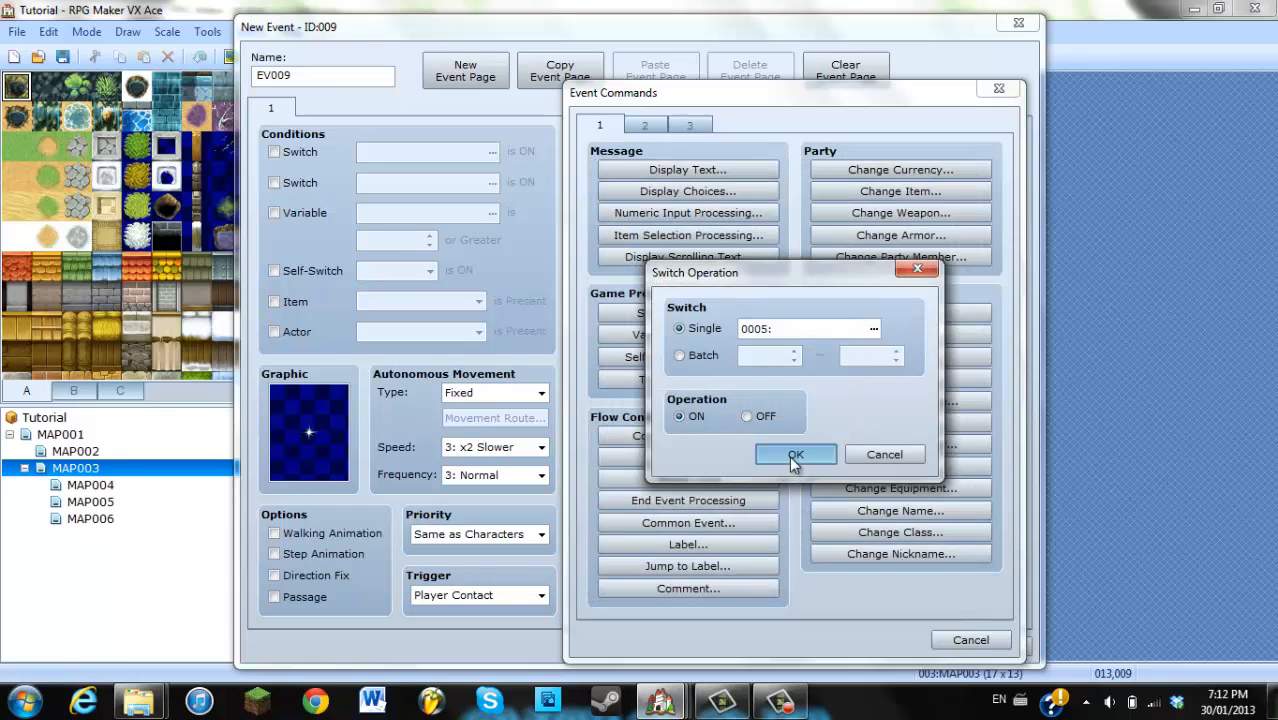
left_click(796, 454)
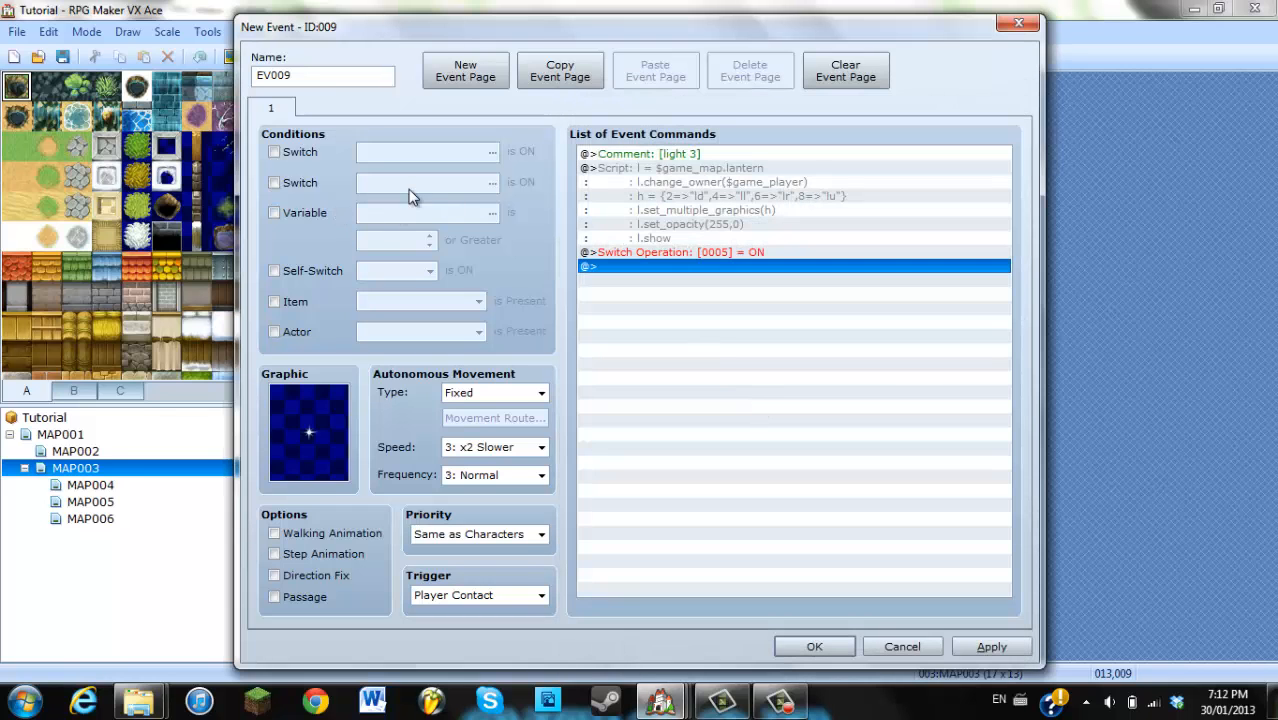
Add a second page conditioned on switch 0005 and save the event
left_click(464, 70)
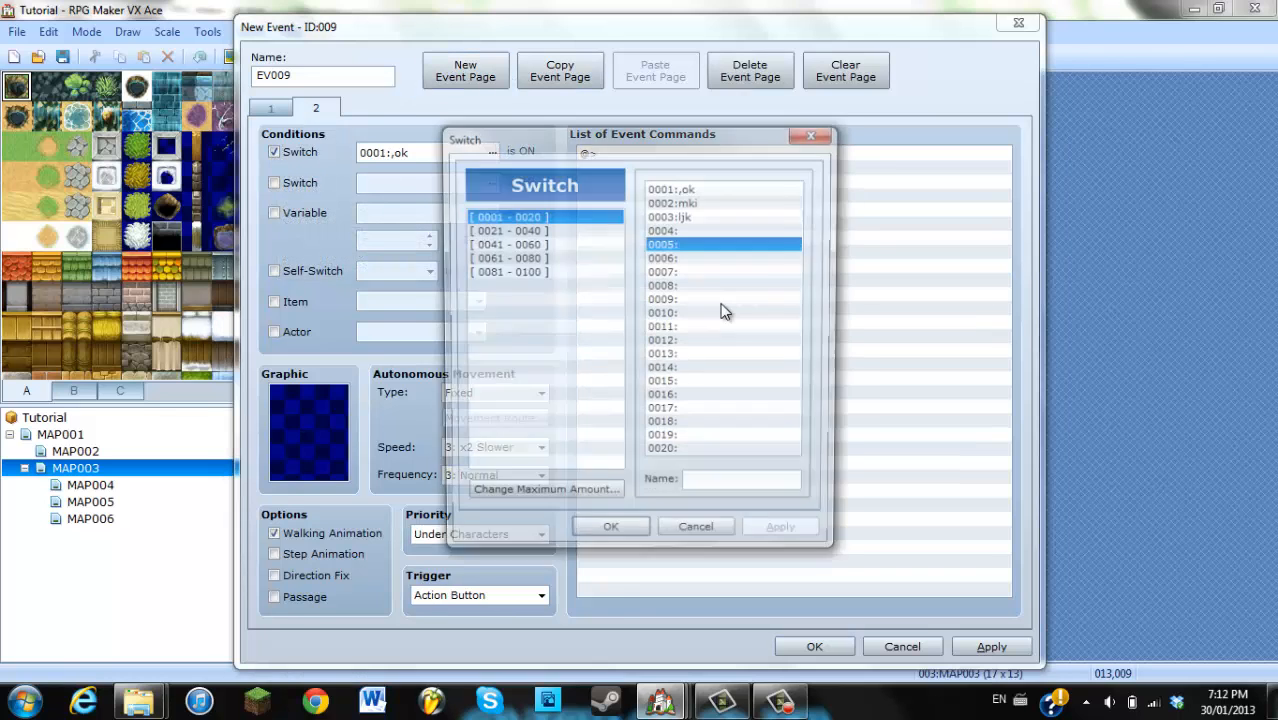
left_click(610, 526)
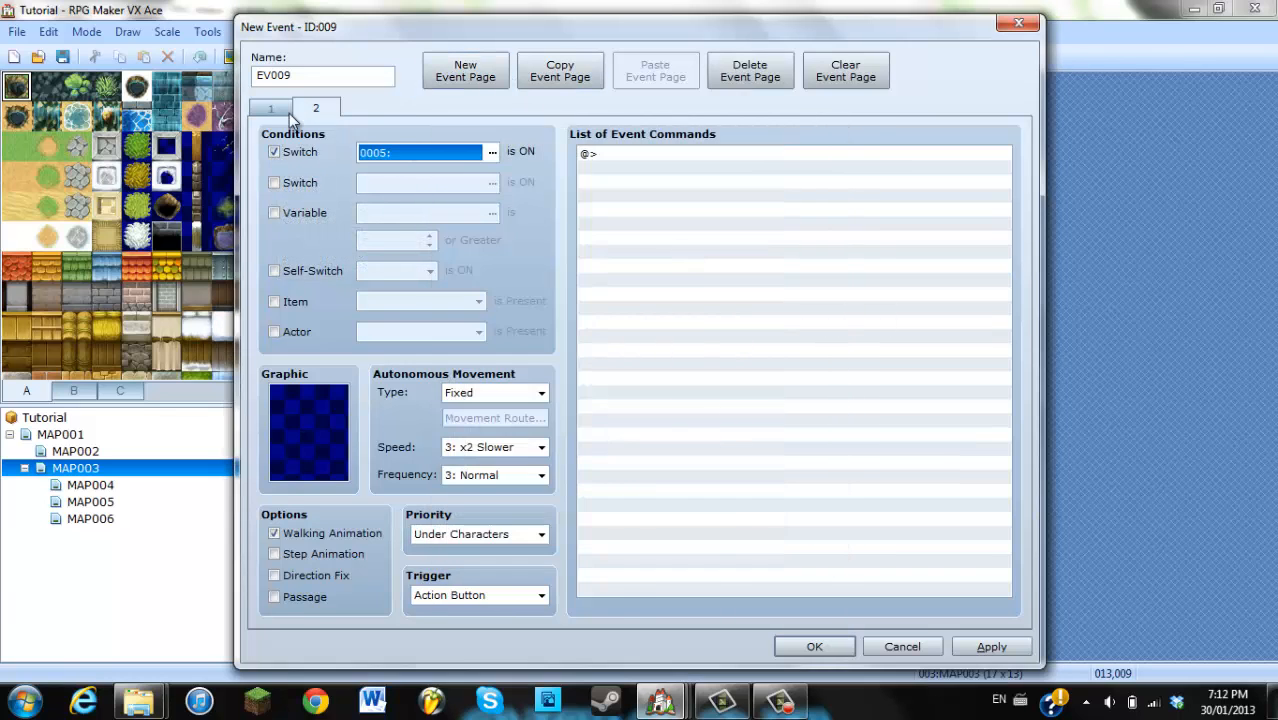
left_click(270, 108)
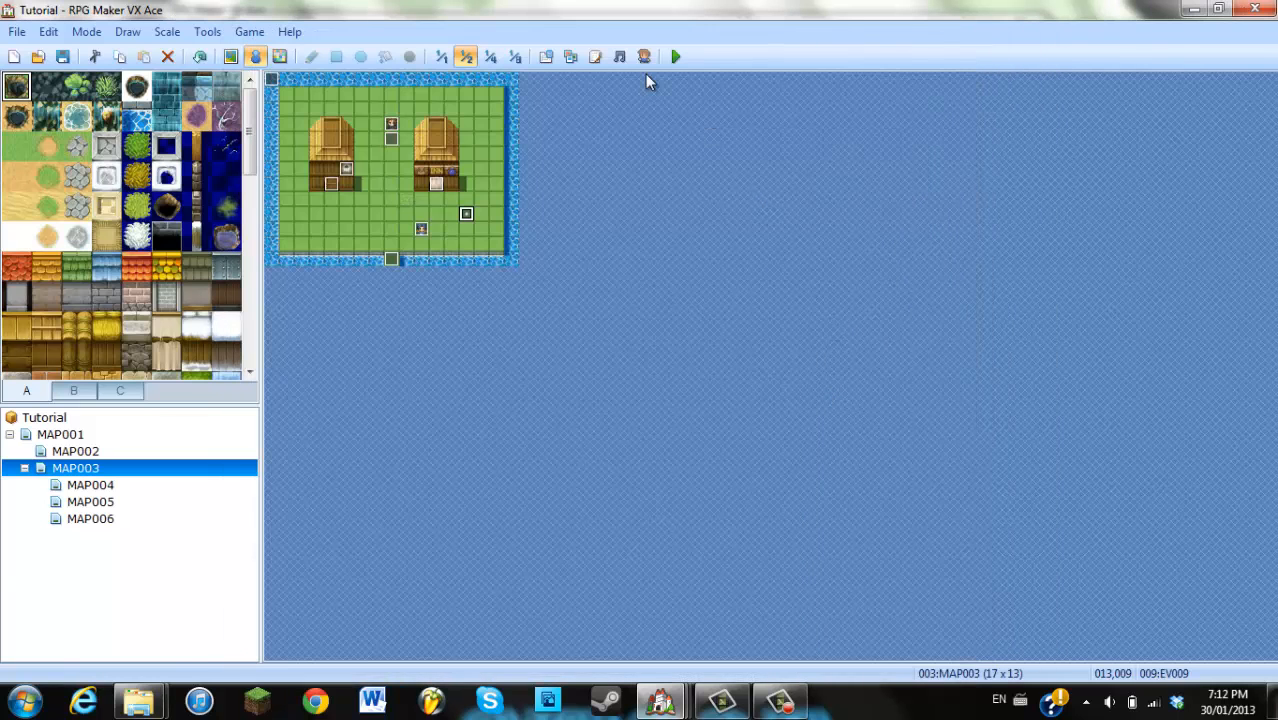
Save the Tutorial project, playtest the lantern glow on the dark map, then close the game
left_click(674, 56)
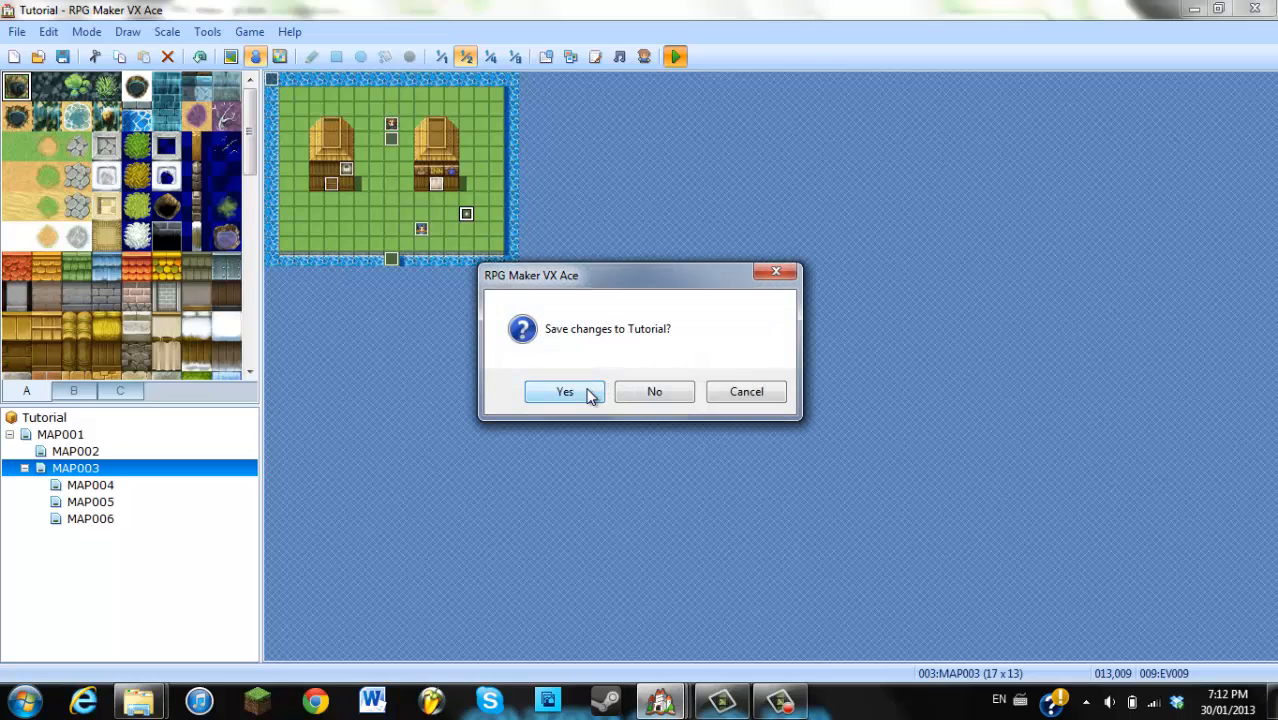
left_click(564, 390)
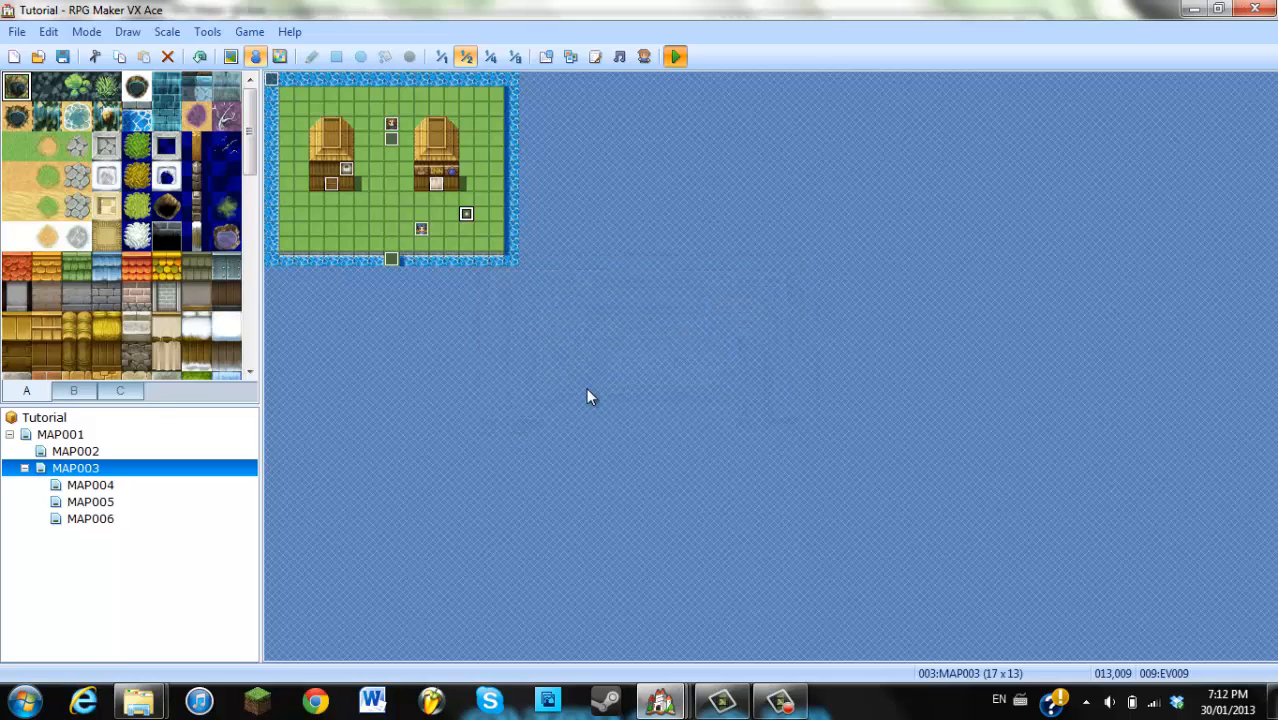
left_click(674, 56)
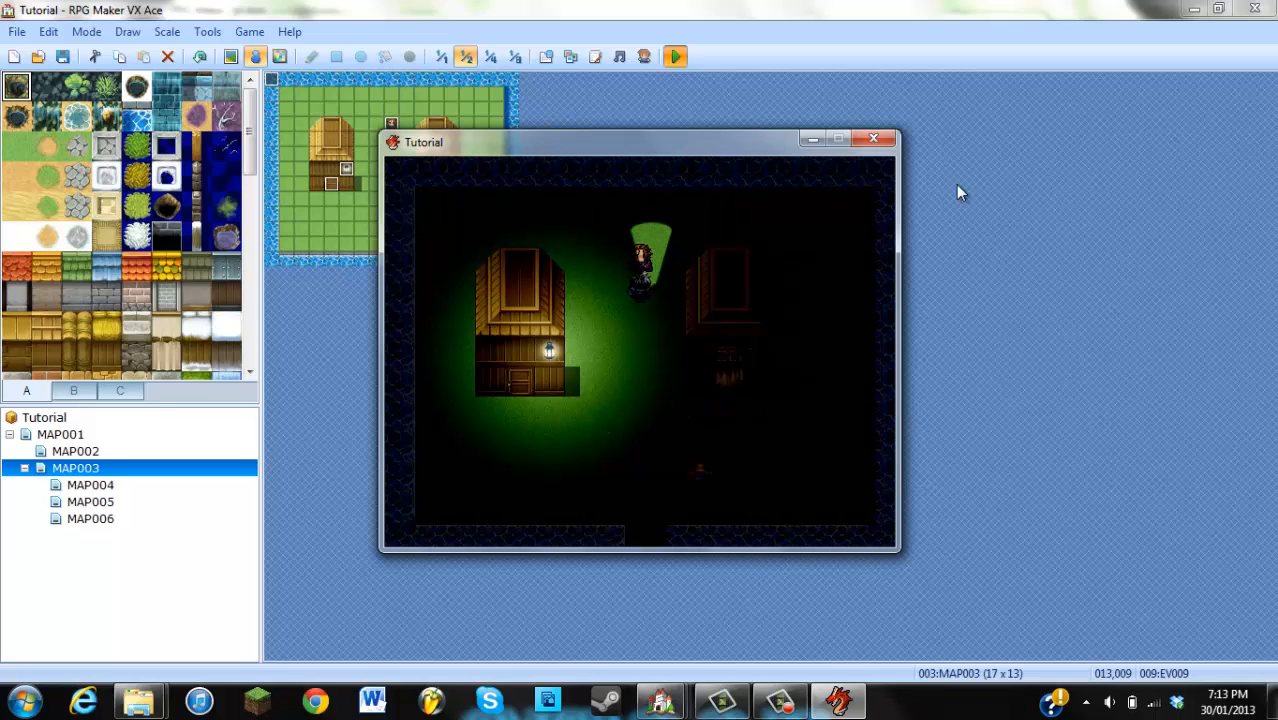
left_click(872, 138)
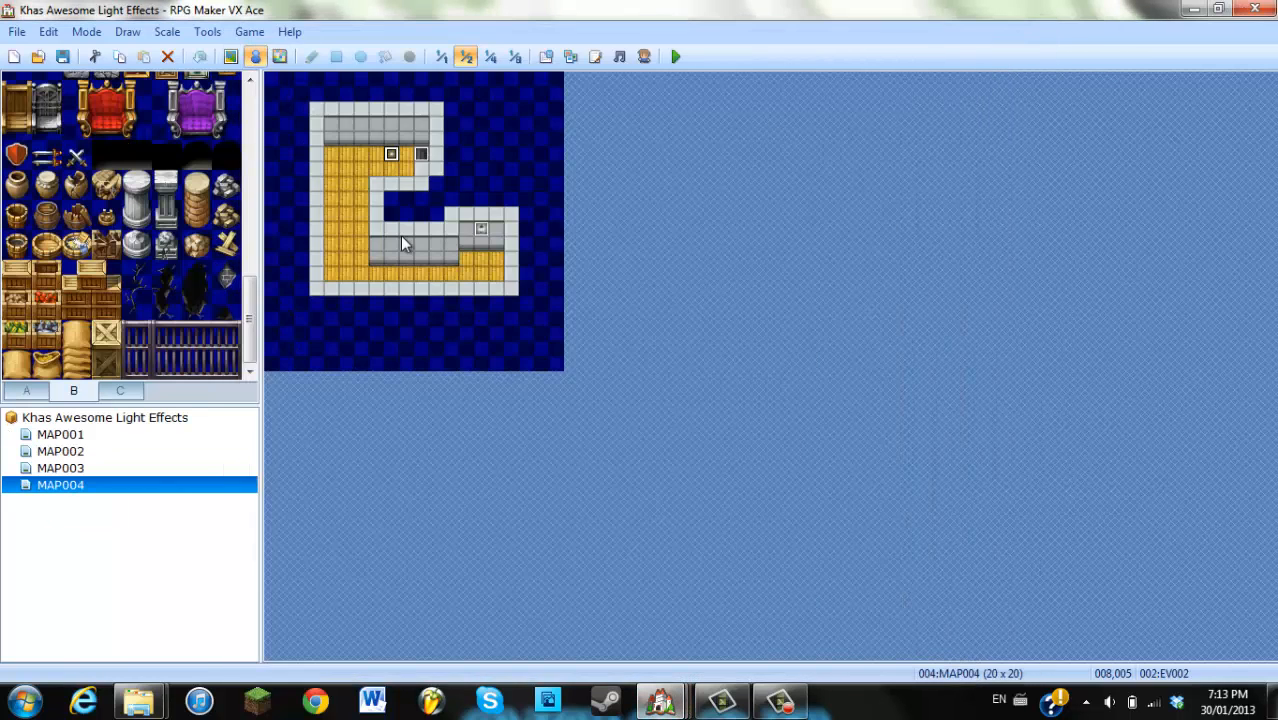
Review the demo's example torch event on MAP003, close it and return to the Tutorial project
left_click(60, 468)
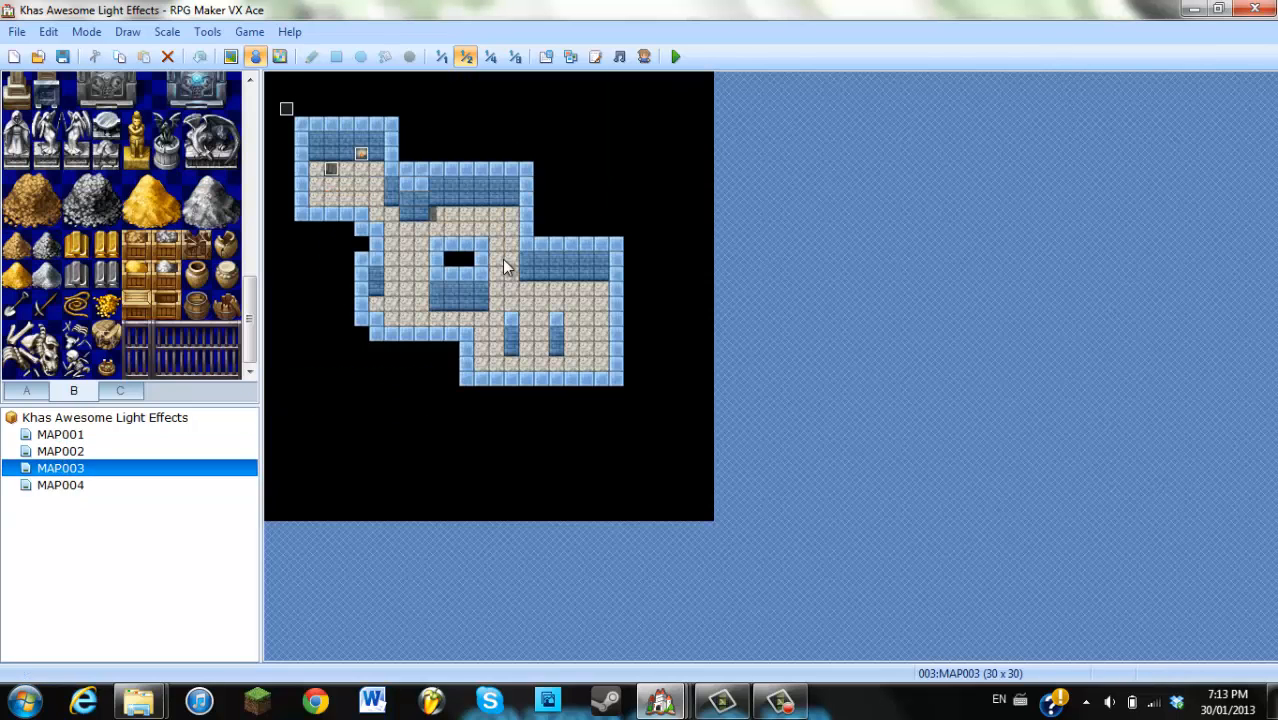
double_click(504, 264)
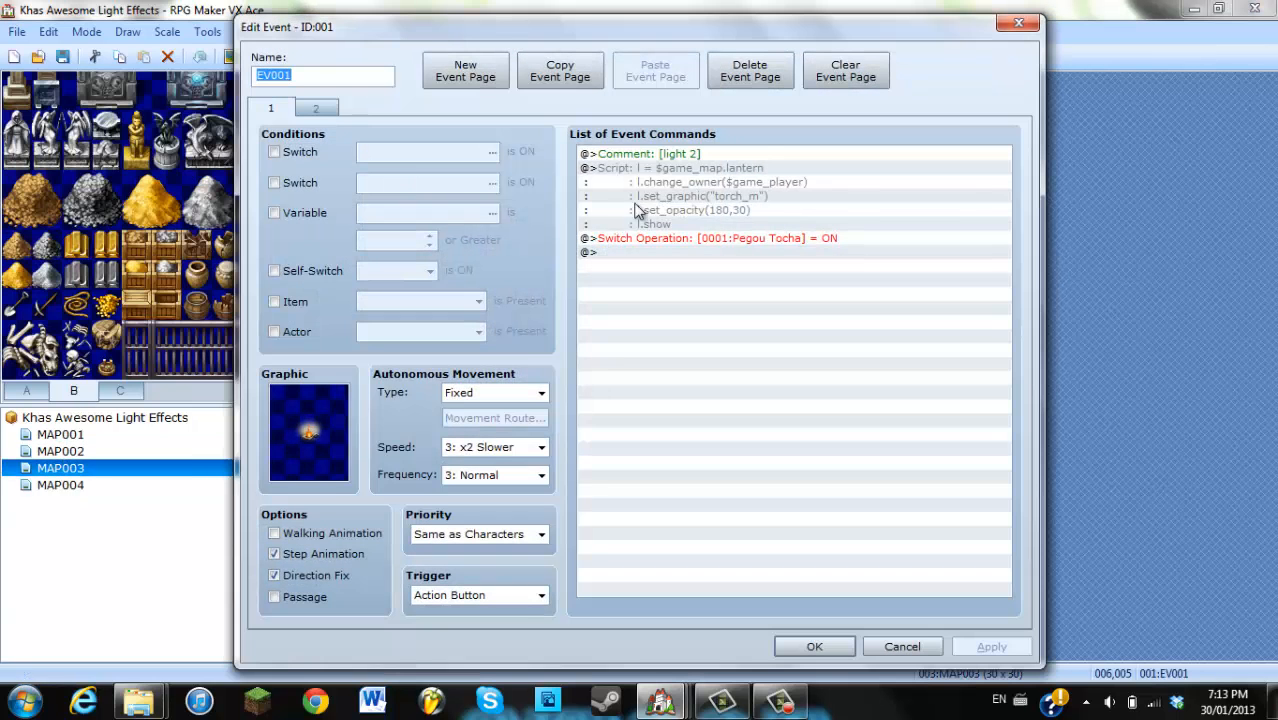
right_click(700, 182)
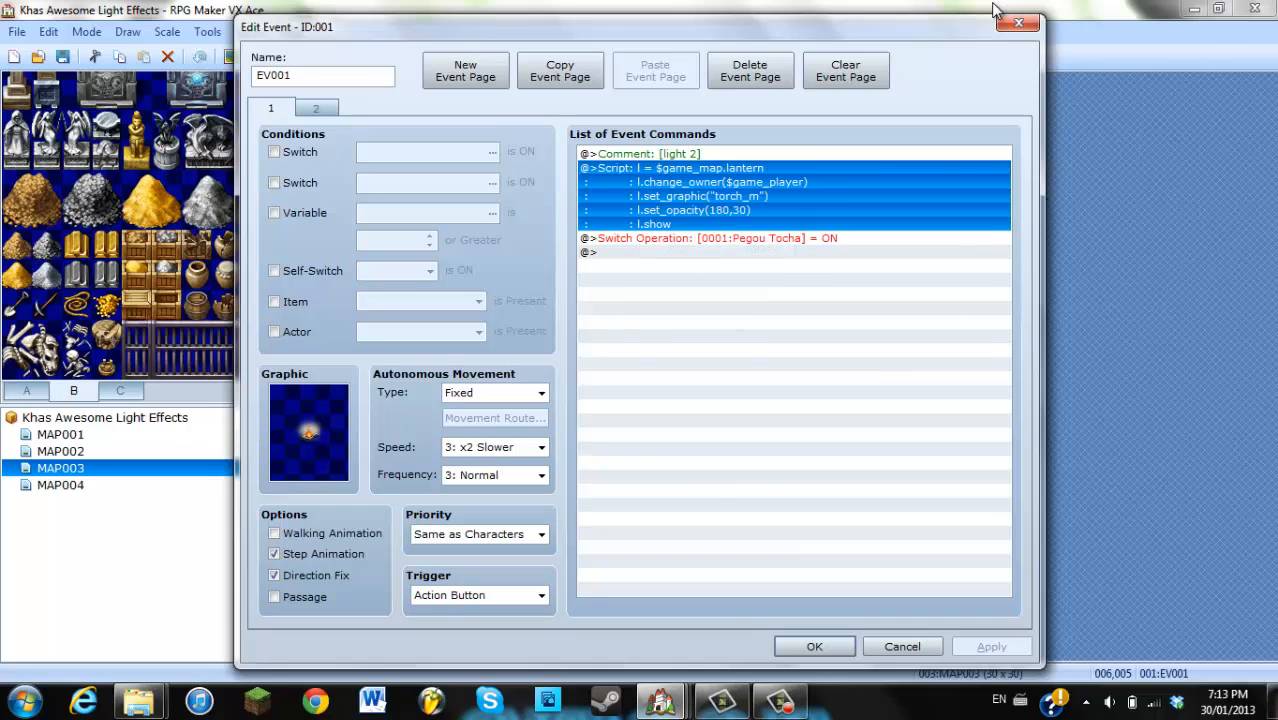
left_click(900, 644)
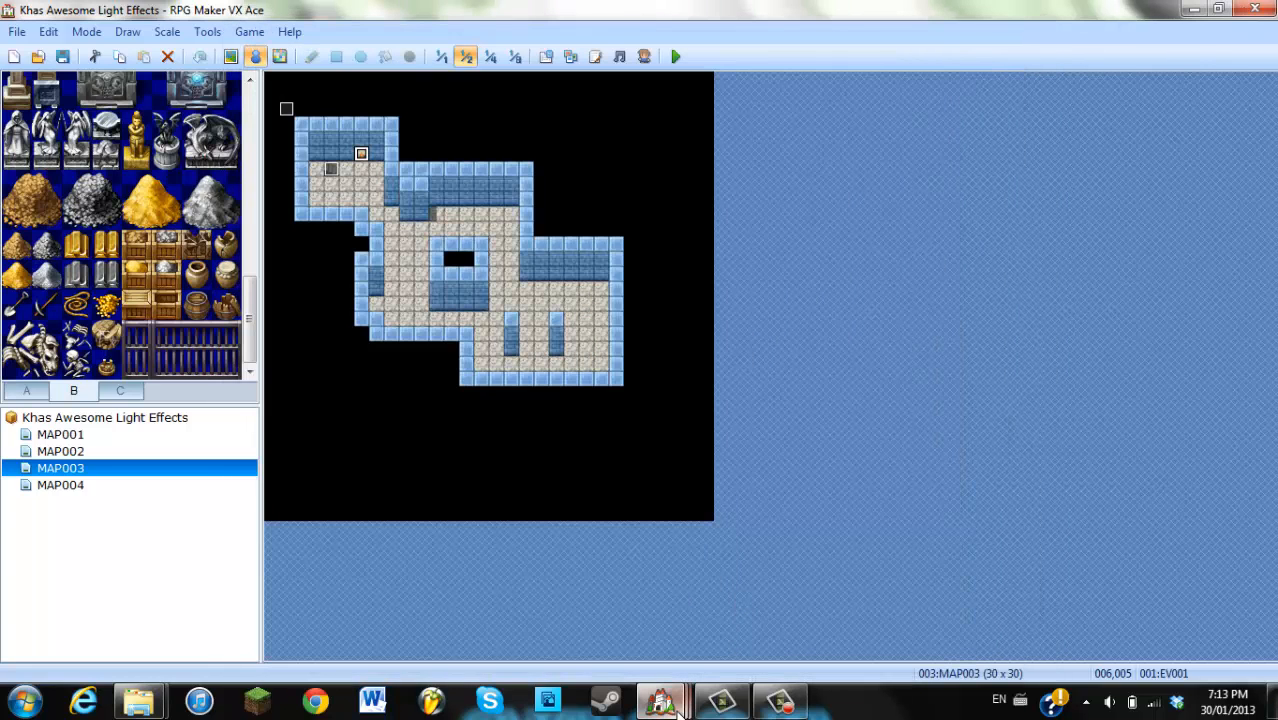
left_click(660, 700)
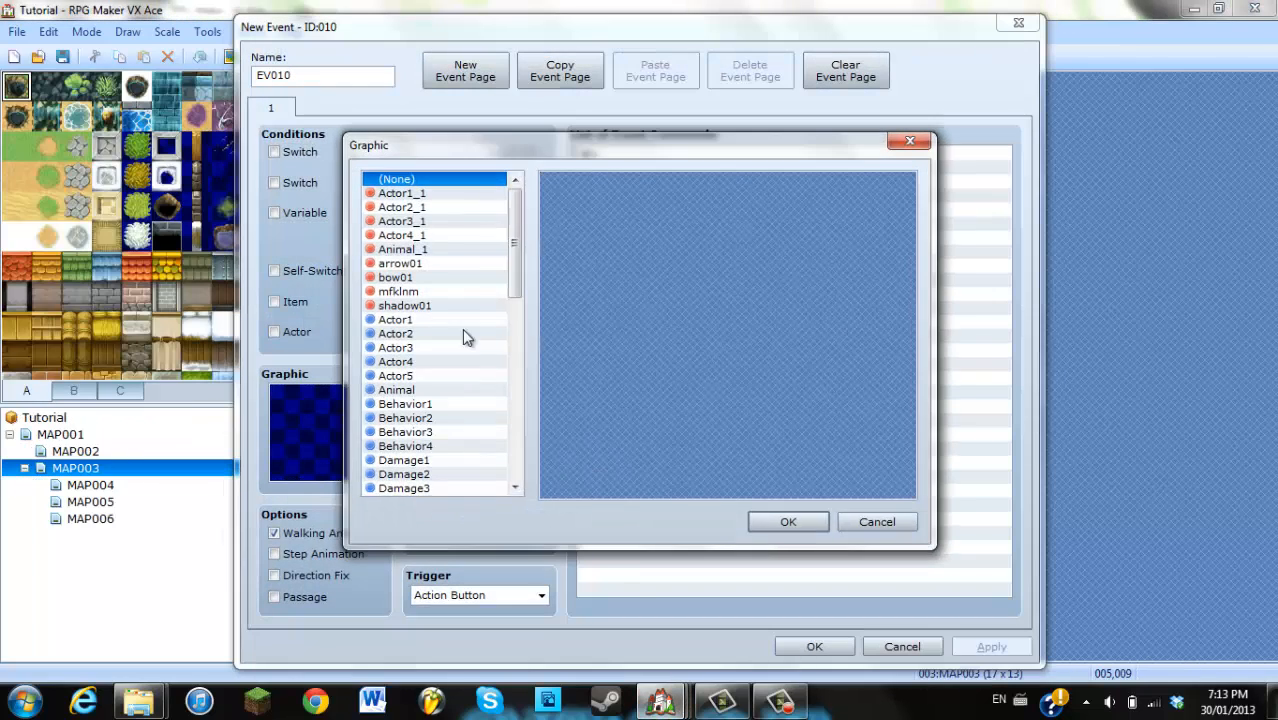
Give EV010 a lantern graphic and a Comment command containing [light 1]
scroll("down", 3)
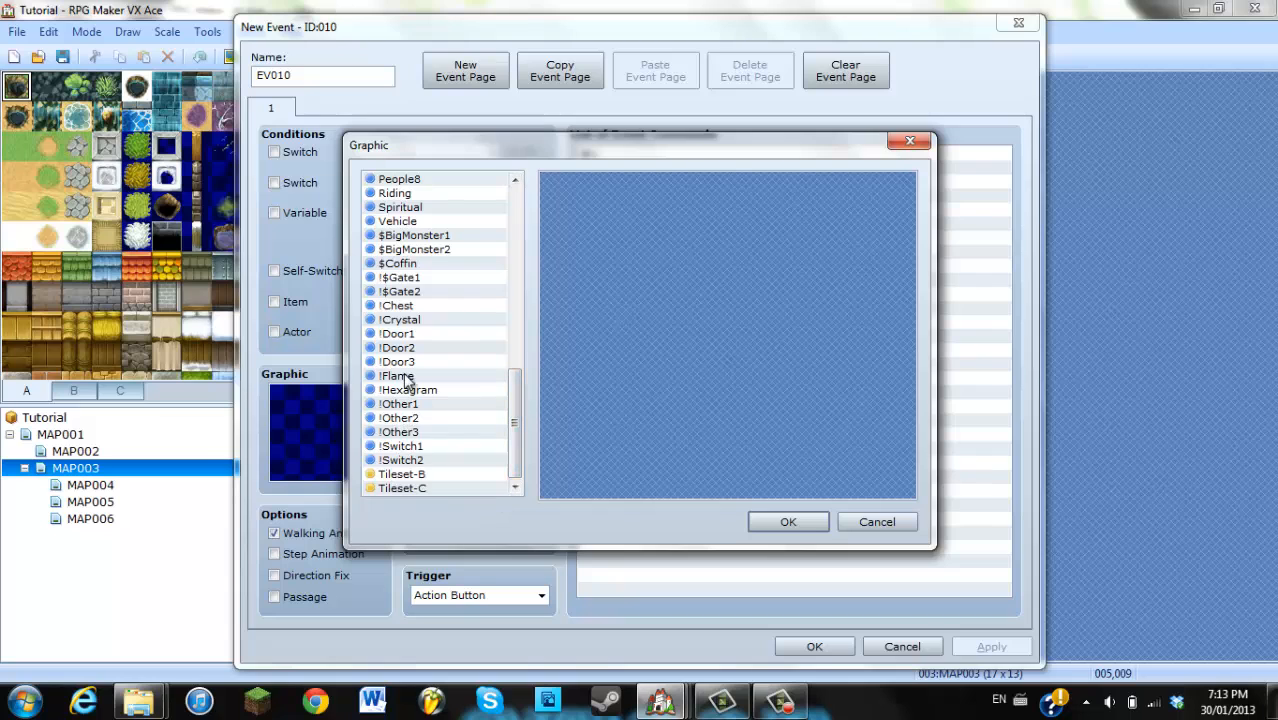
left_click(788, 520)
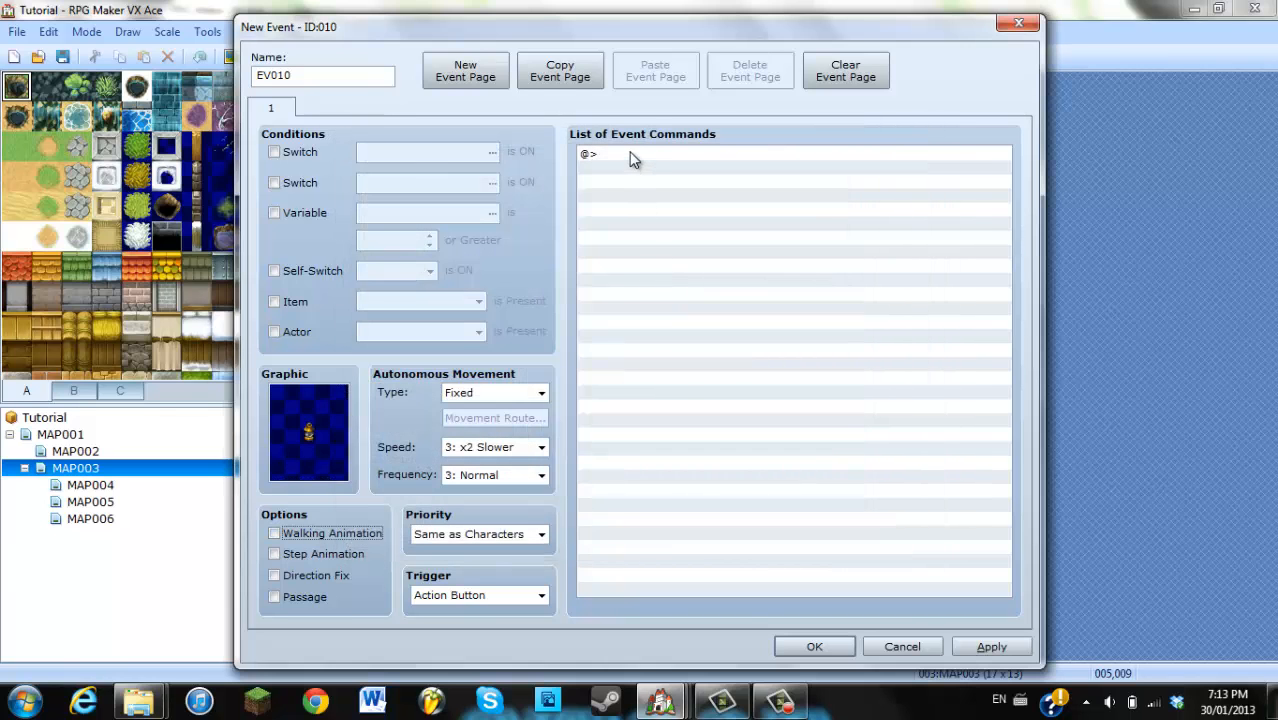
left_click(610, 152)
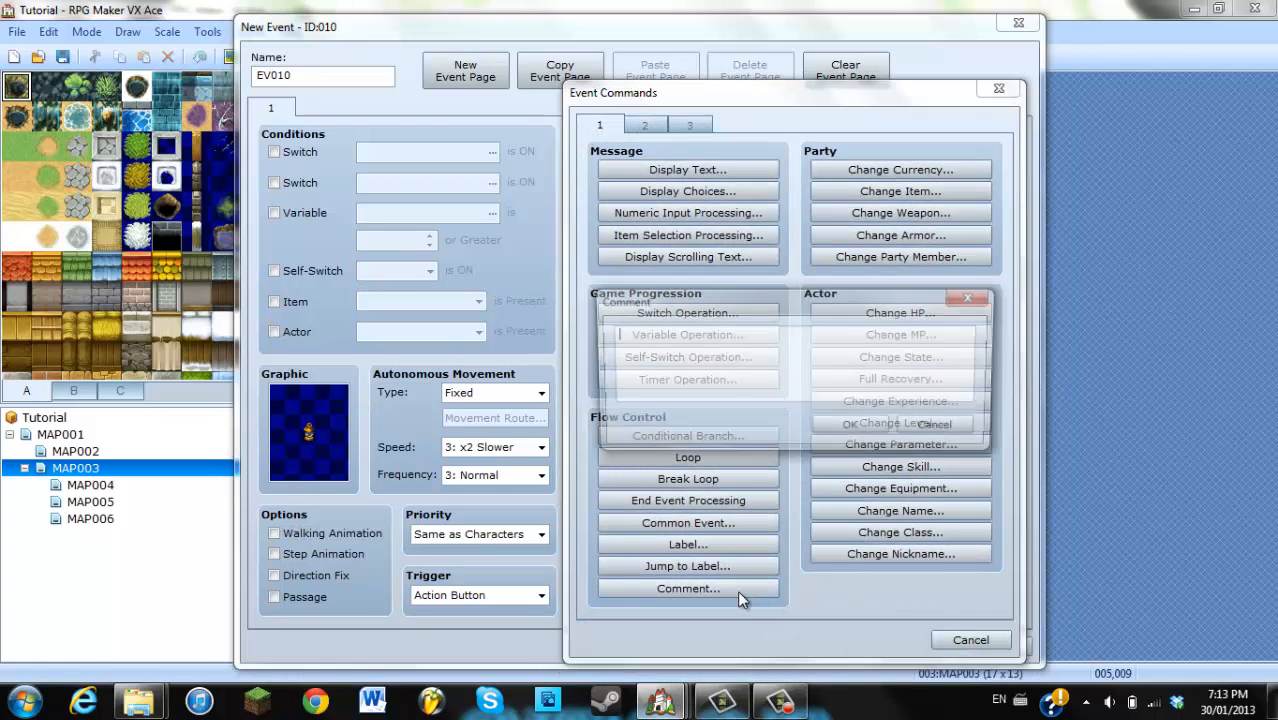
left_click(688, 588)
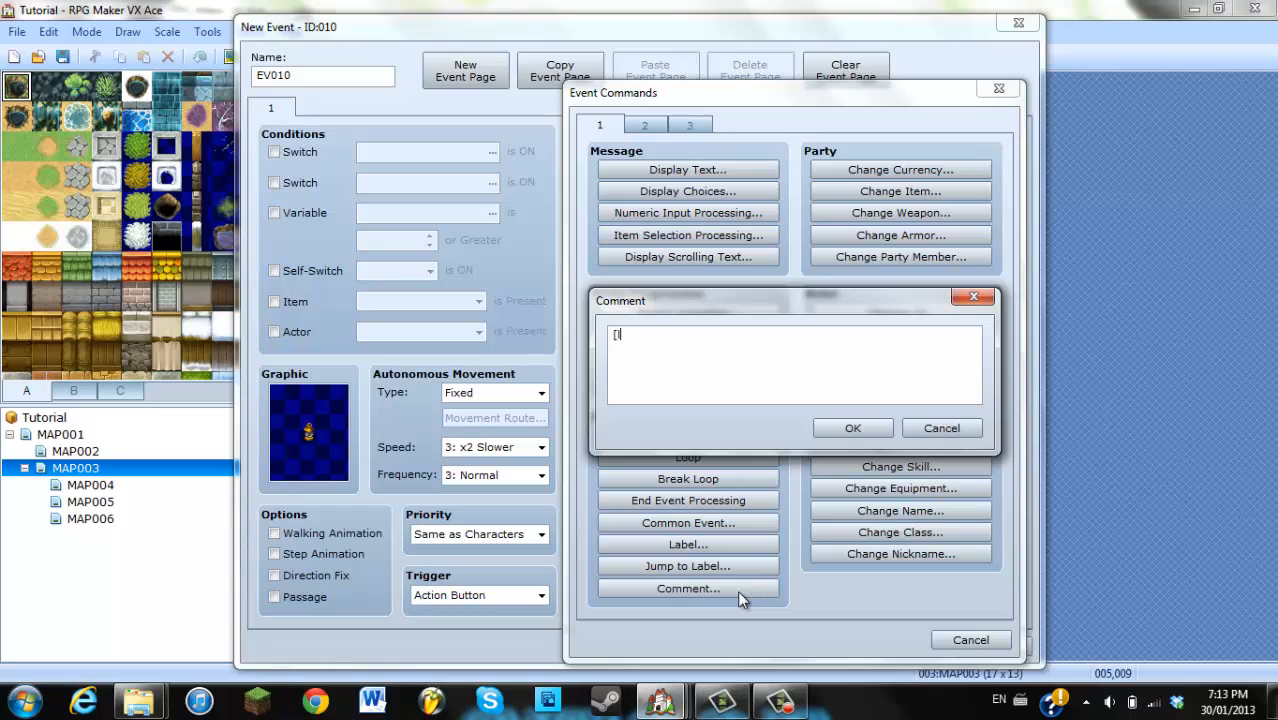
type("light 1]")
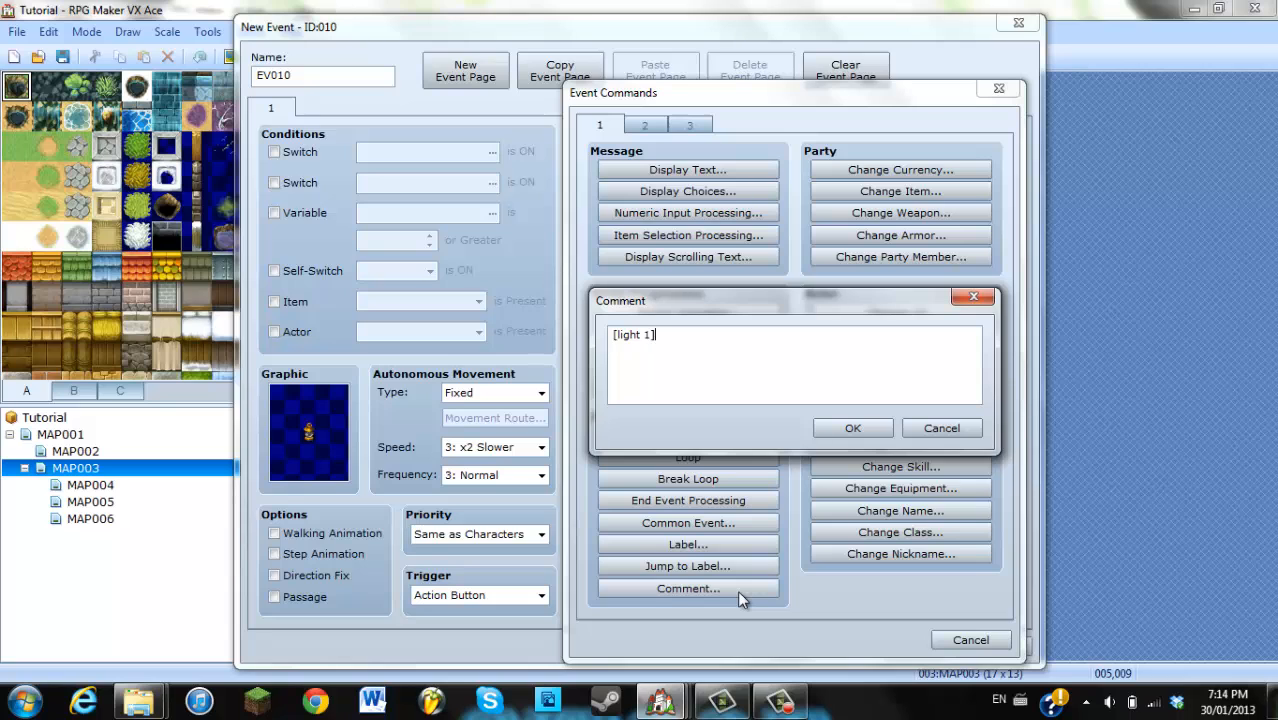
left_click(852, 428)
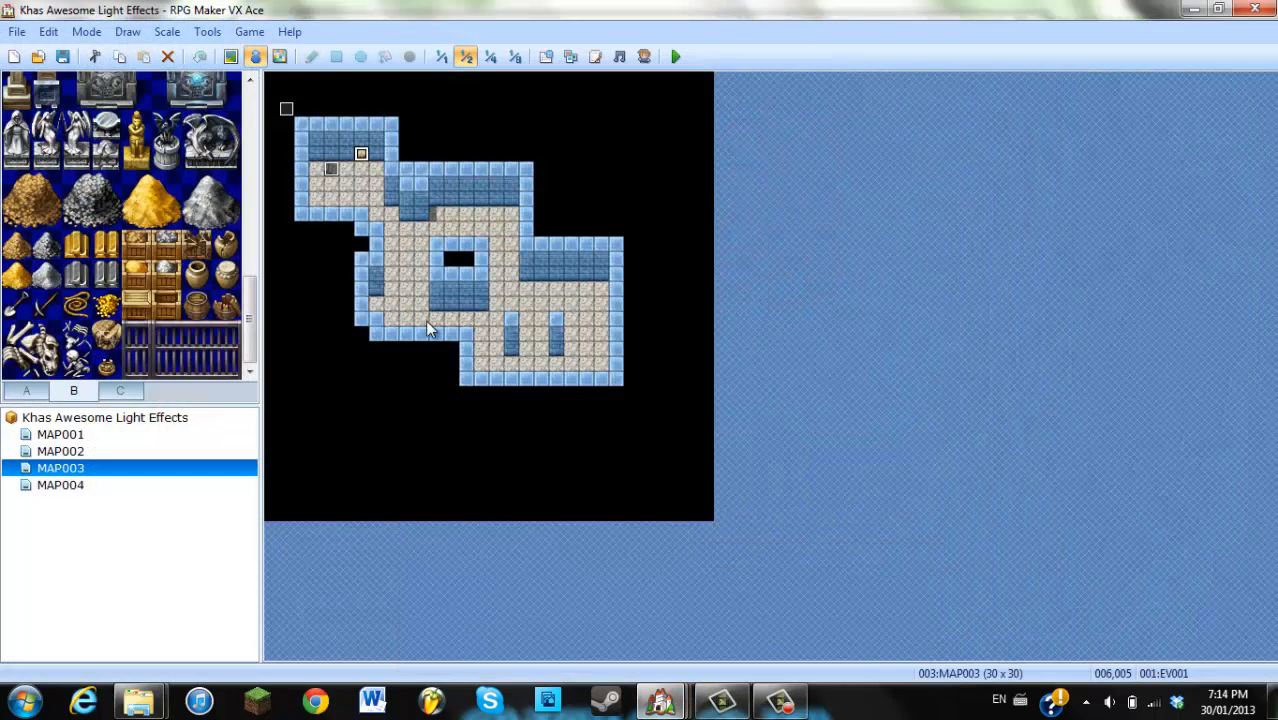
Add Switch Operation 0020 ON and a second page conditioned on switch 0020
double_click(362, 152)
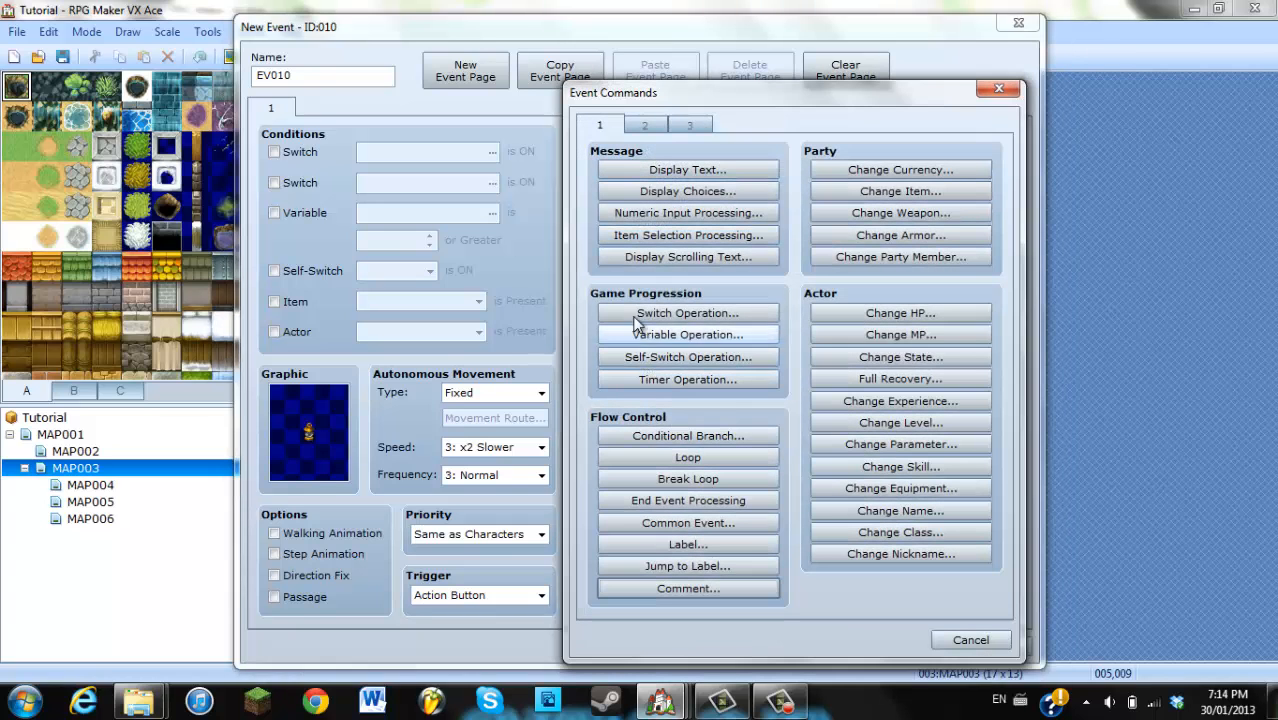
left_click(688, 312)
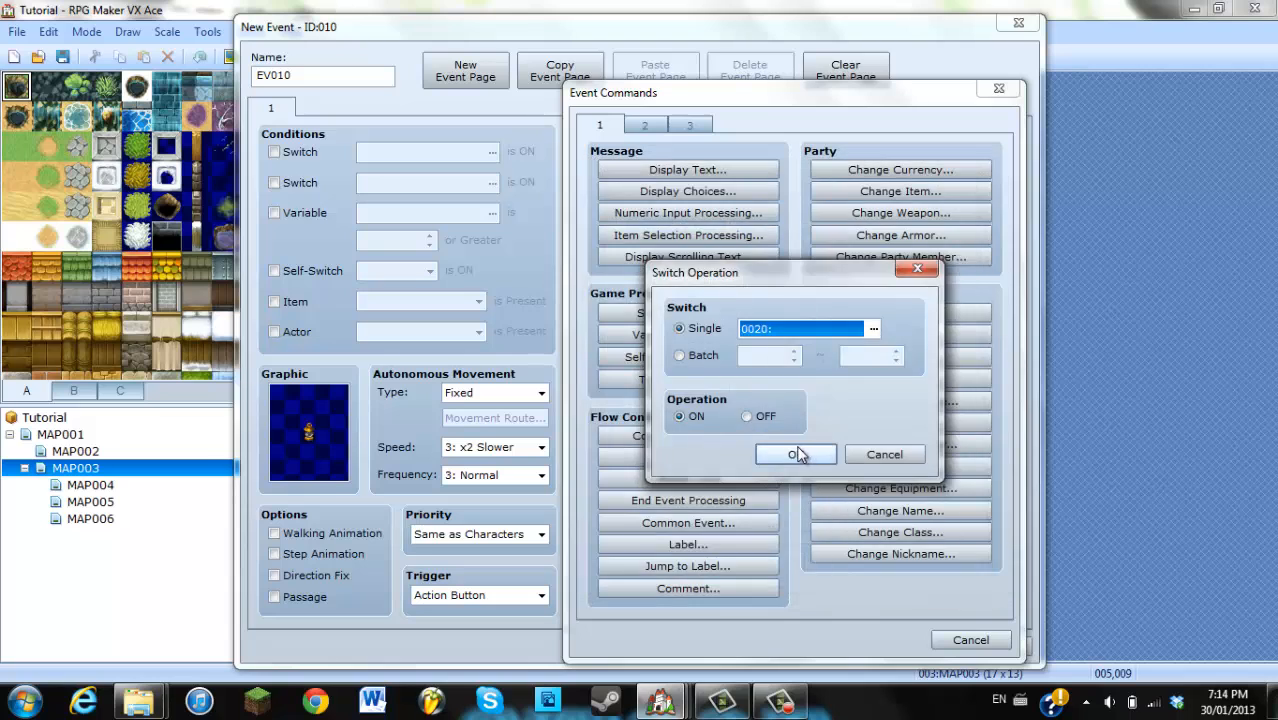
left_click(796, 454)
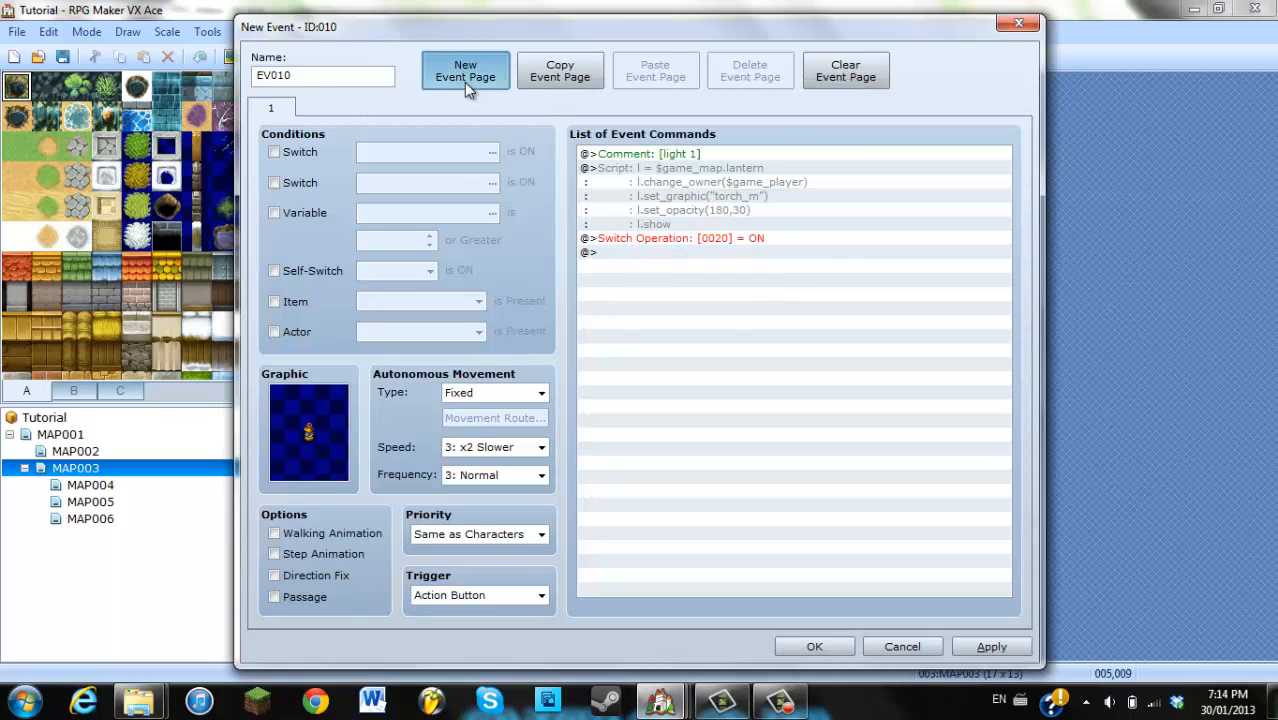
left_click(464, 70)
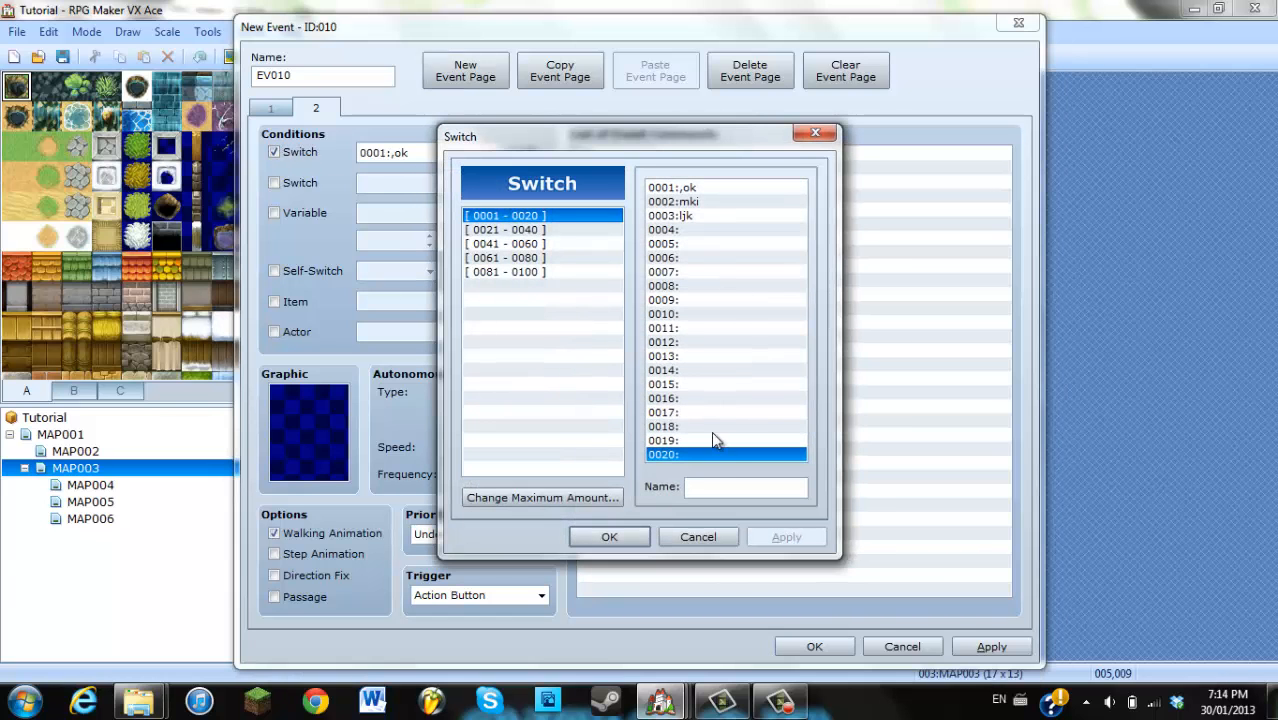
left_click(608, 536)
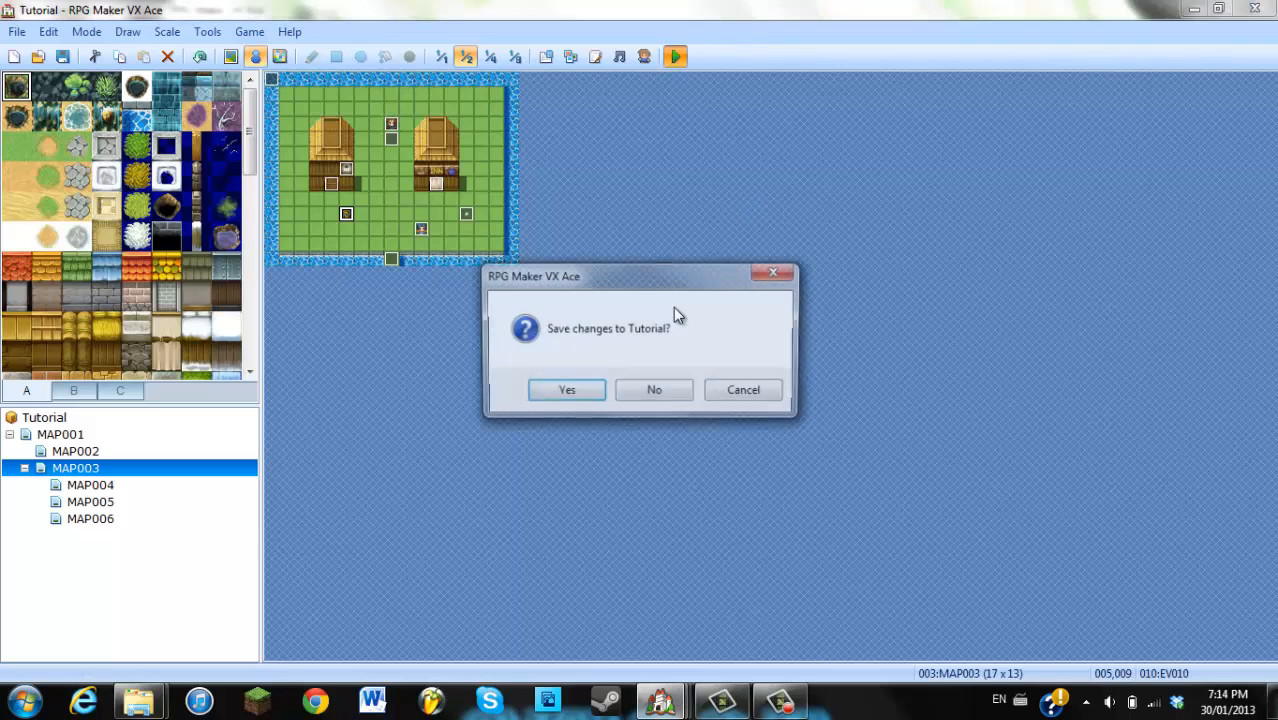
Save the Tutorial changes, playtest the green lantern glow around the player, then close the game
left_click(568, 388)
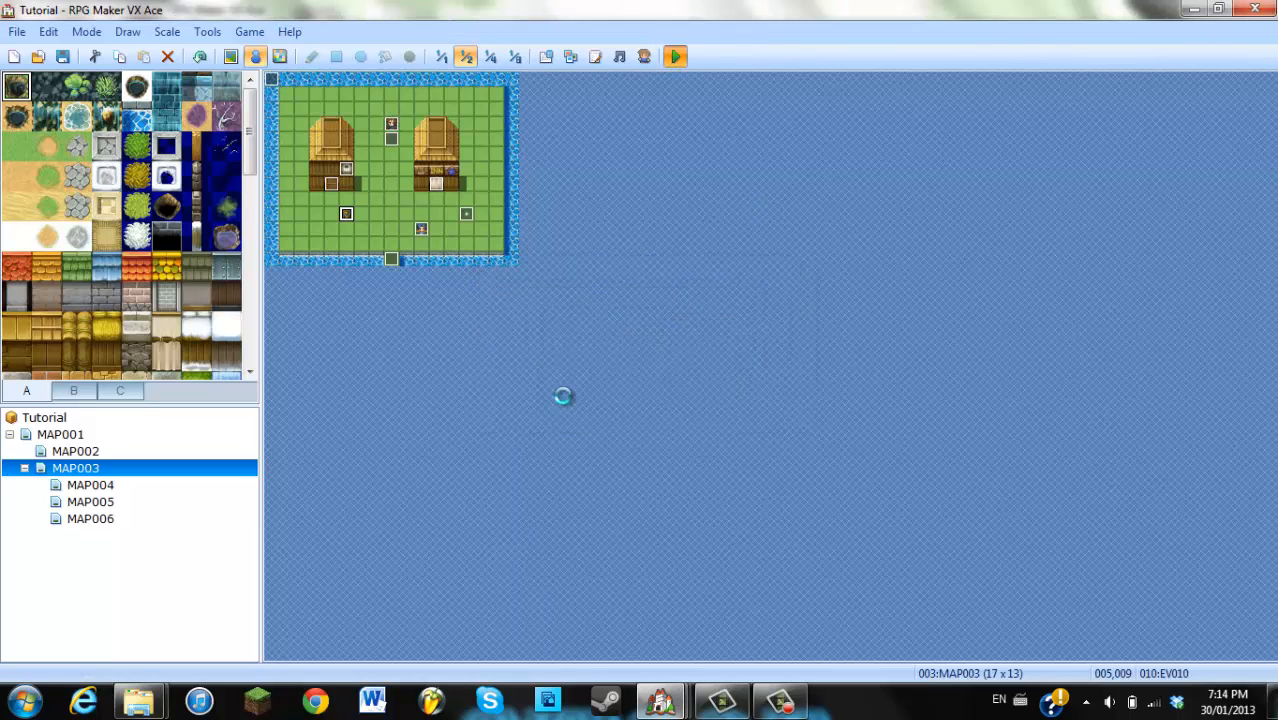
left_click(674, 56)
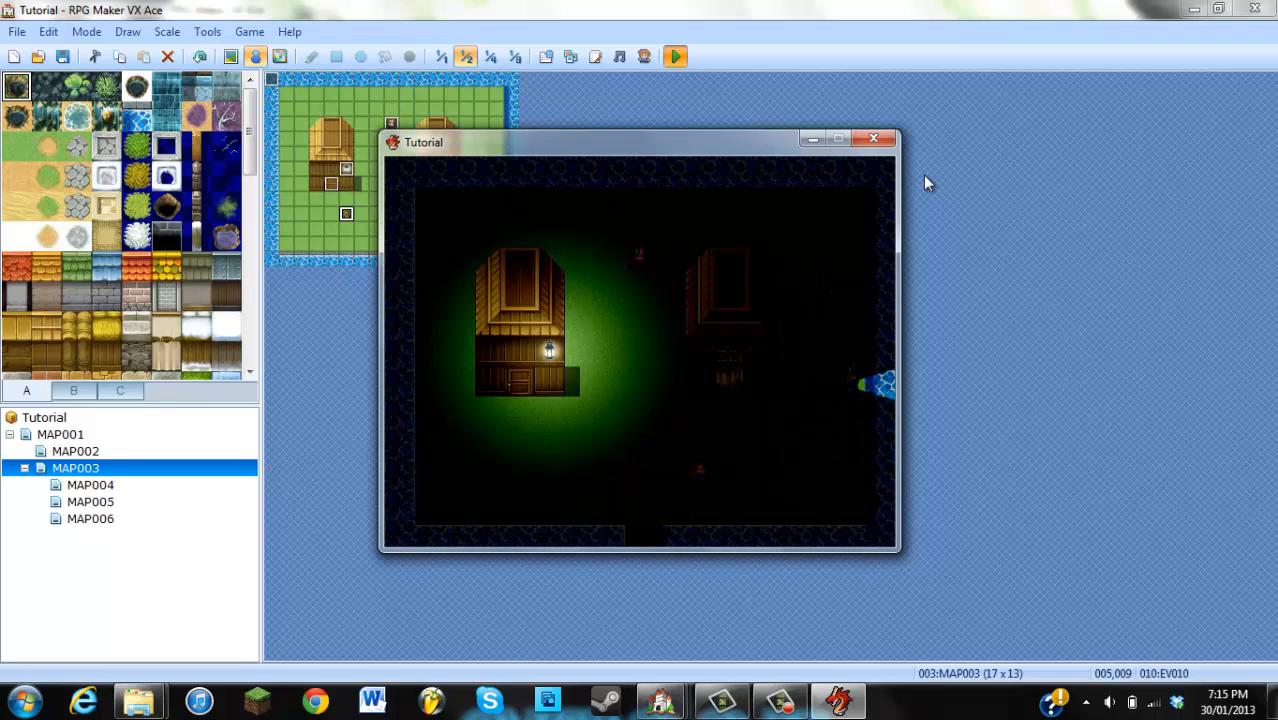
left_click(872, 138)
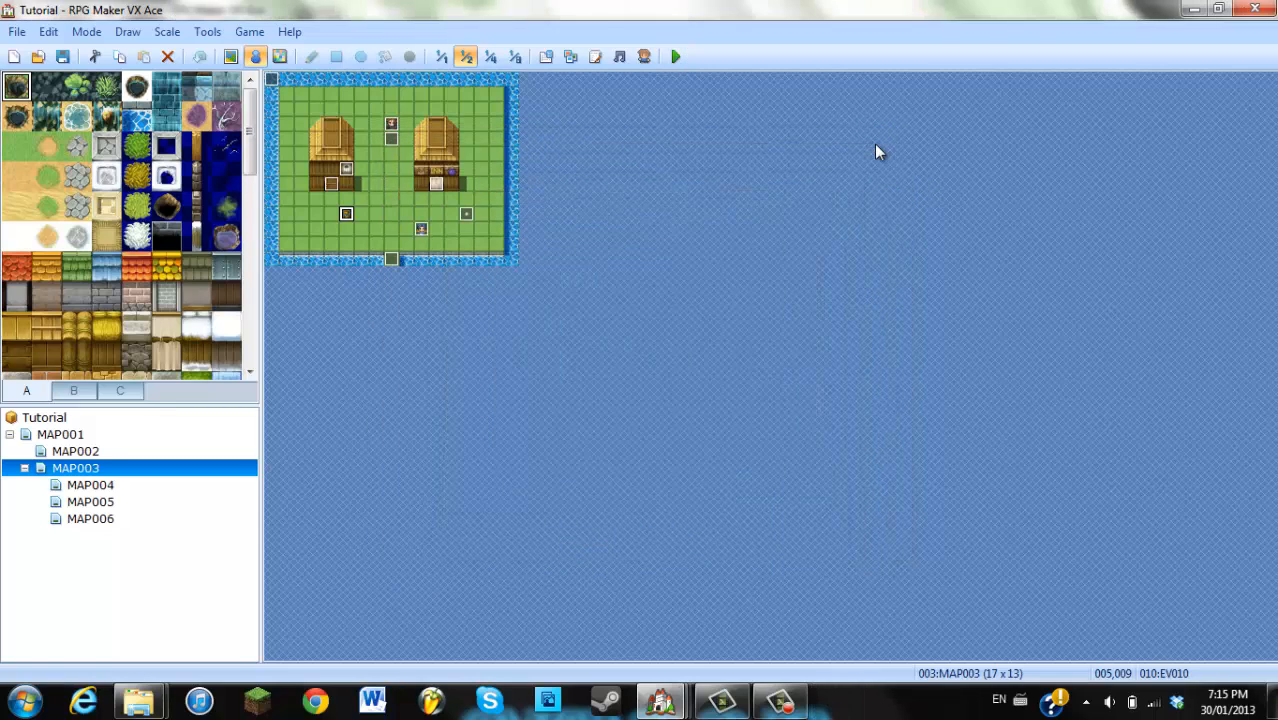
mouse_move(484, 290)
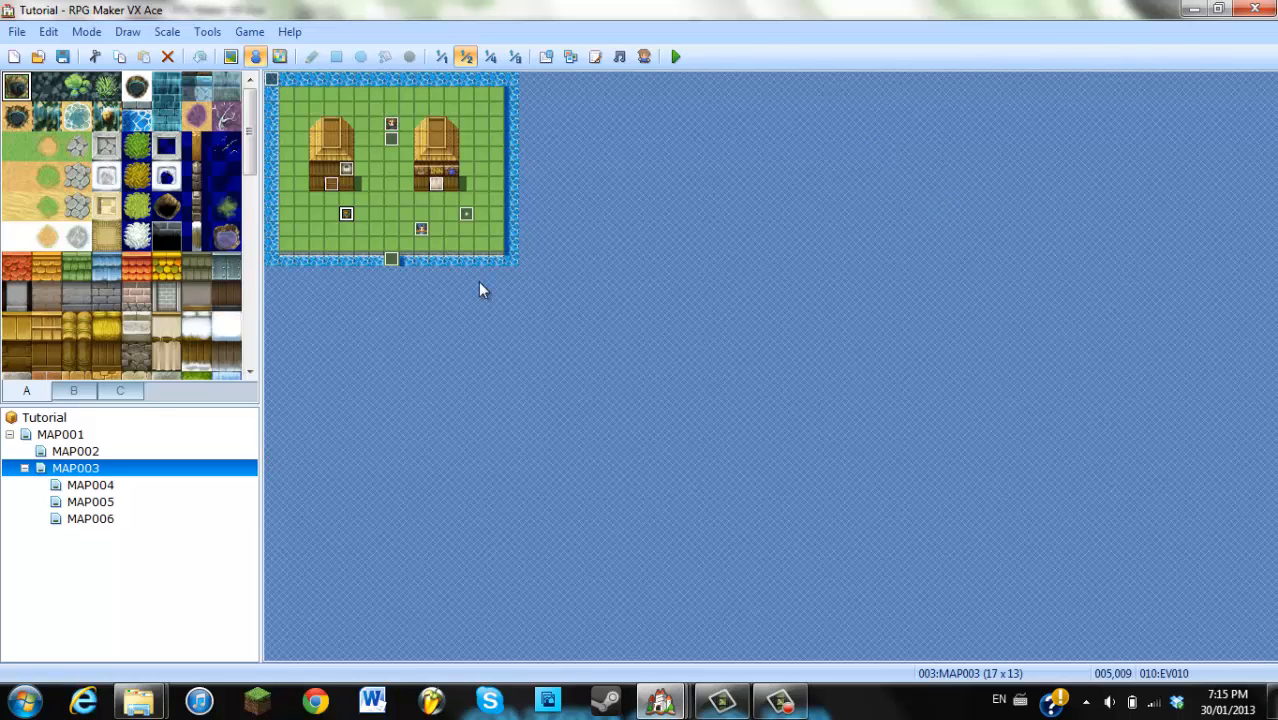
left_click(76, 452)
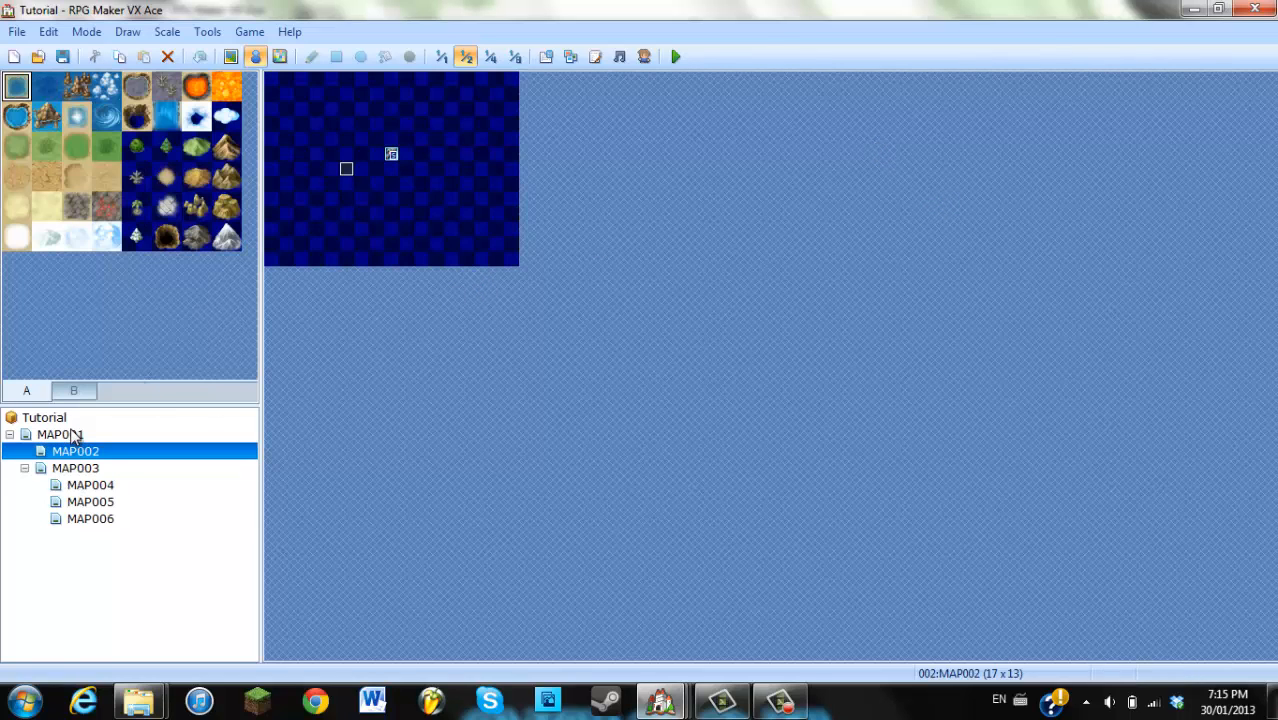
left_click(60, 434)
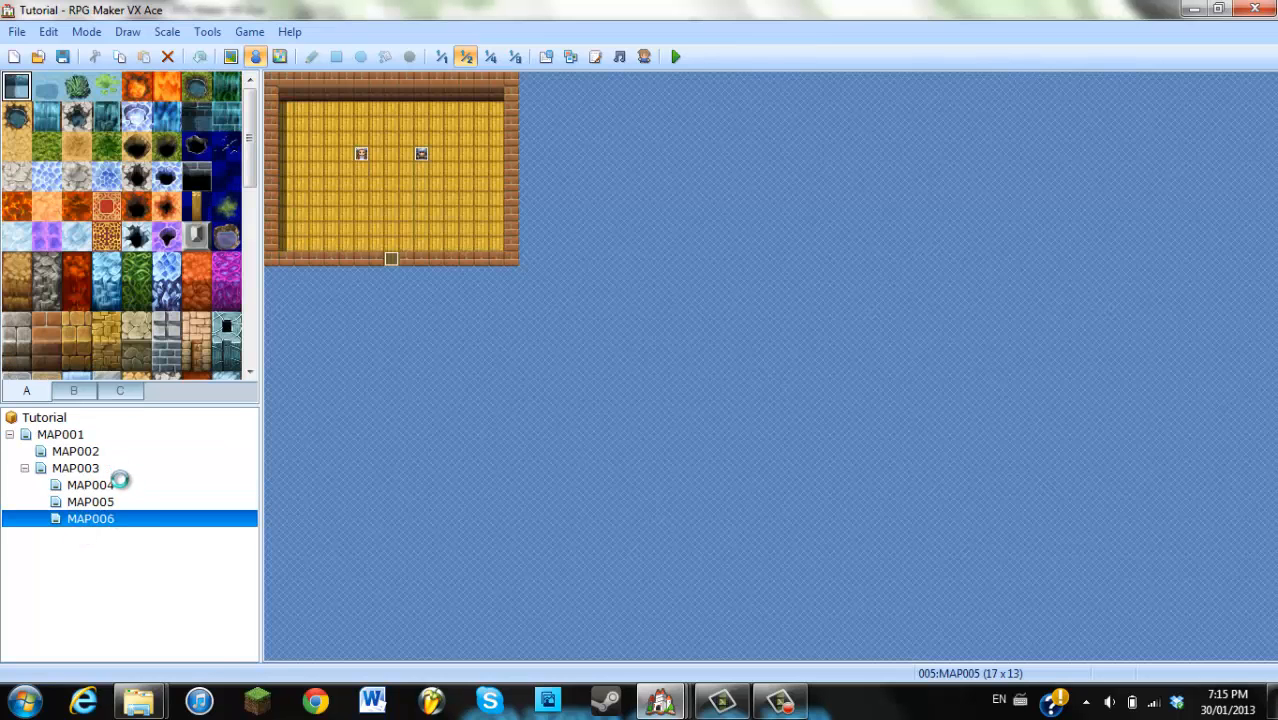
left_click(90, 484)
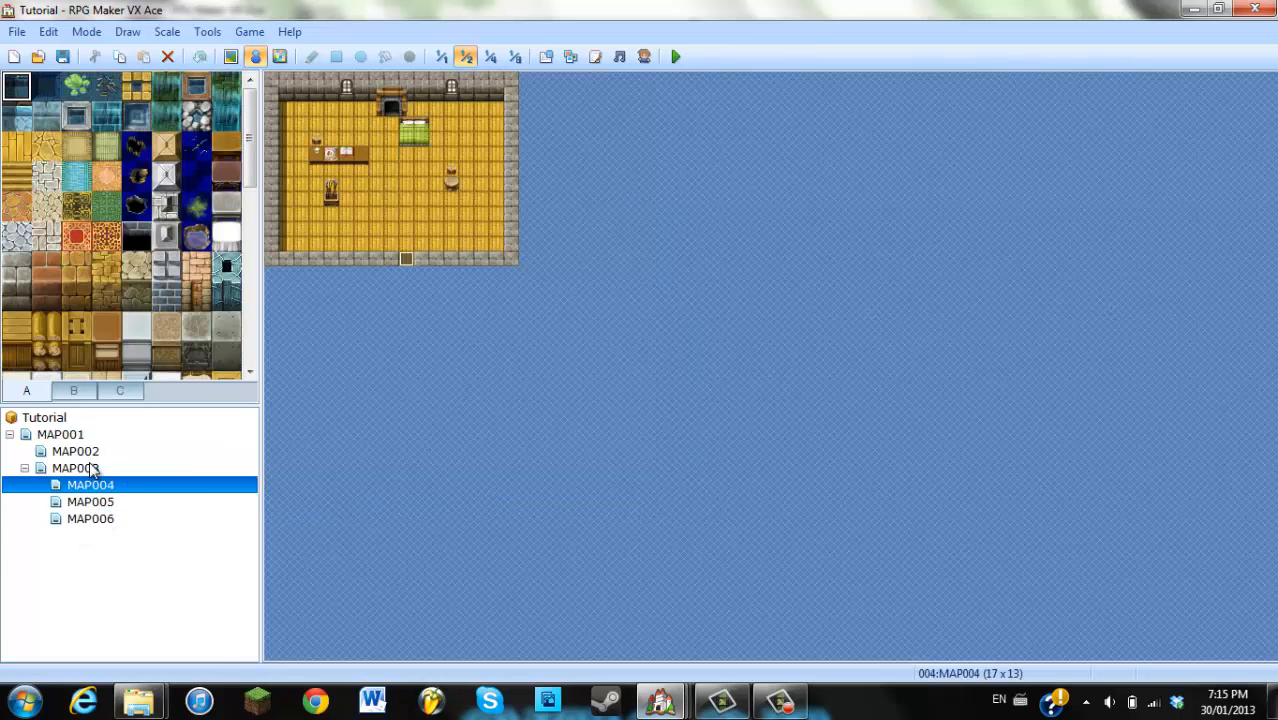
left_click(76, 468)
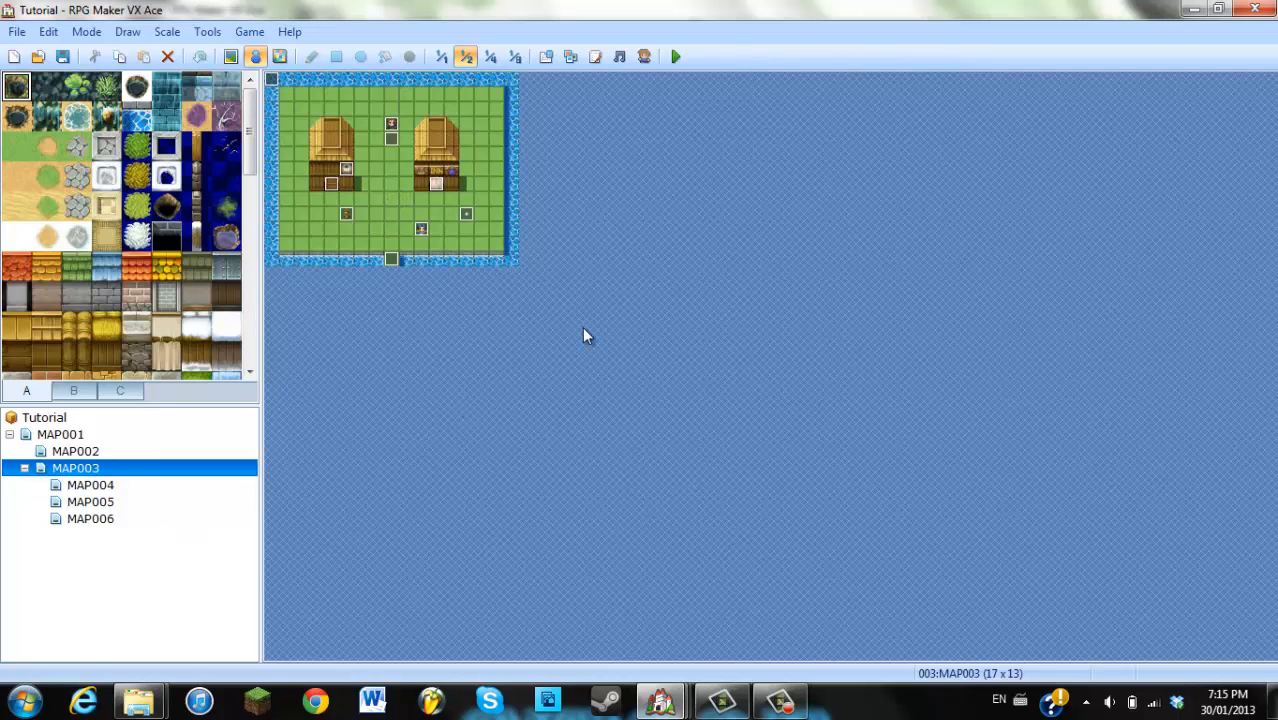
mouse_move(824, 310)
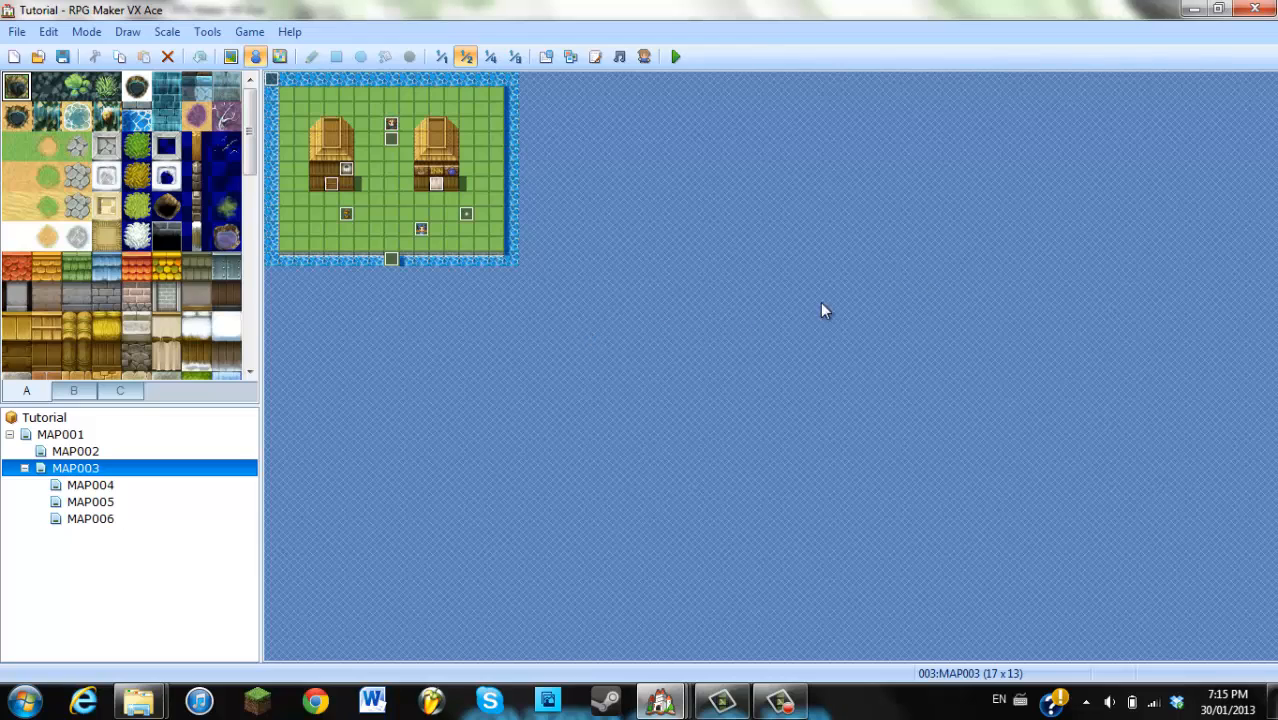
mouse_move(430, 360)
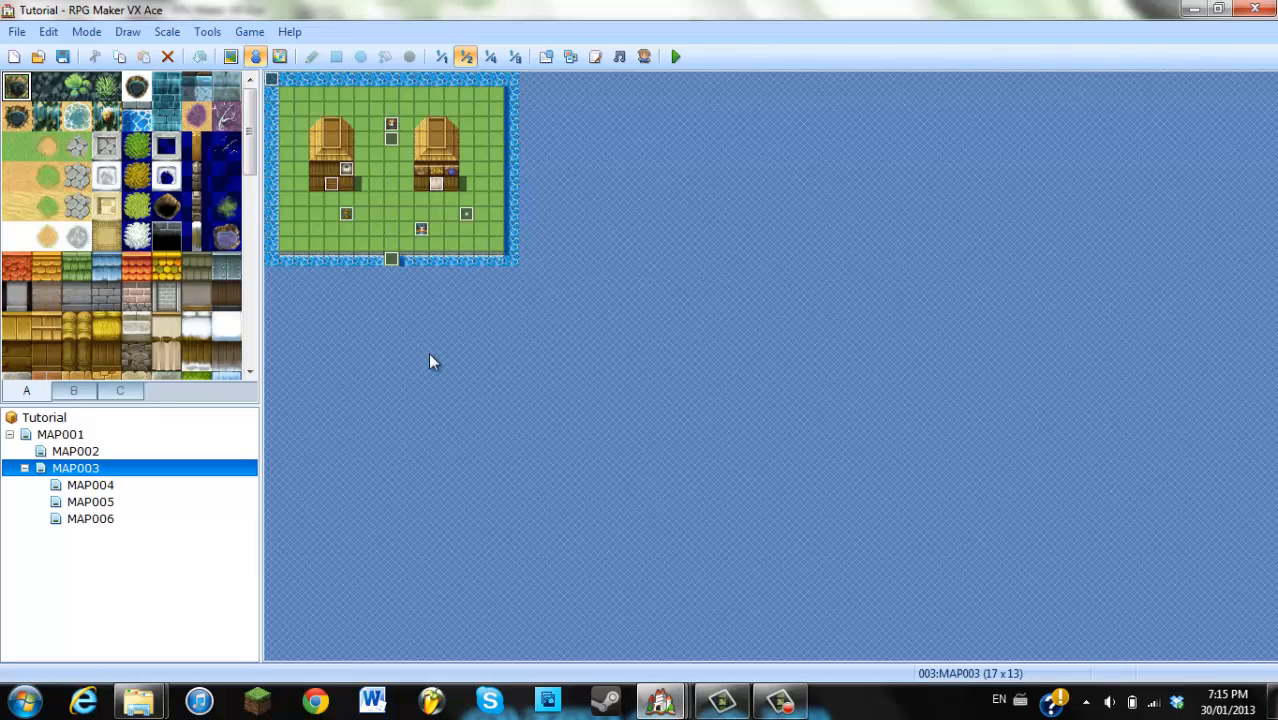
mouse_move(584, 296)
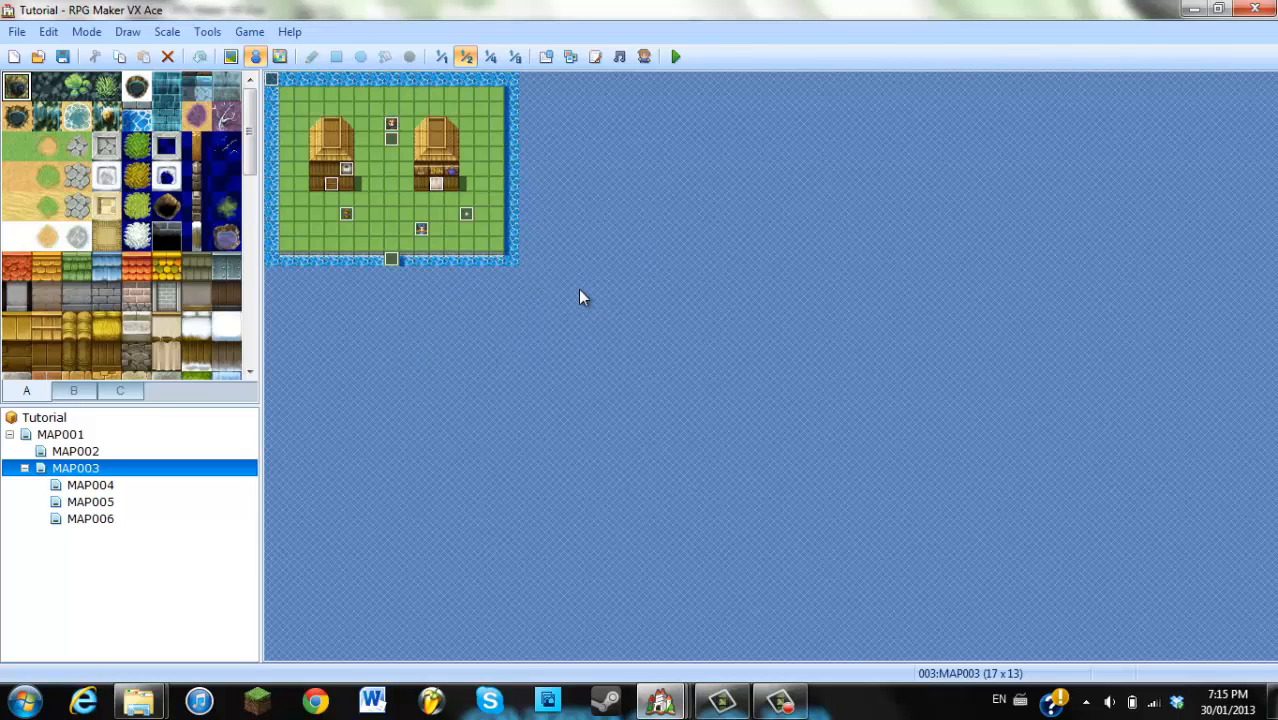
mouse_move(818, 320)
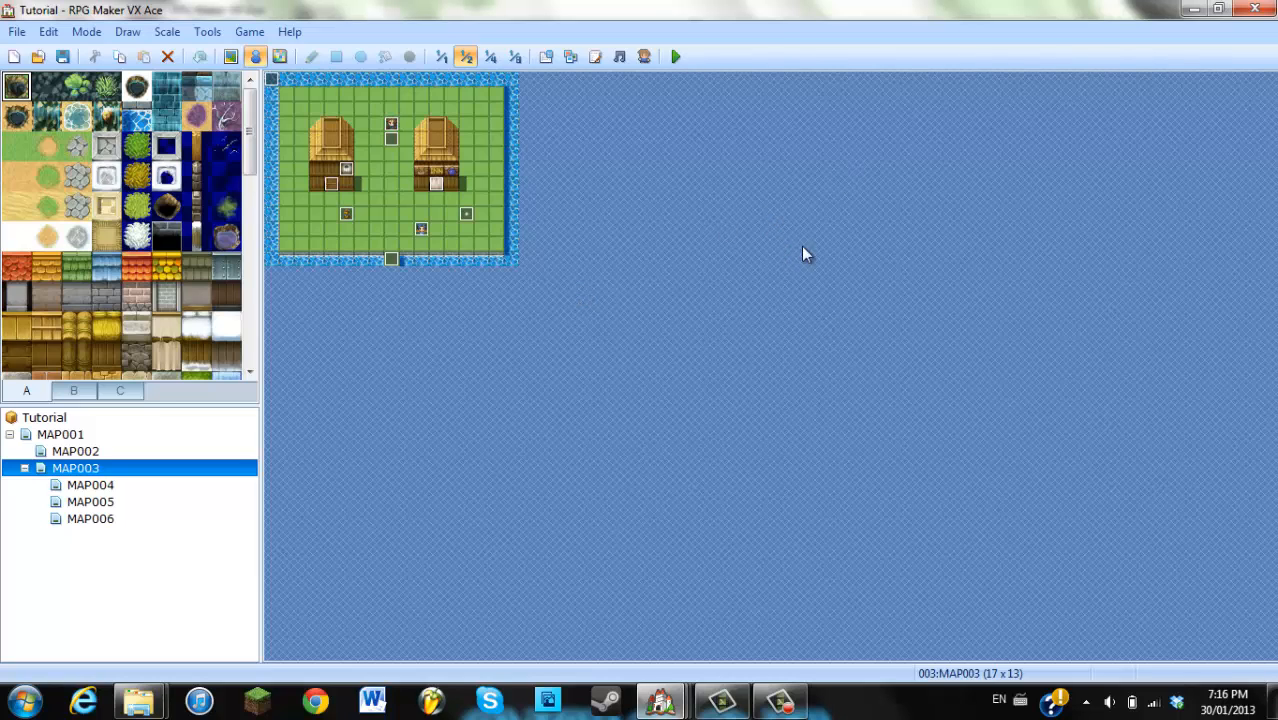
mouse_move(1064, 376)
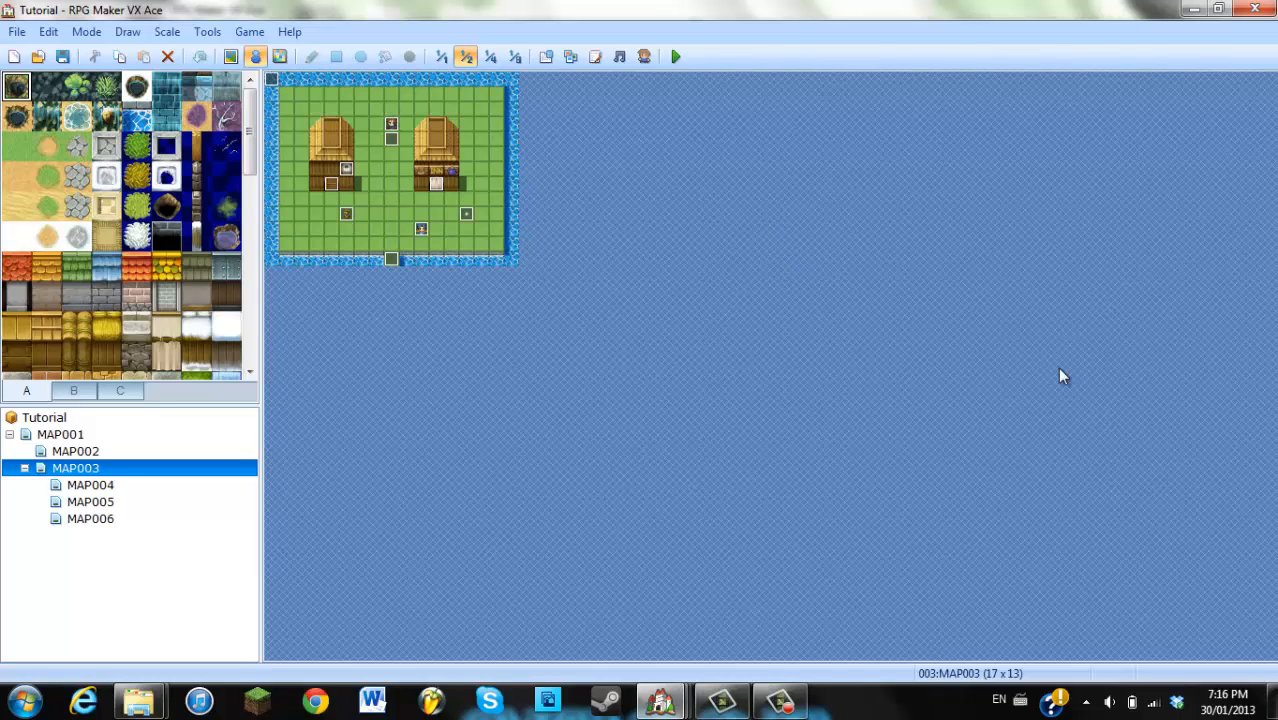